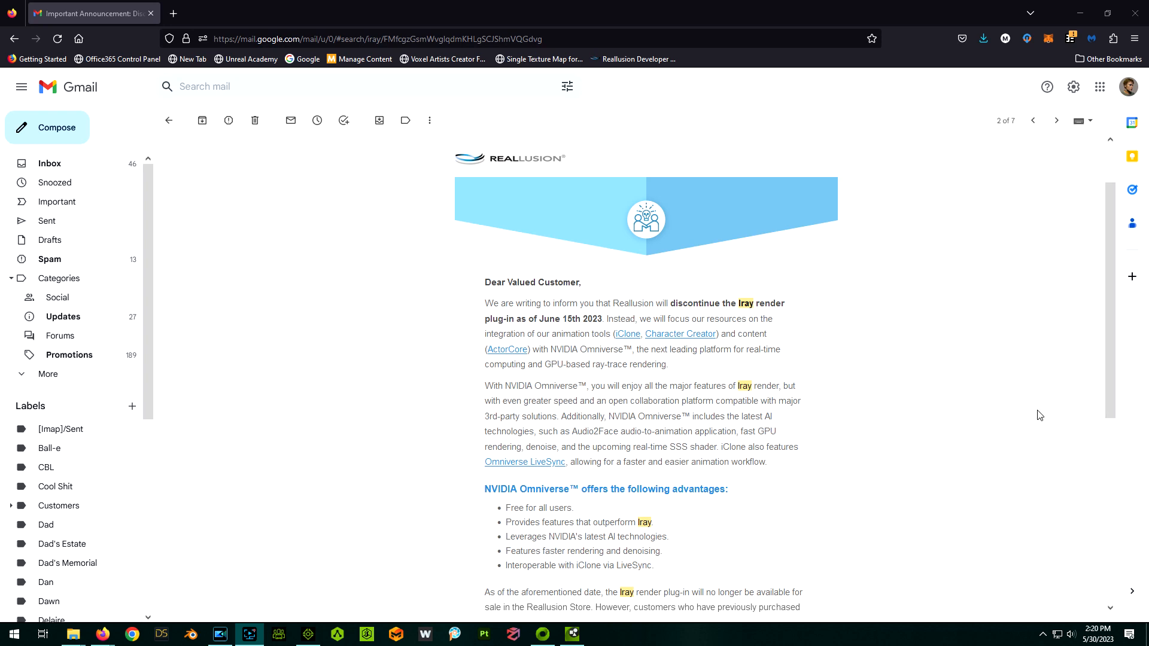
mouse_move(738, 318)
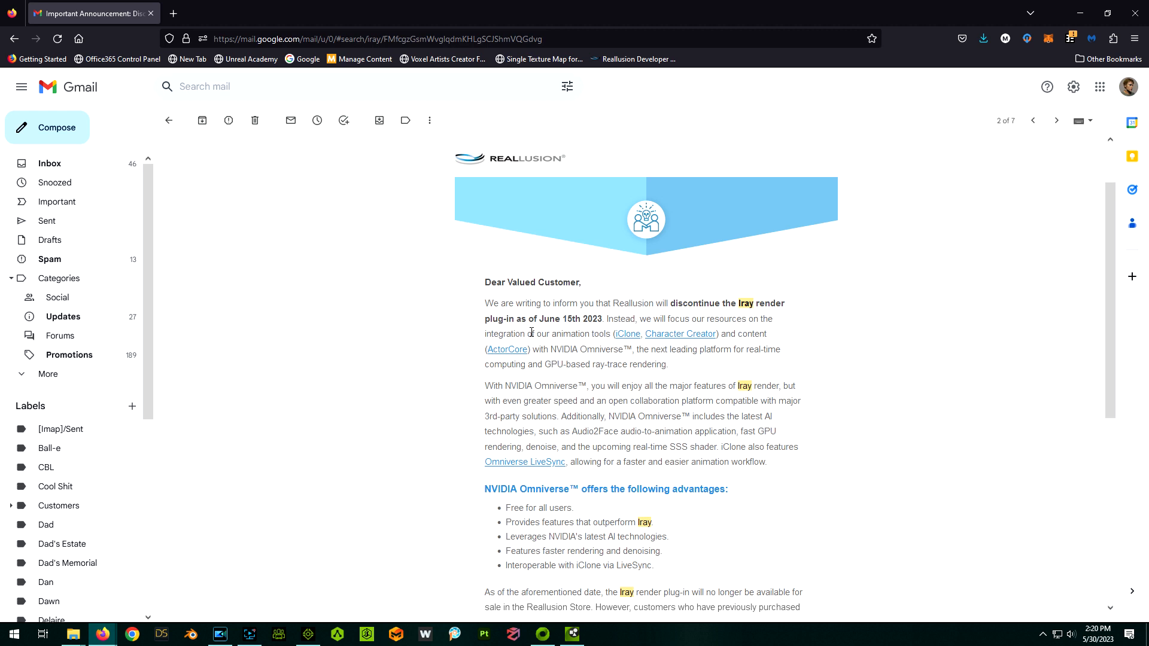
mouse_move(524, 436)
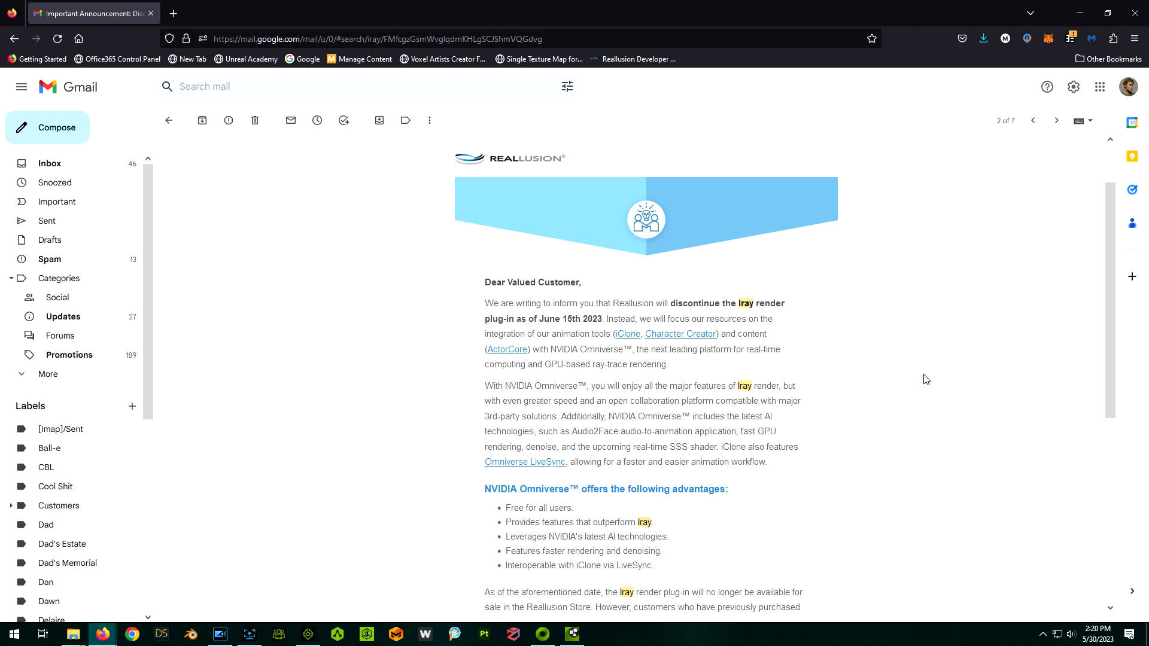
Scroll to the closing of the Iray discontinuation email about buyers' download and support access
scroll(down, 3)
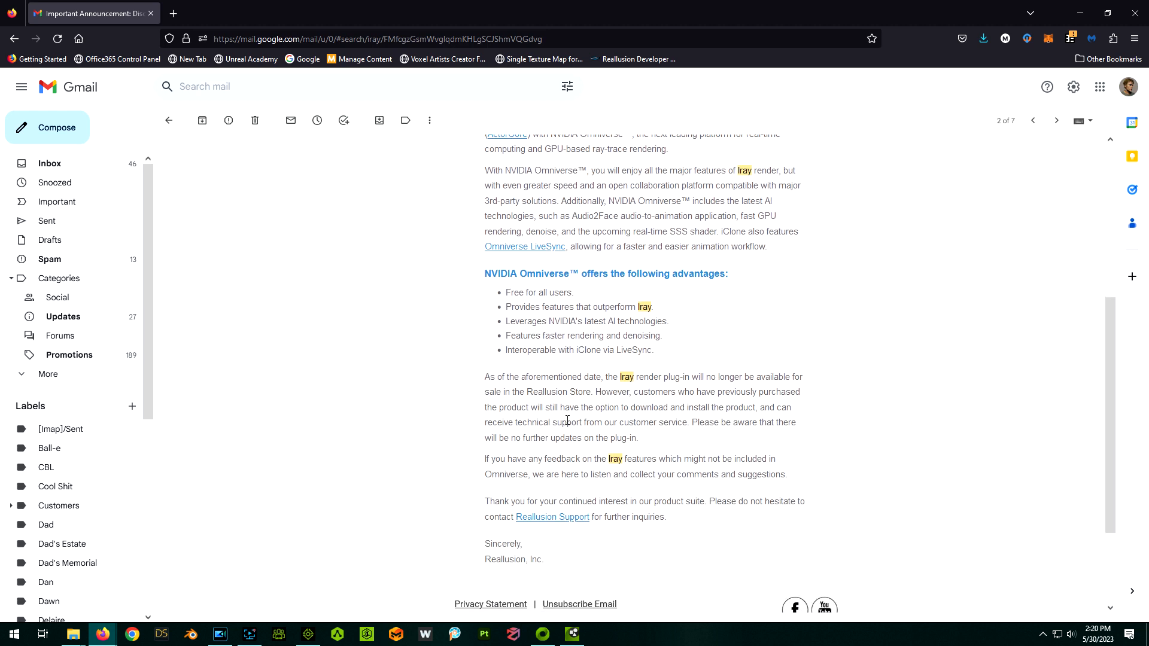
mouse_move(819, 403)
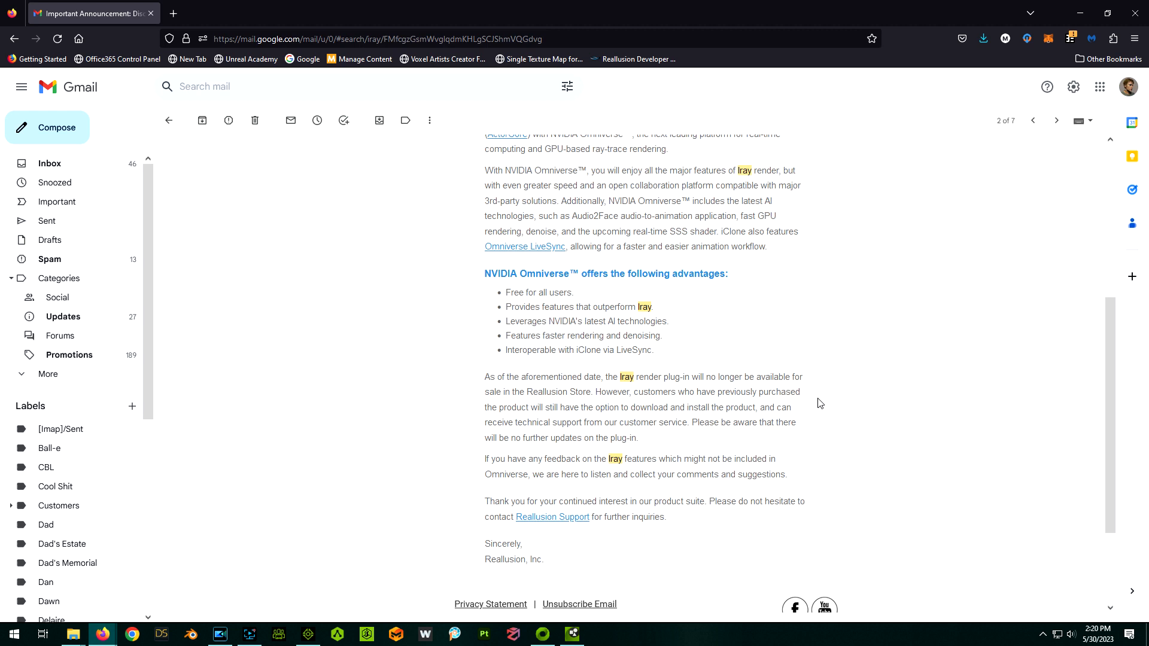
mouse_move(825, 412)
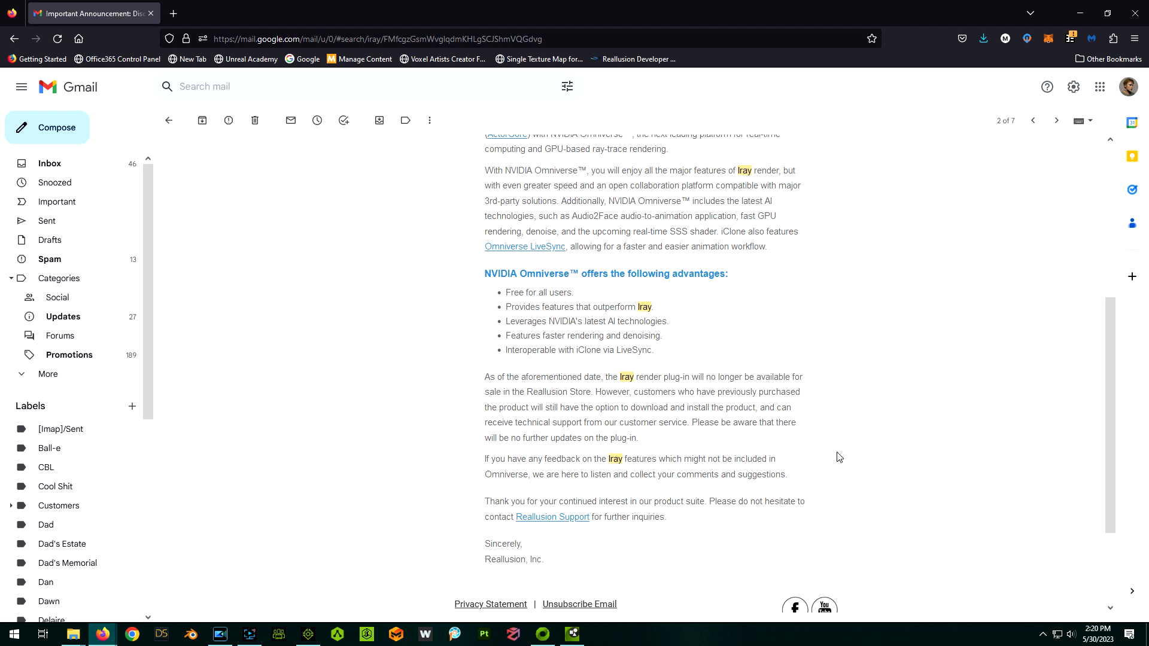
mouse_move(766, 554)
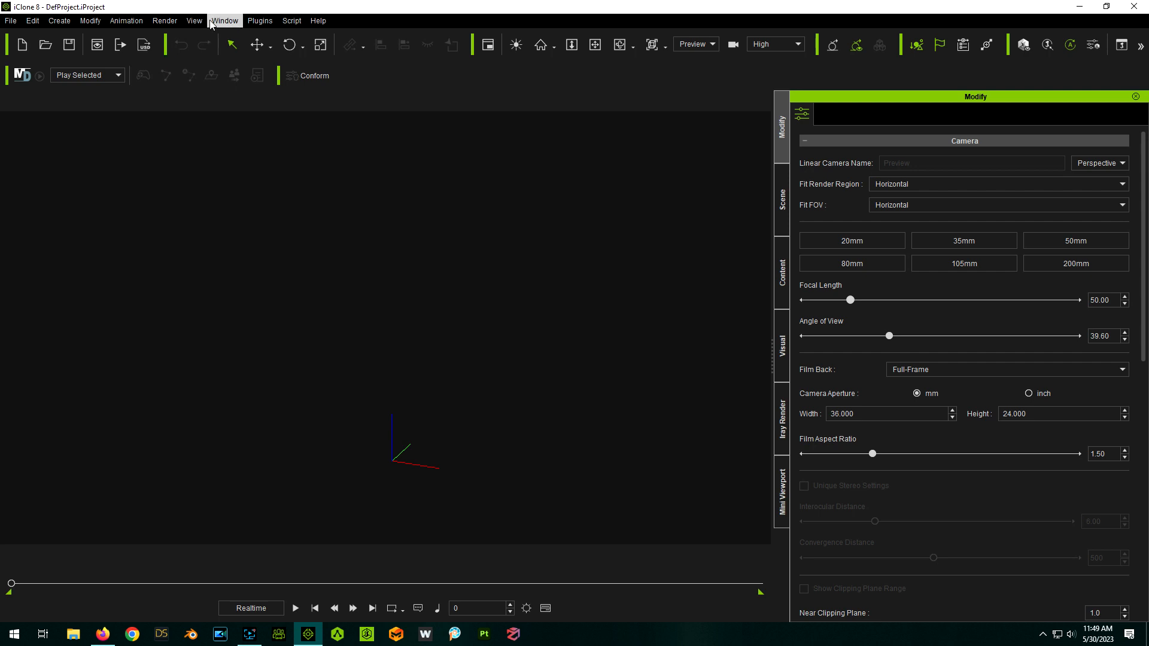
From the Plugins menu's Omniverse entry, reach Reallusion's 'Know More about Omniverse' web page
click(260, 20)
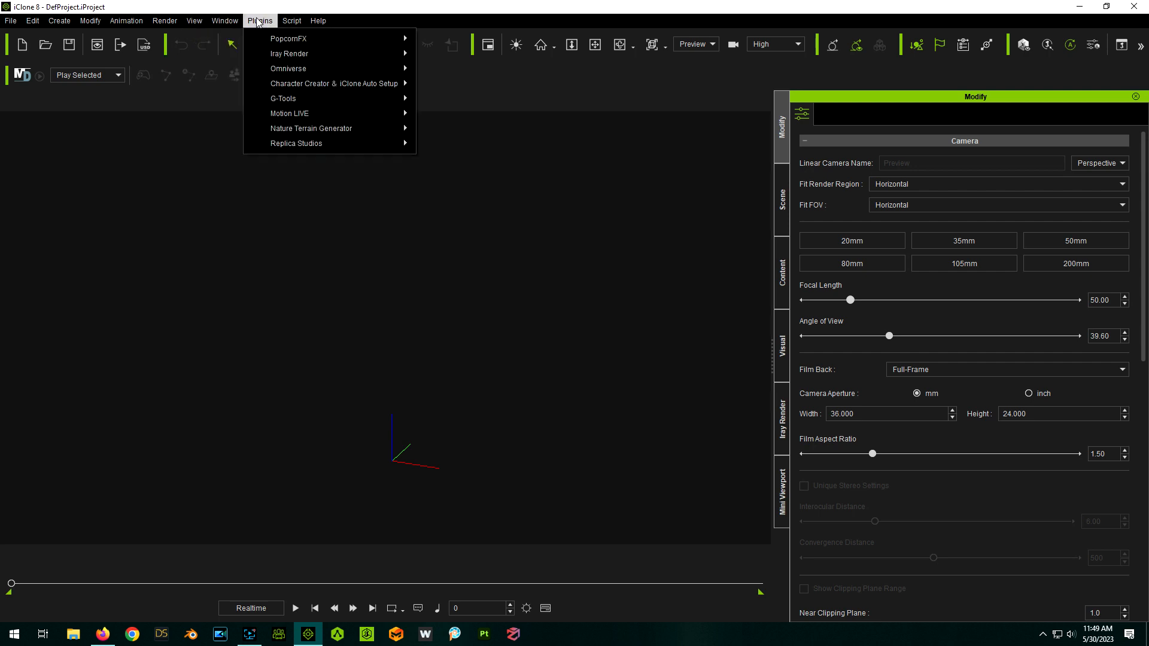
mouse_move(290, 69)
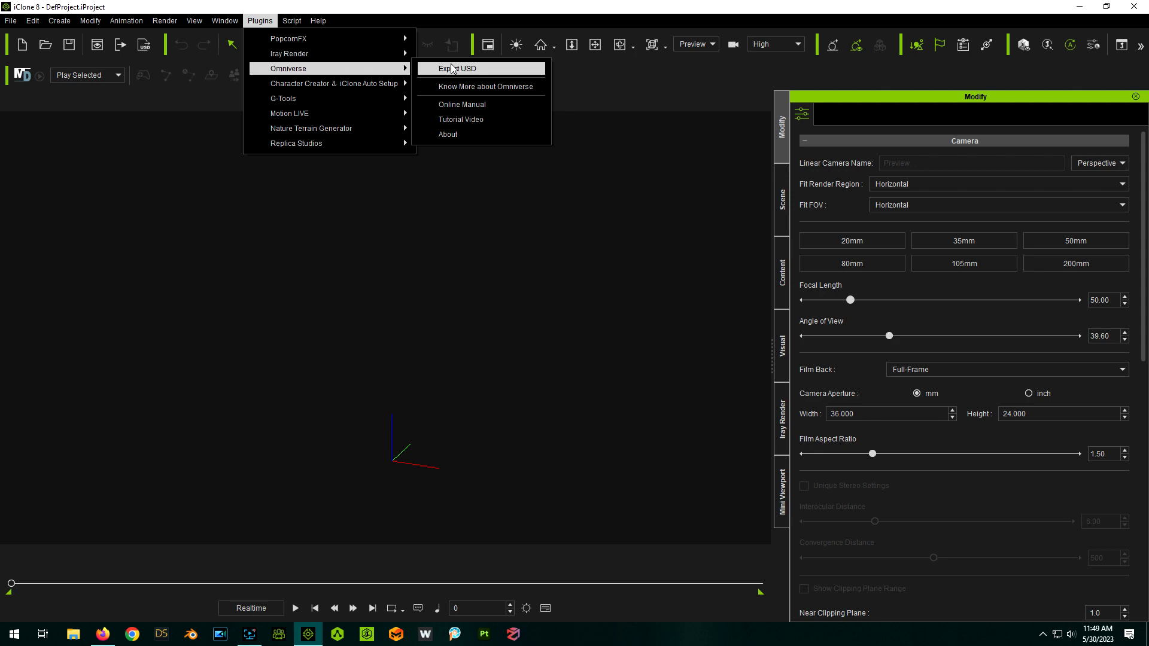
mouse_move(482, 86)
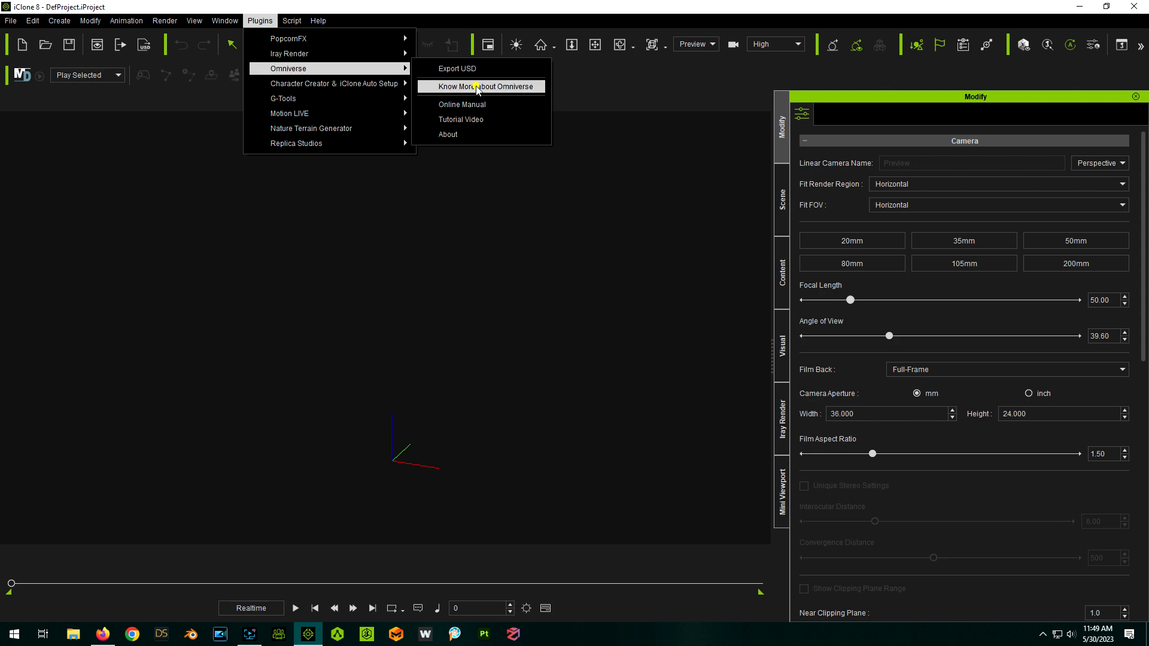
click(482, 86)
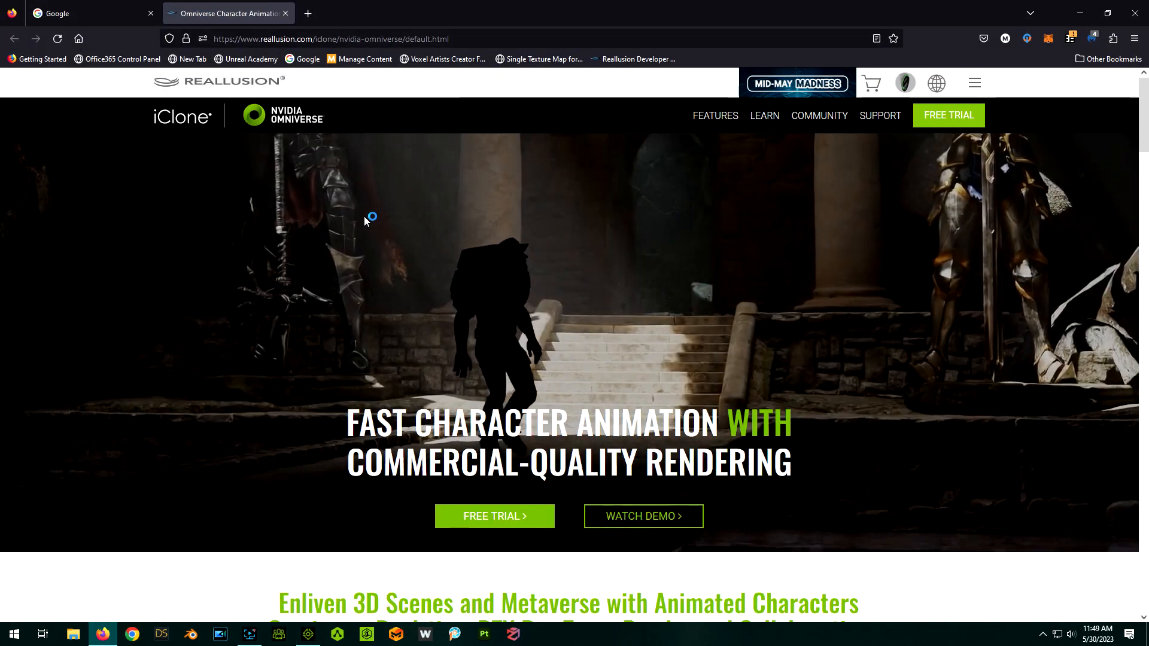
Follow the Live Sync link into the iClone 8 Connector Live Sync beta thread and start its Beta Manual
scroll(down, 3)
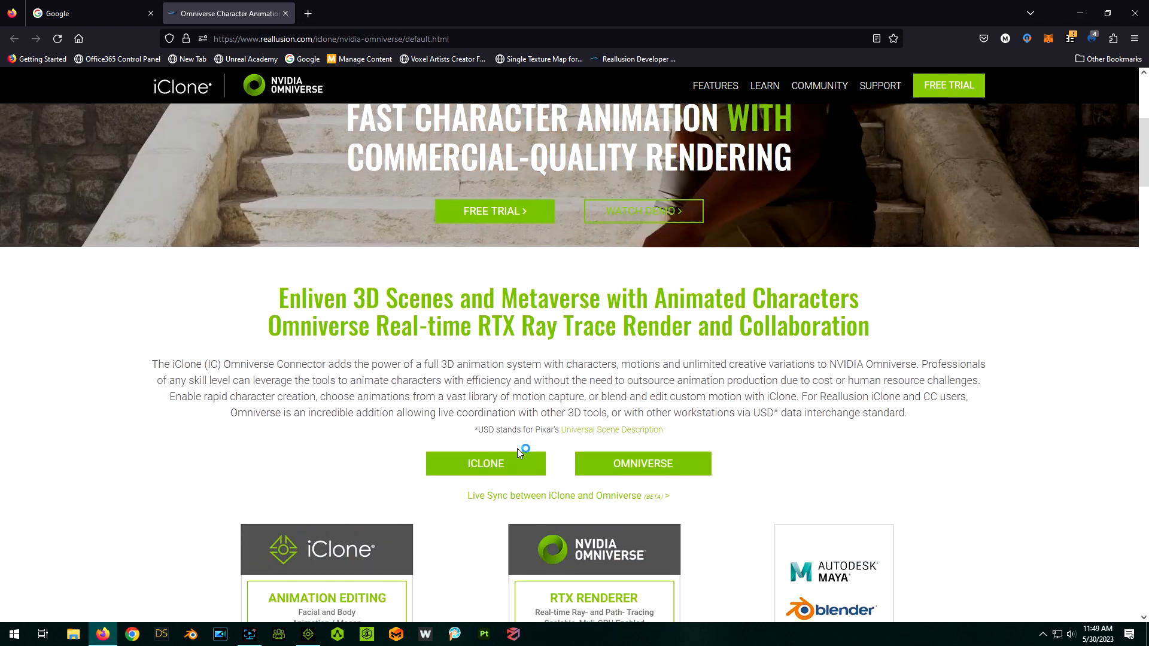
click(555, 496)
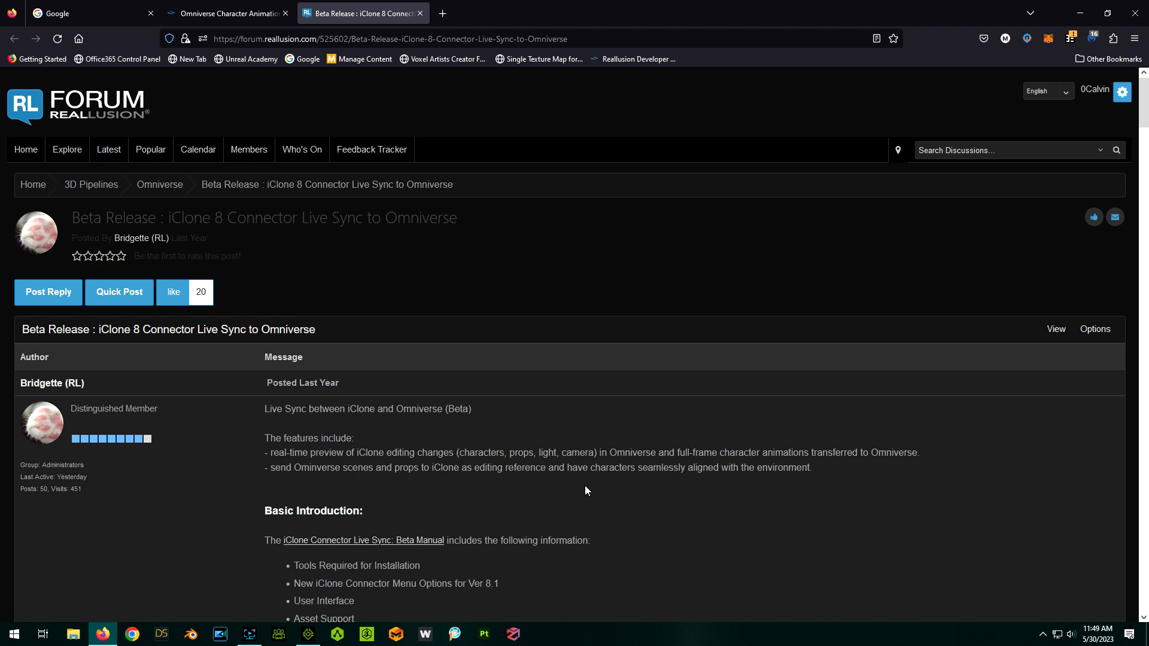
scroll(down, 3)
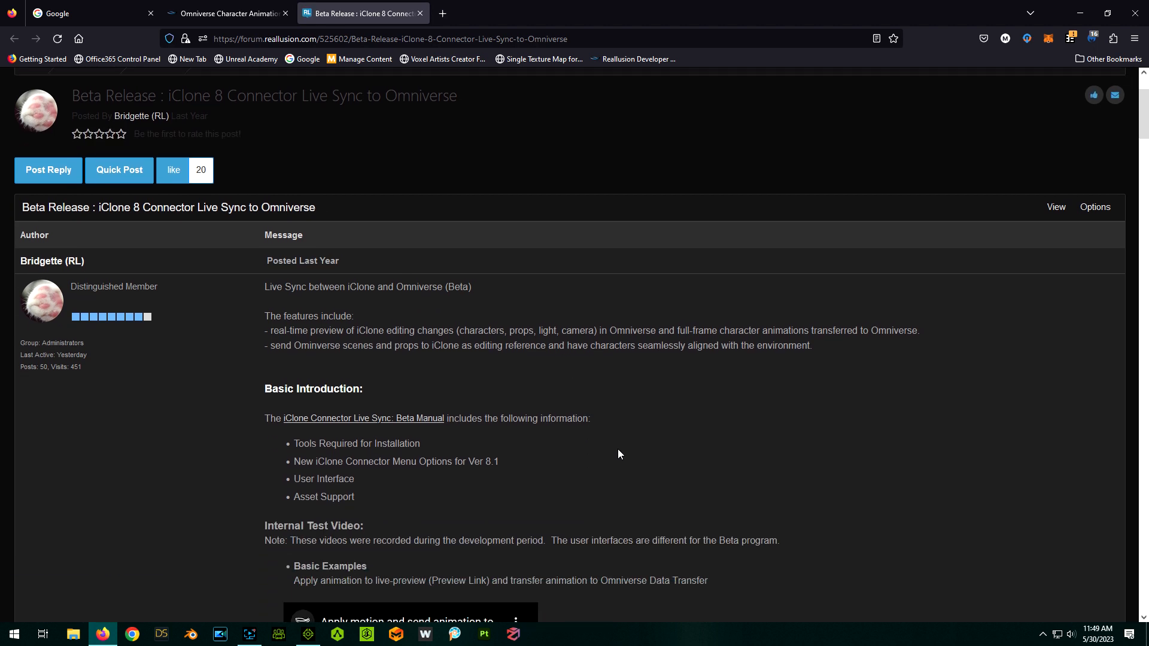
scroll(down, 3)
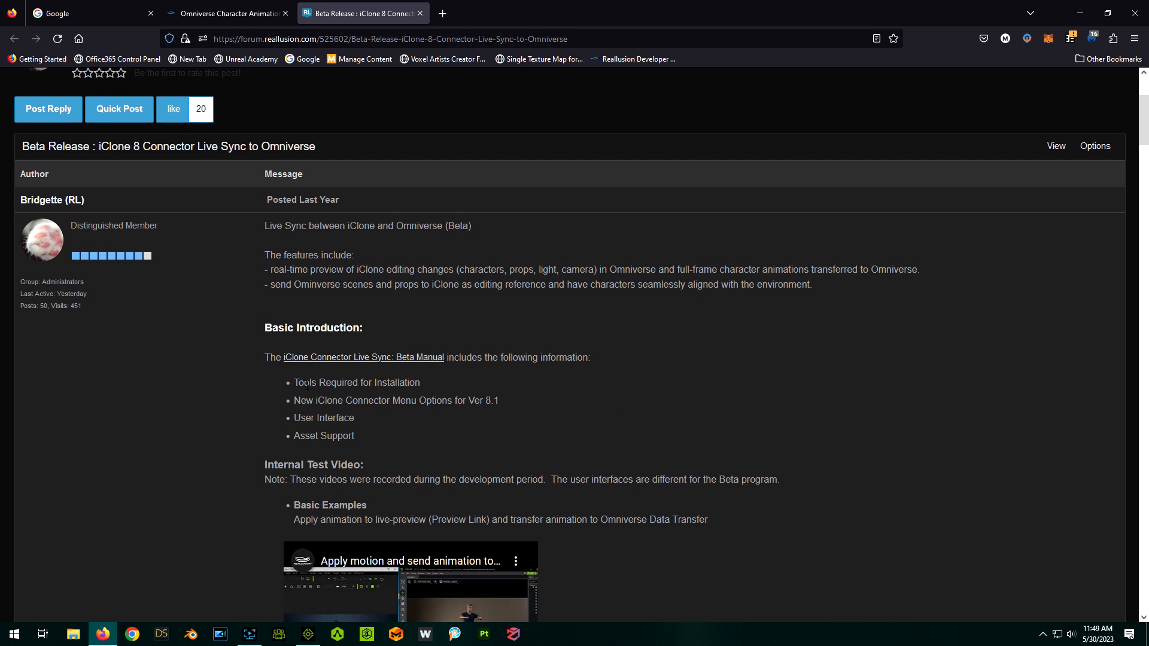
mouse_move(259, 393)
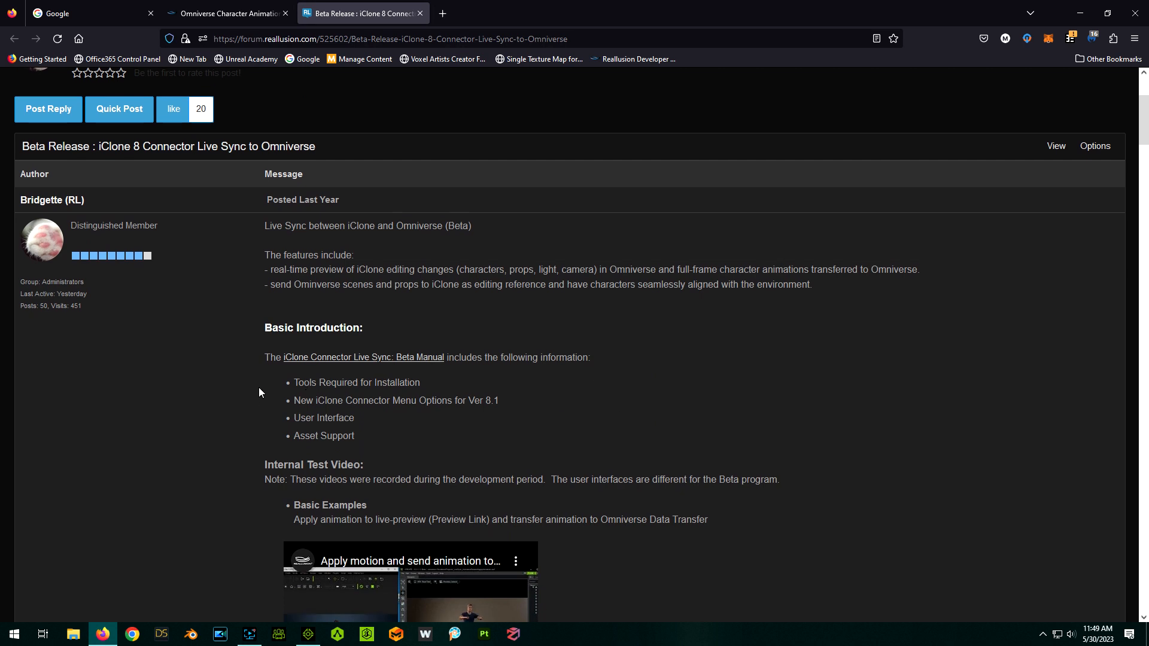
scroll(down, 3)
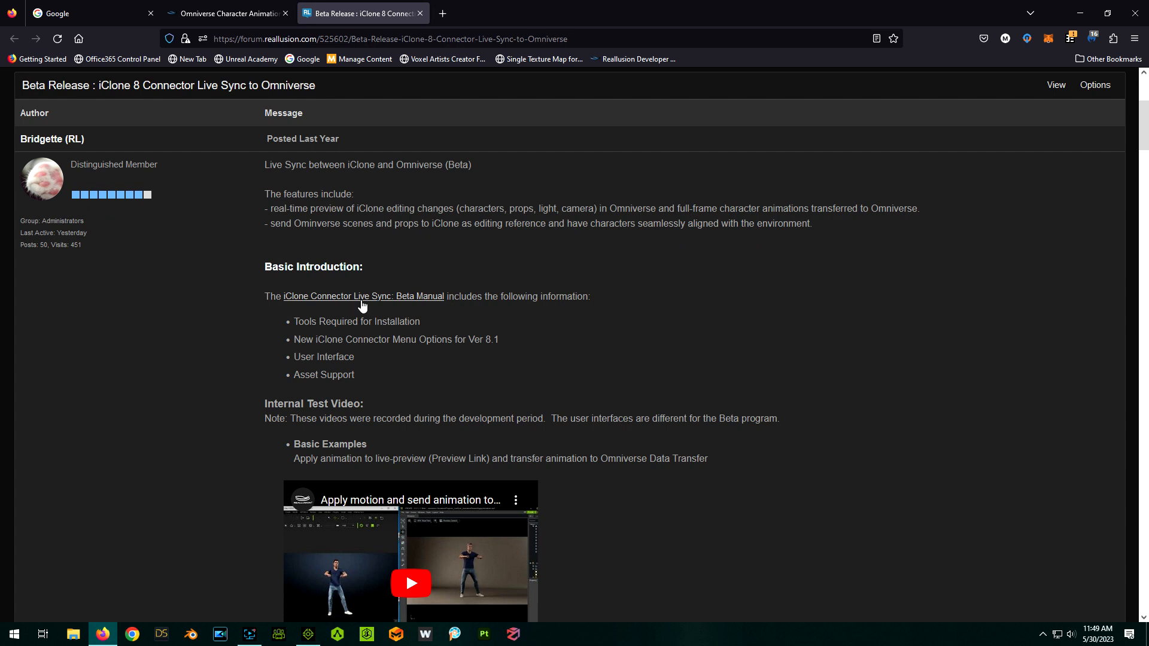
mouse_move(364, 296)
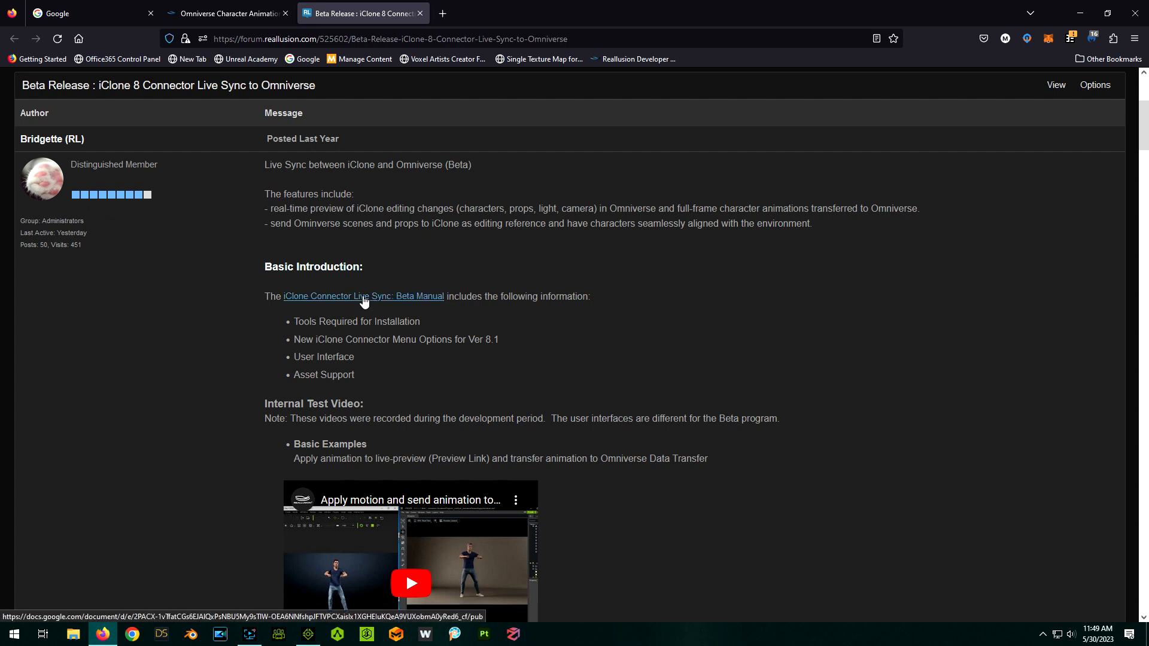
click(364, 296)
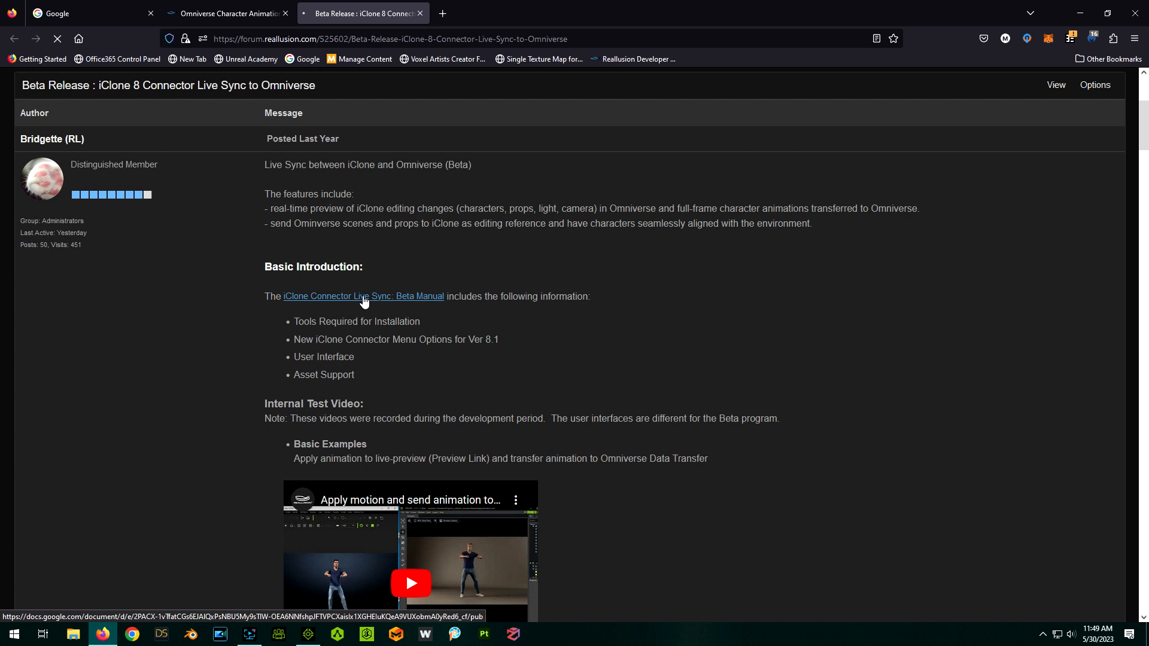
Read the manual's Tools Required for Installation, then search 'omniverse' and reach NVIDIA's Omniverse page
click(364, 296)
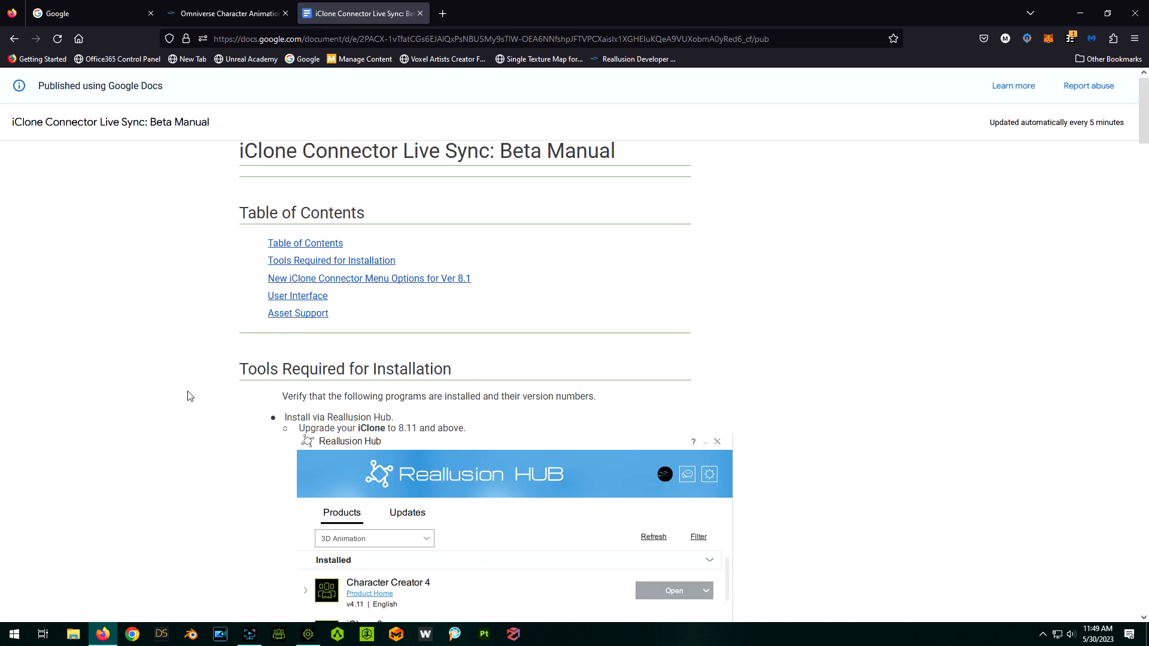
scroll(down, 3)
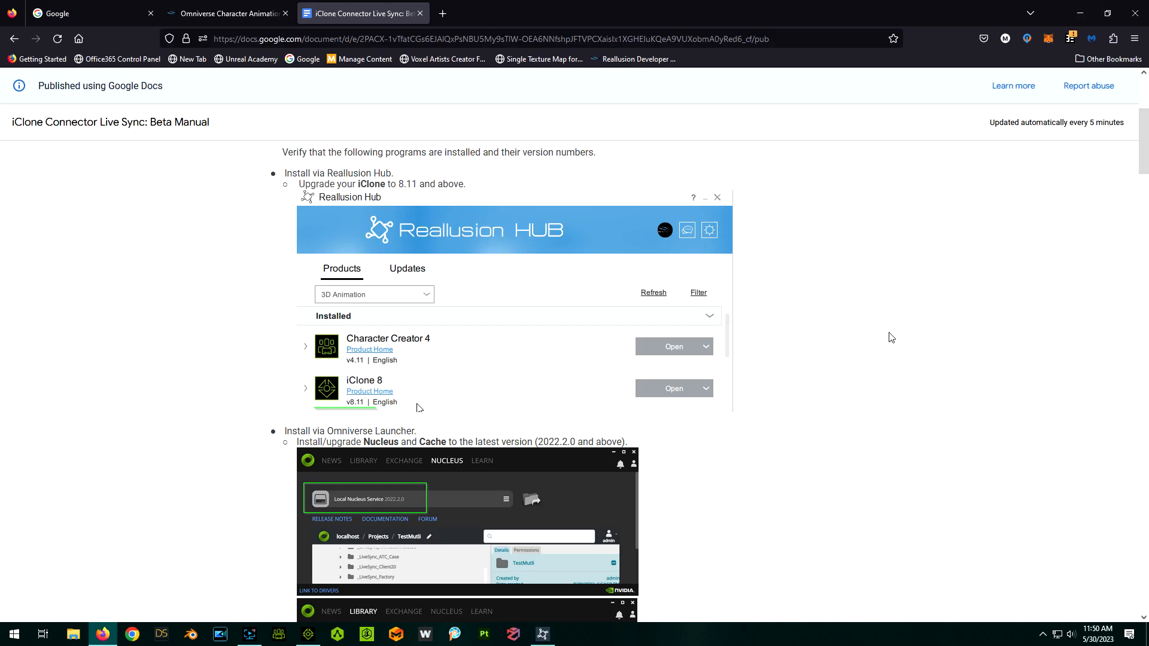
scroll(down, 3)
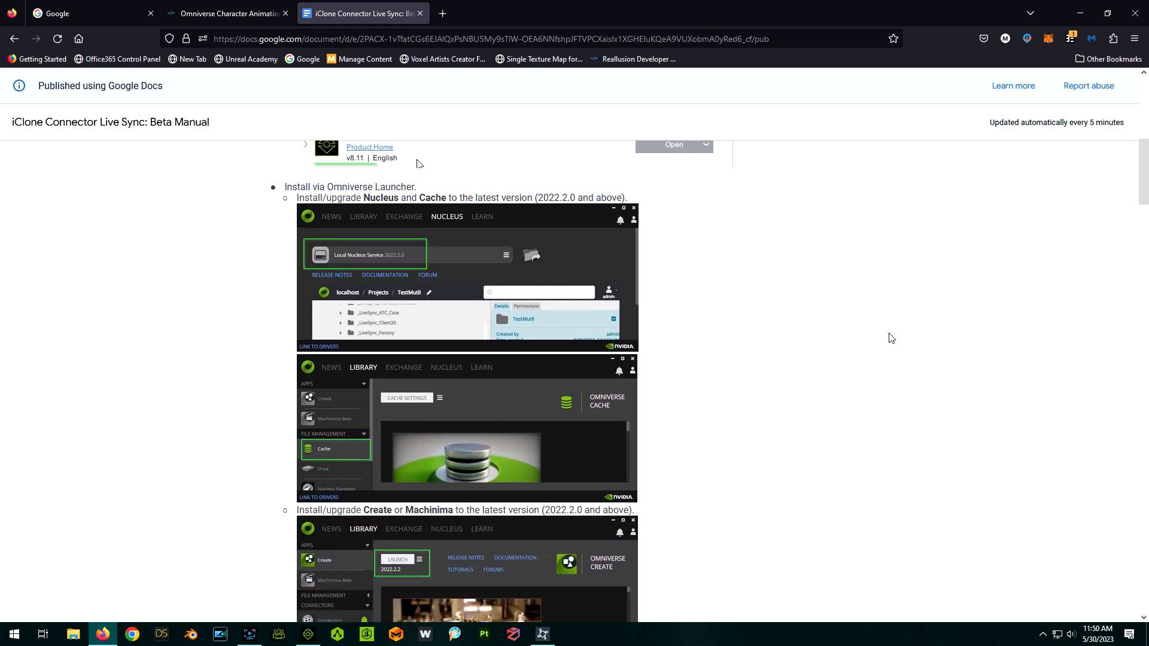
click(491, 14)
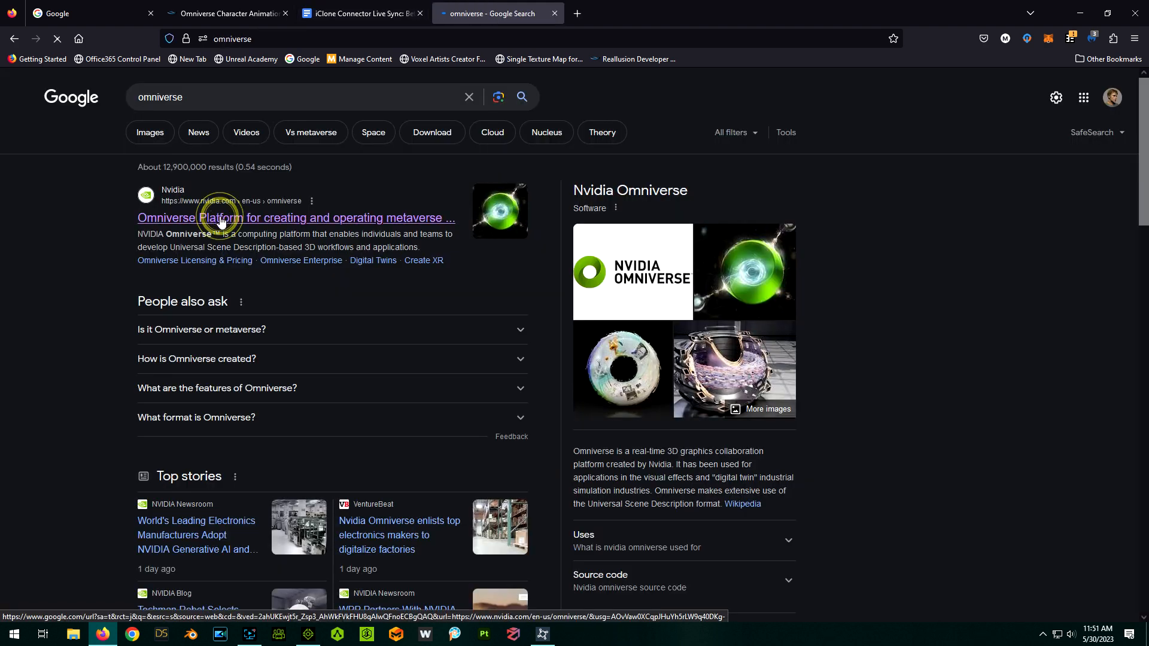
click(220, 218)
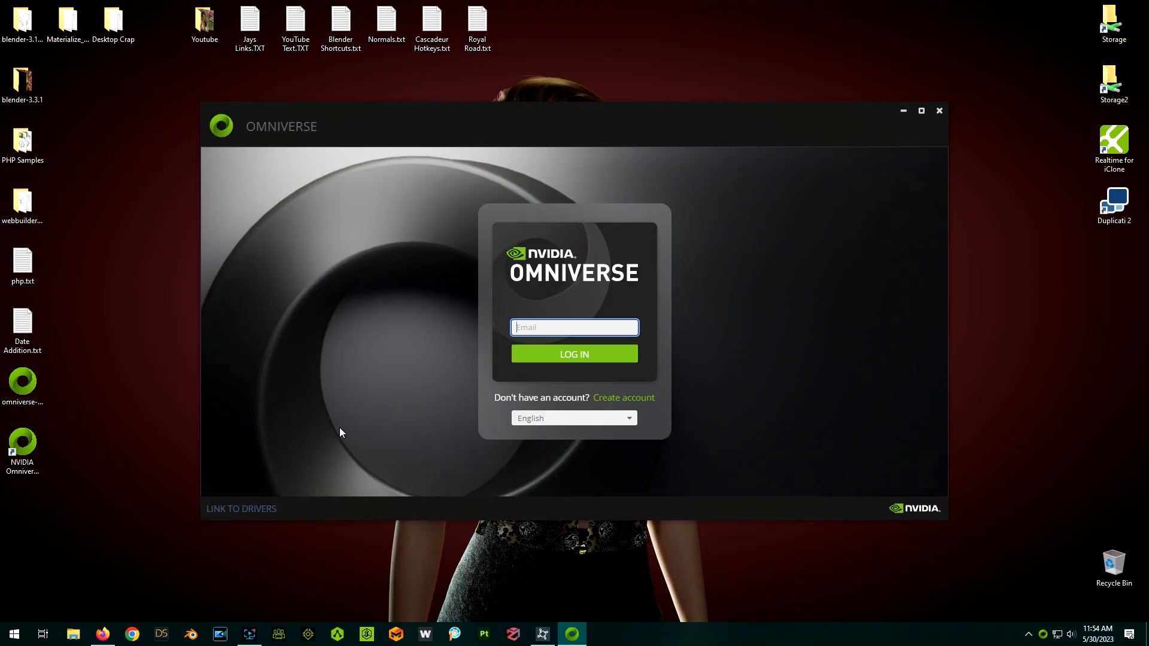
mouse_move(461, 443)
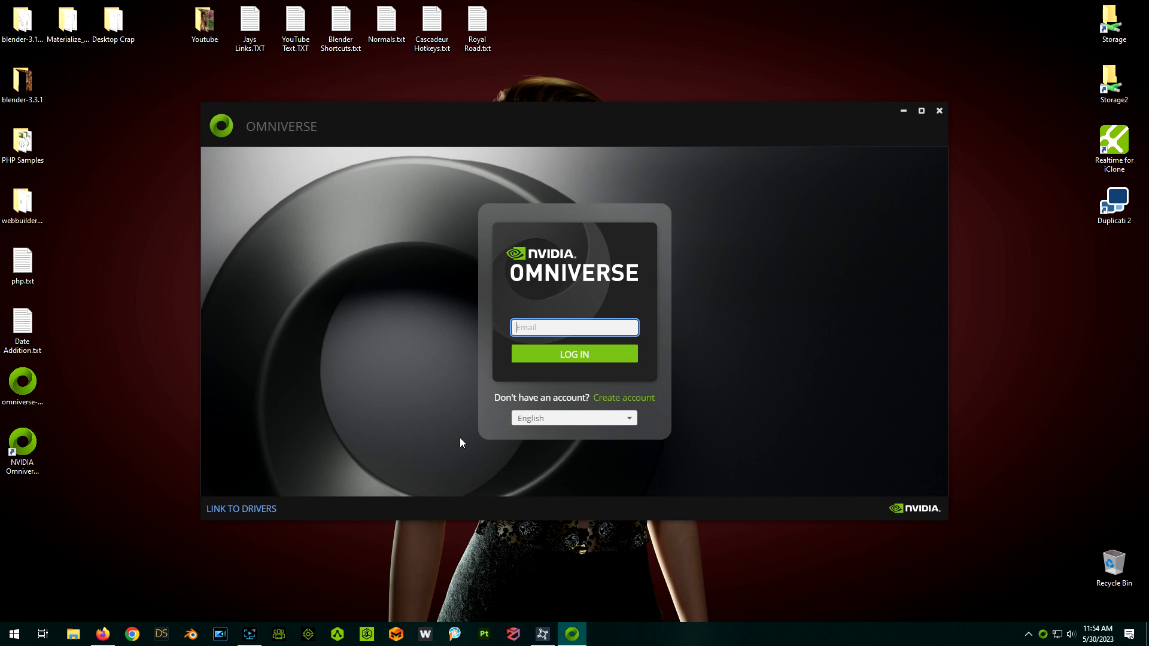
mouse_move(436, 439)
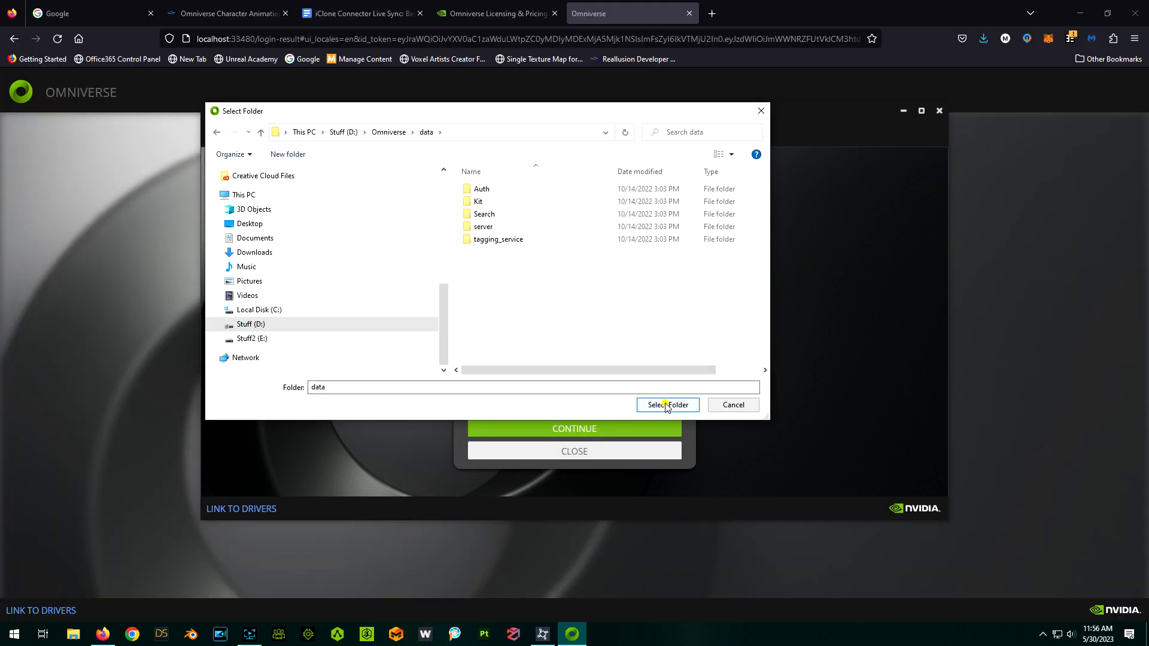
Set the Launcher's Data Path to D:\Omniverse\data and continue to the welcome page
click(666, 404)
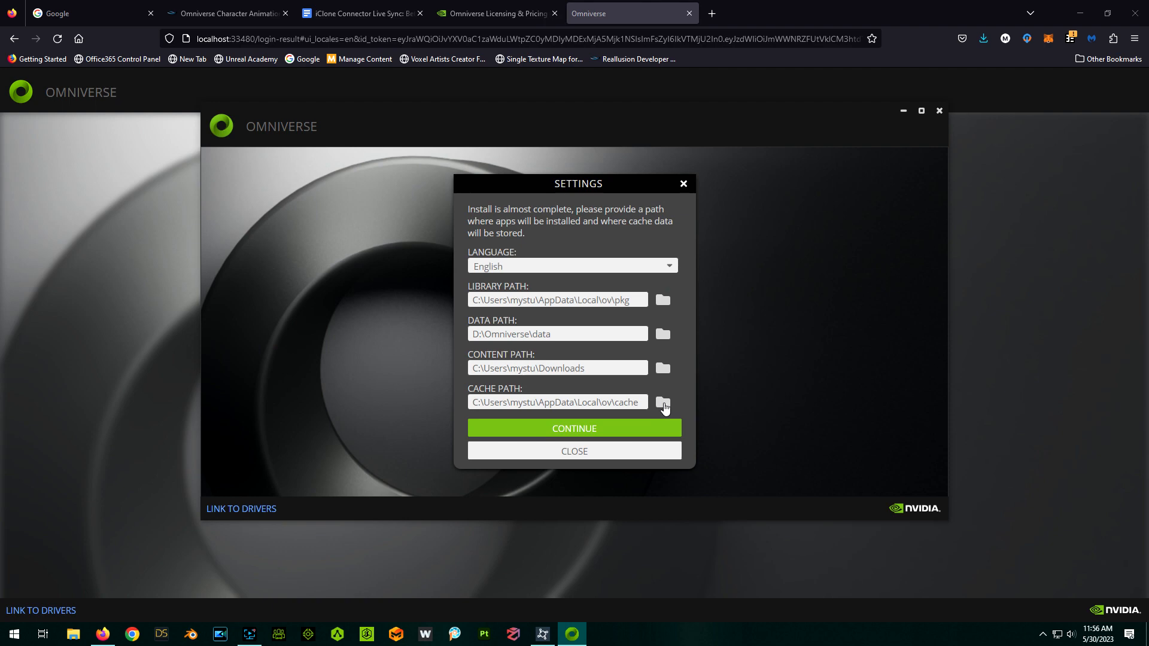
click(662, 402)
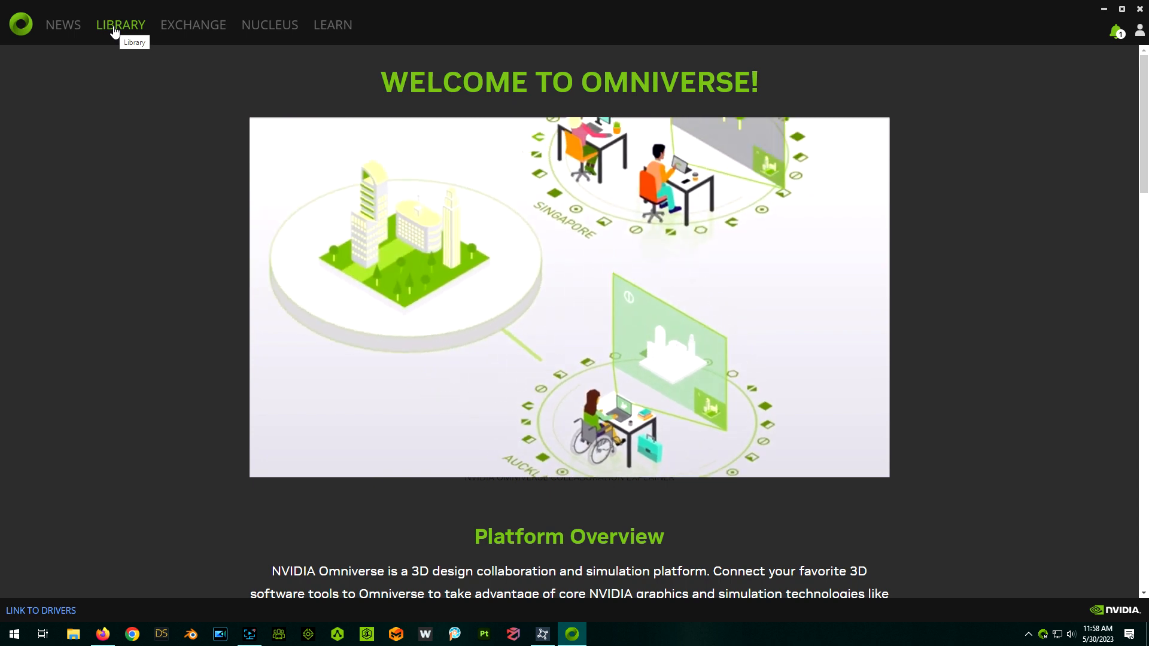
Check the installed Omniverse Cache in Library, then move to the Nucleus server management page
click(119, 24)
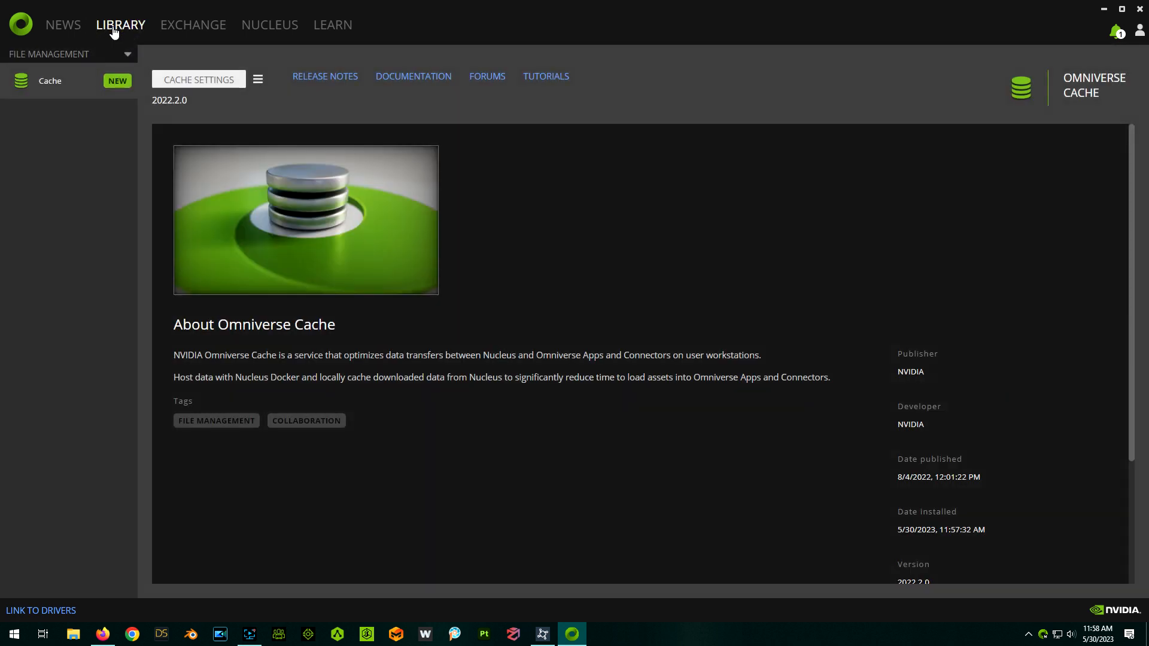
mouse_move(86, 123)
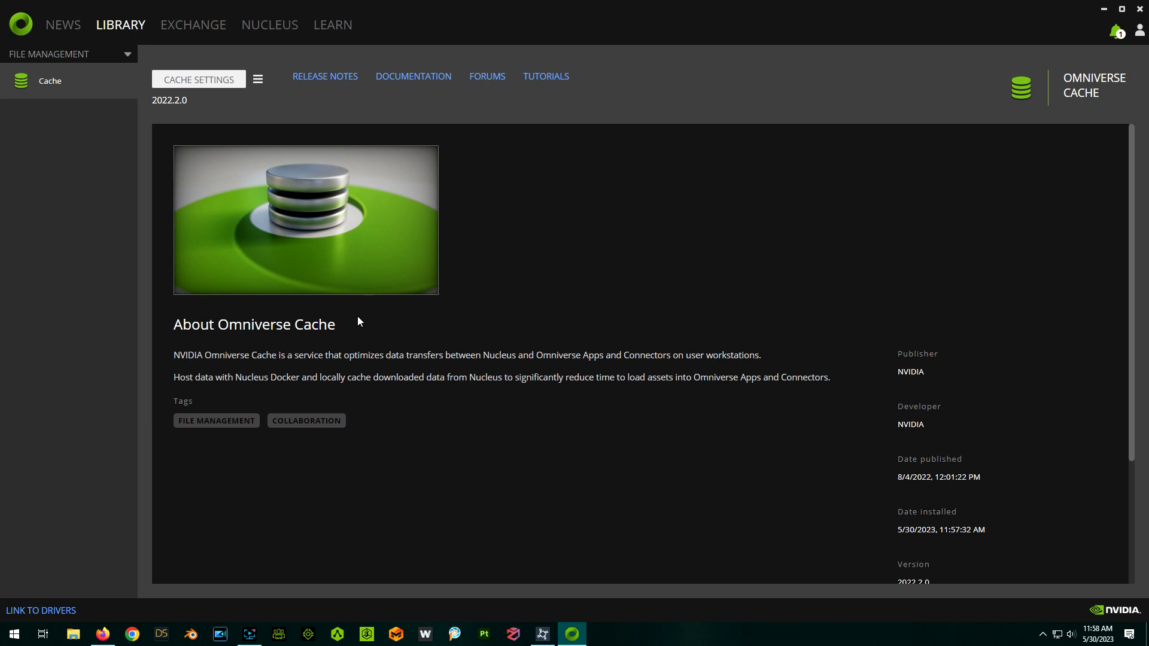
mouse_move(203, 118)
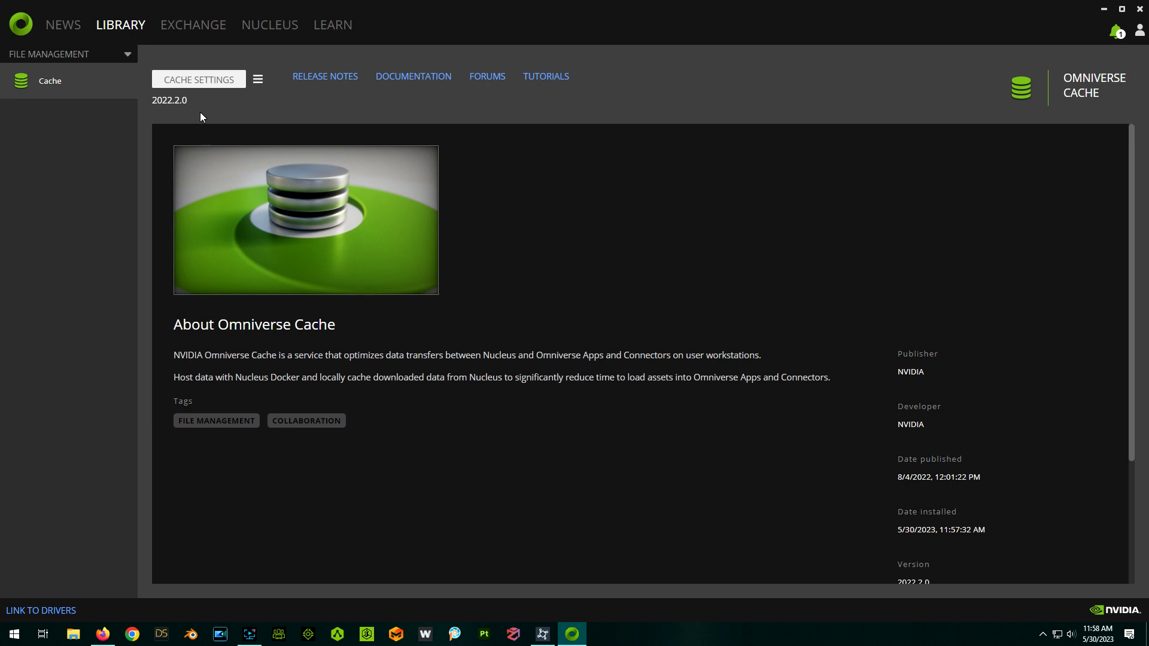
click(270, 24)
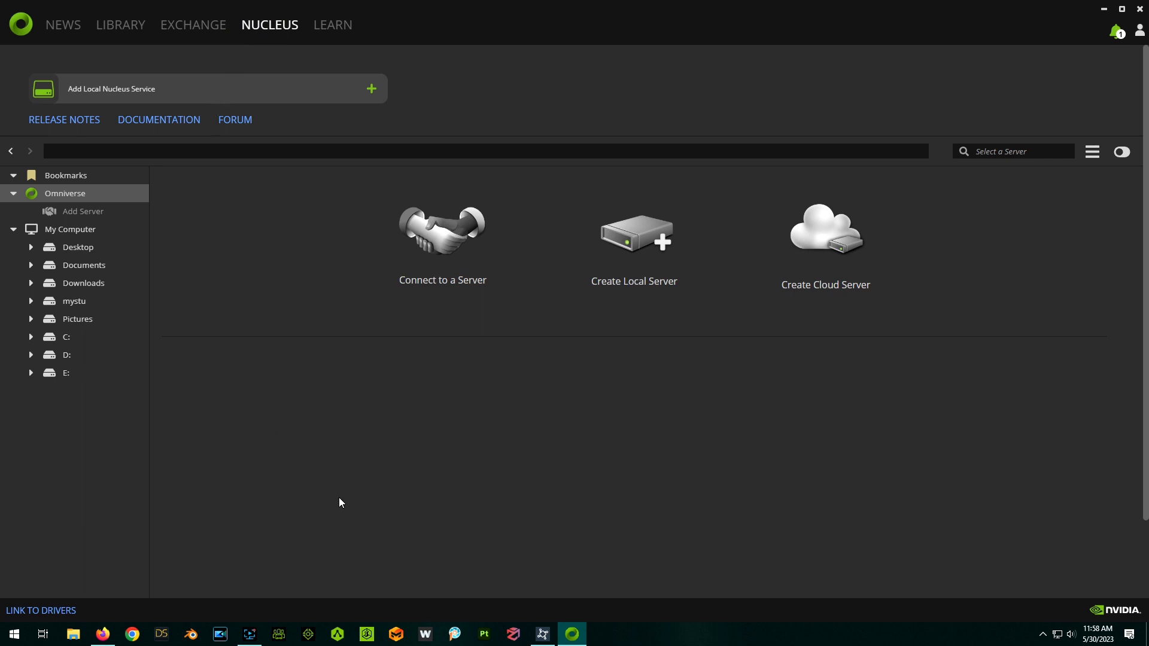
mouse_move(359, 480)
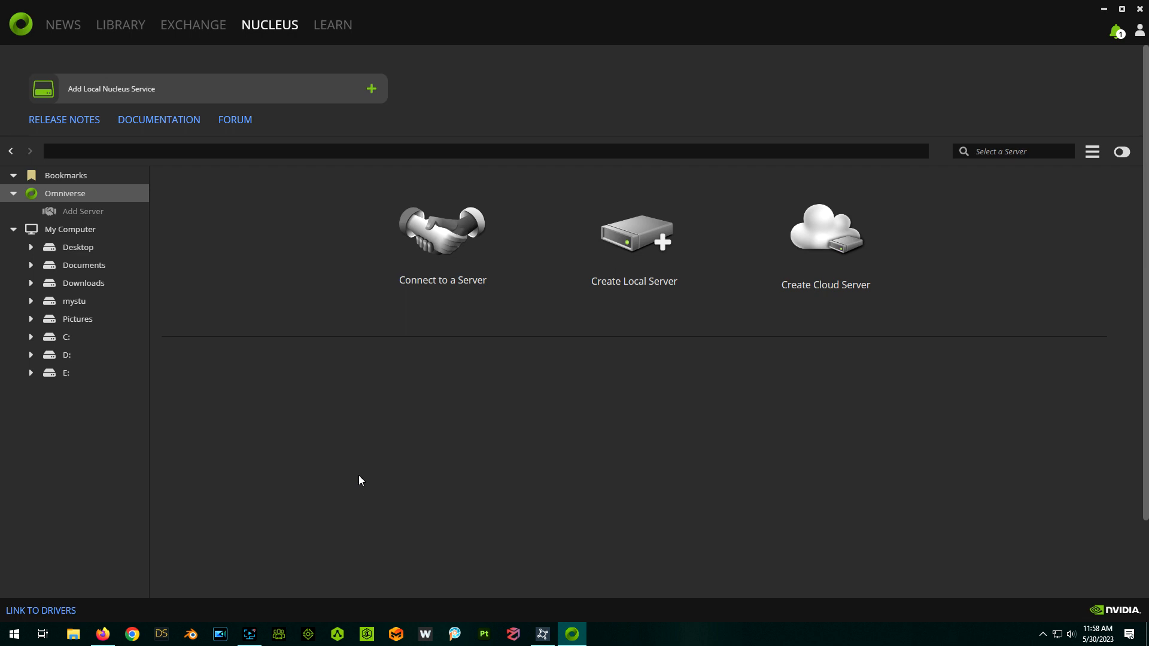
mouse_move(355, 470)
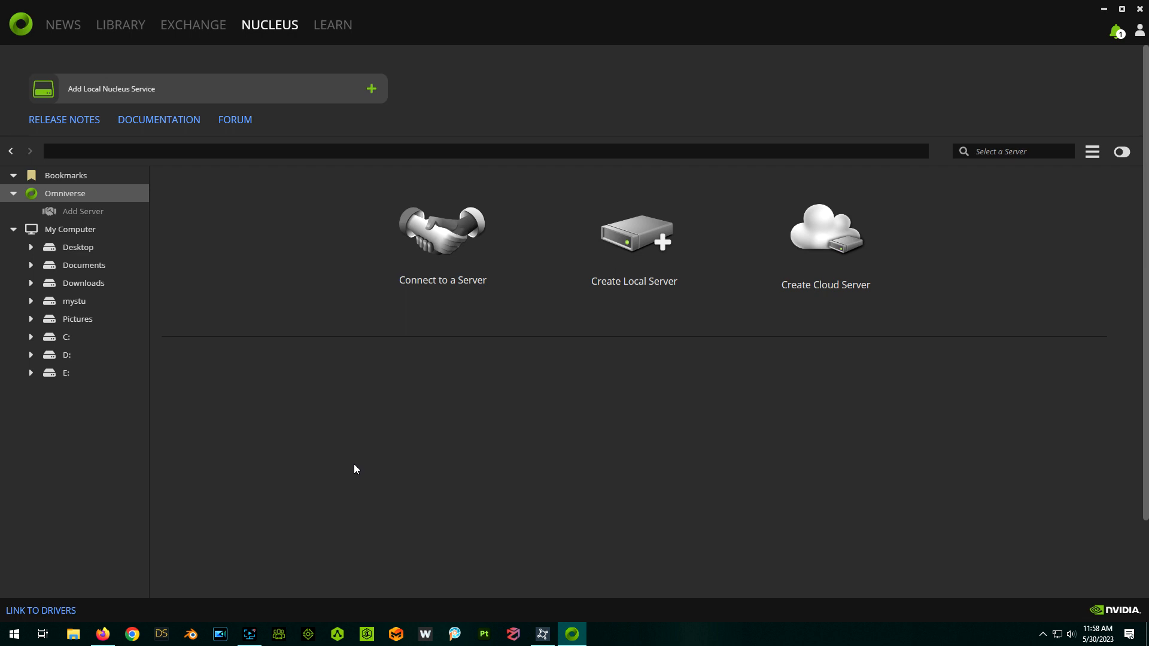
Search the Exchange catalogue for 'nucleus' to find Omniverse Nucleus Navigator
click(191, 24)
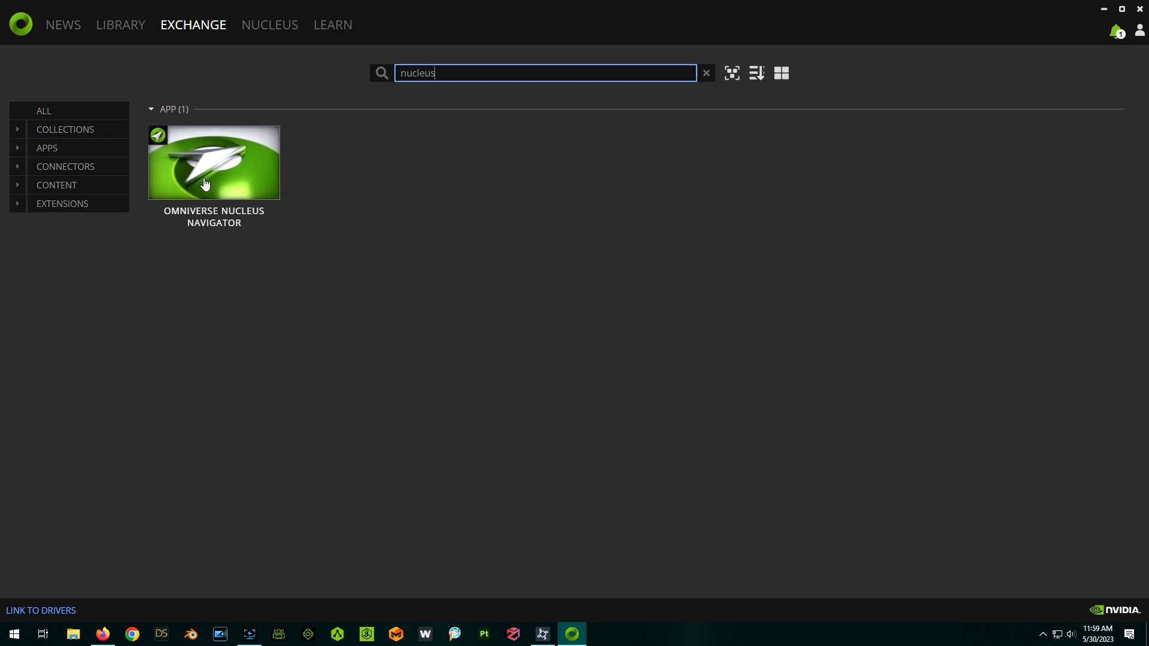
mouse_move(211, 165)
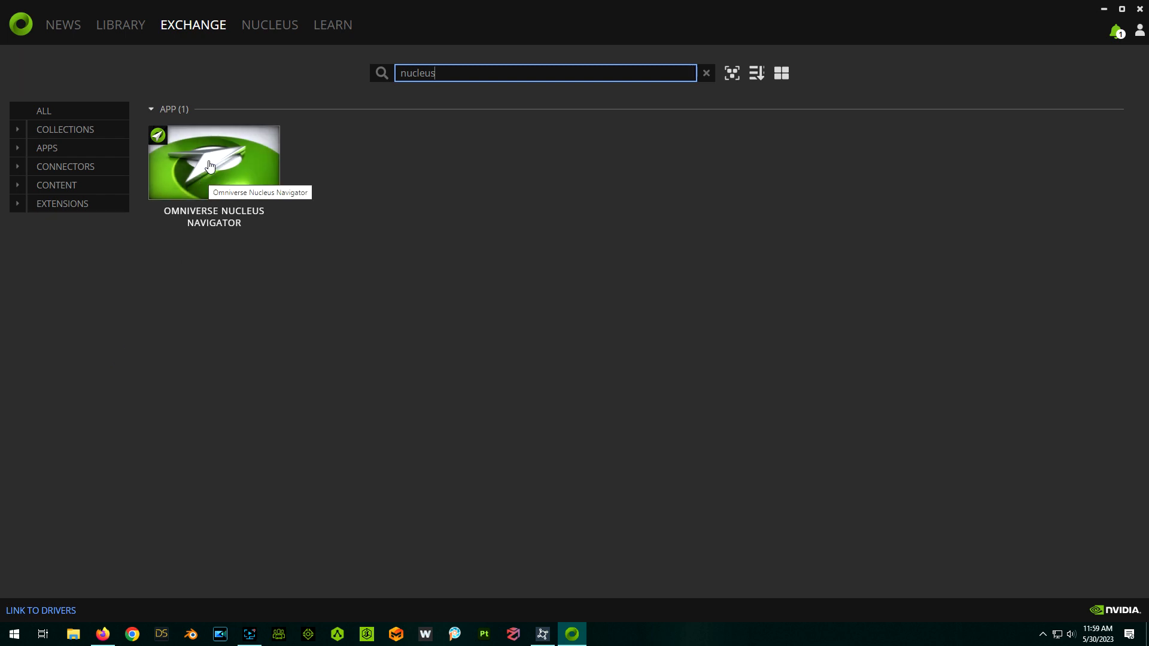
Install Nucleus Navigator from its Exchange tile, then look at the featured Create app
click(213, 161)
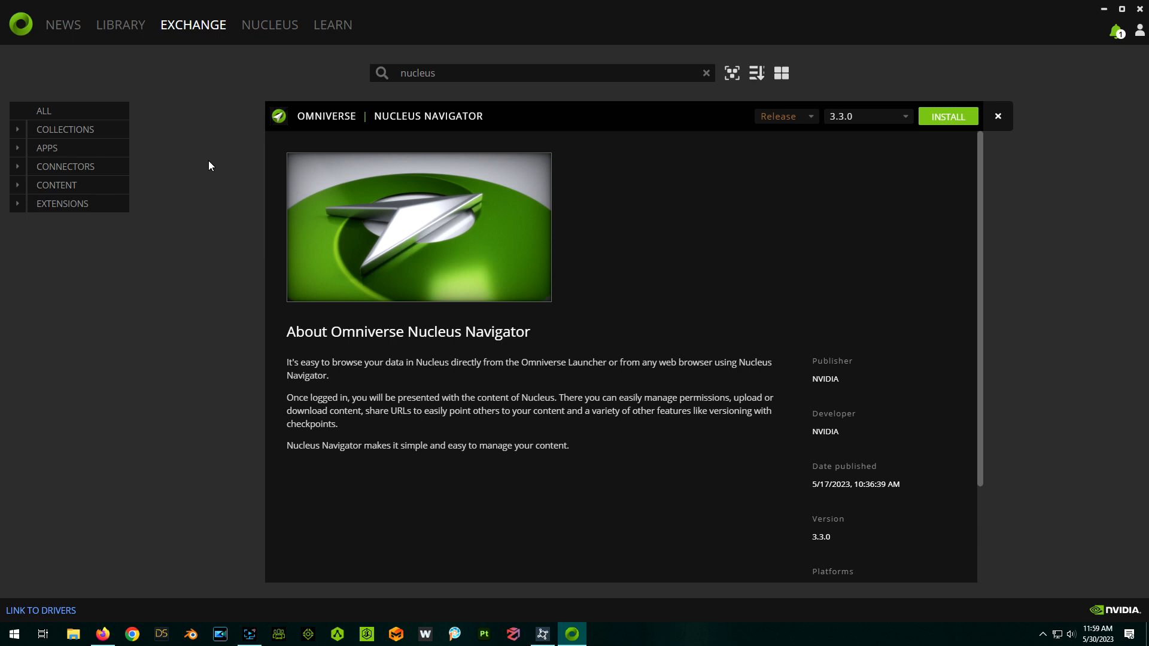
mouse_move(415, 400)
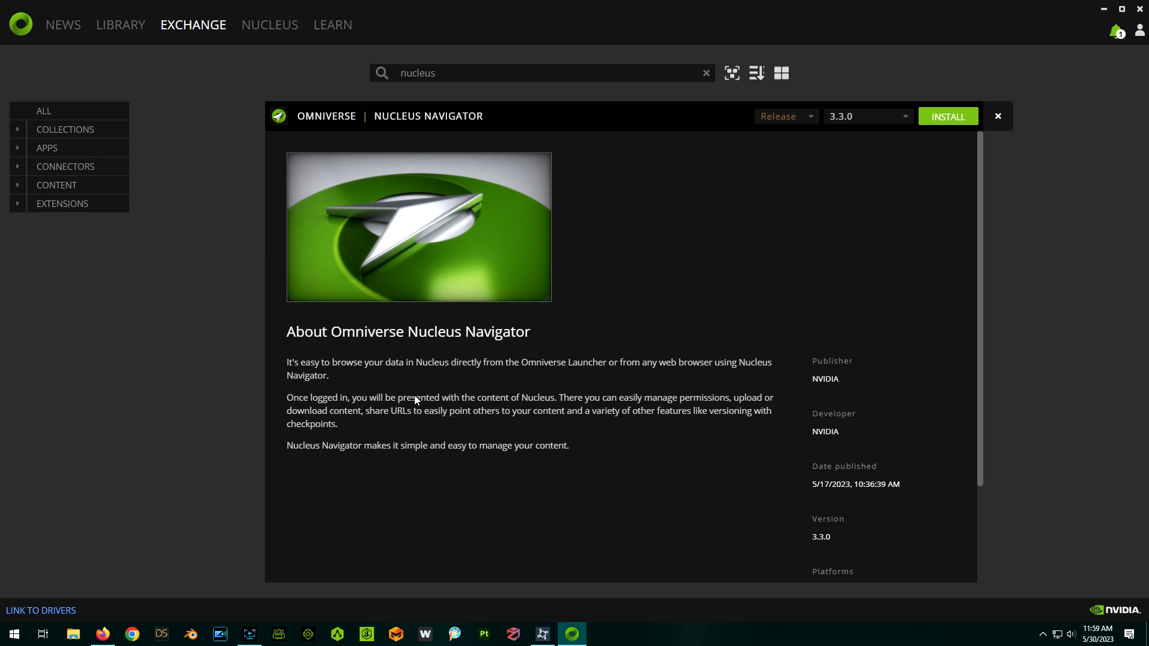
mouse_move(617, 380)
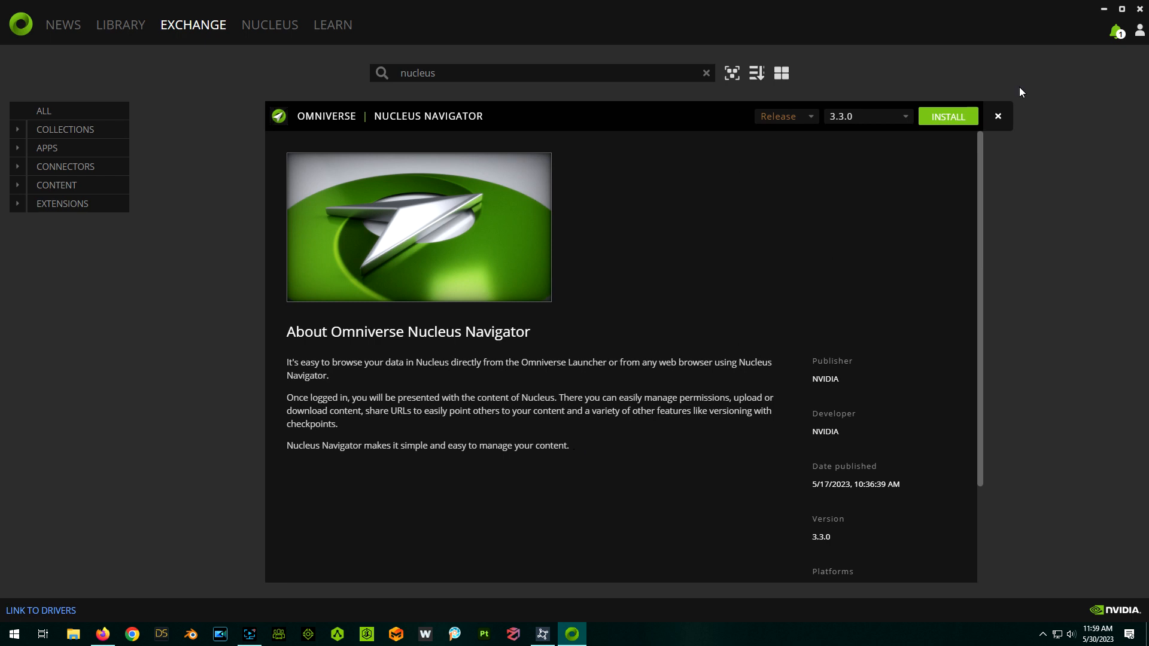
click(947, 116)
text(create)
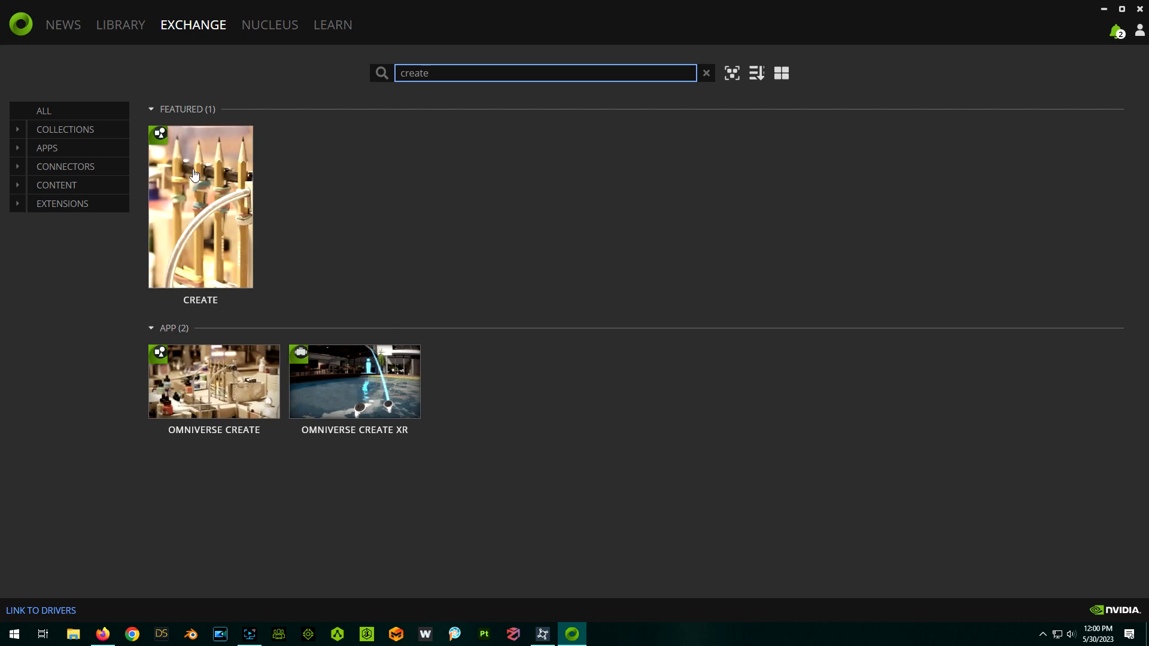
click(200, 207)
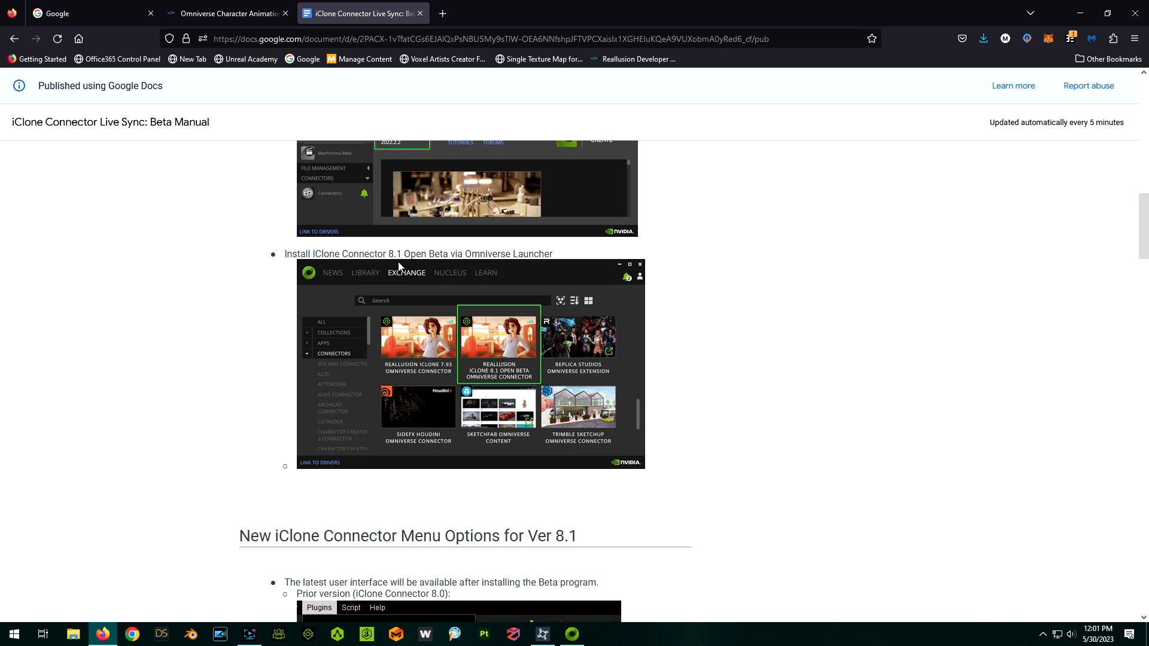
mouse_move(421, 267)
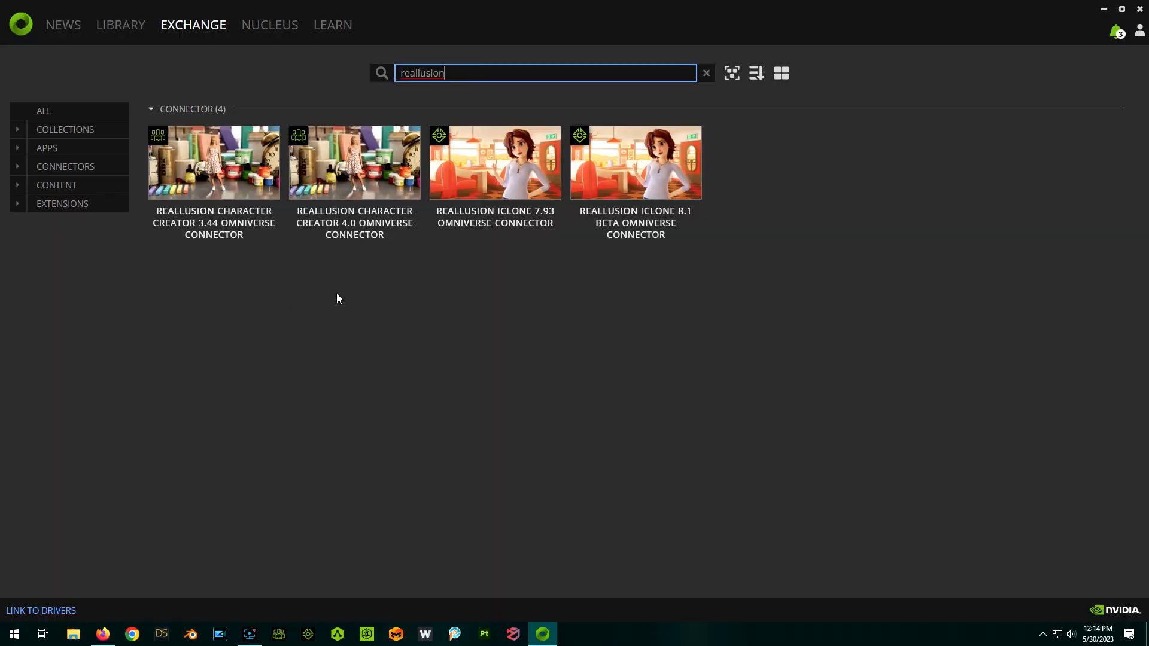
mouse_move(381, 173)
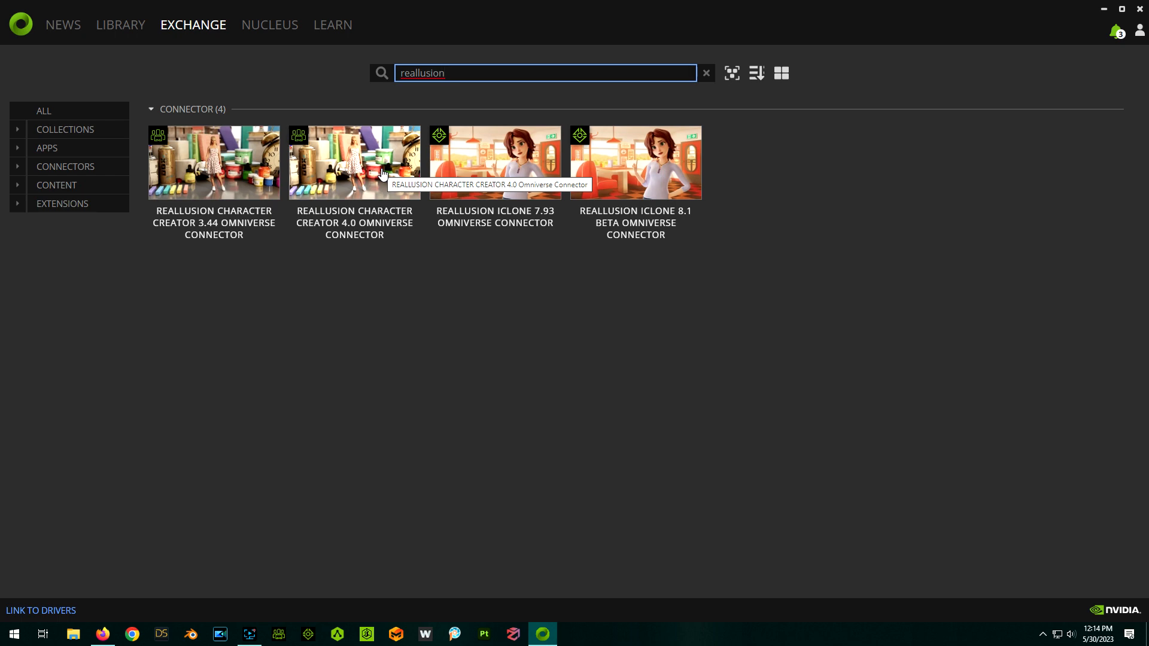
click(354, 162)
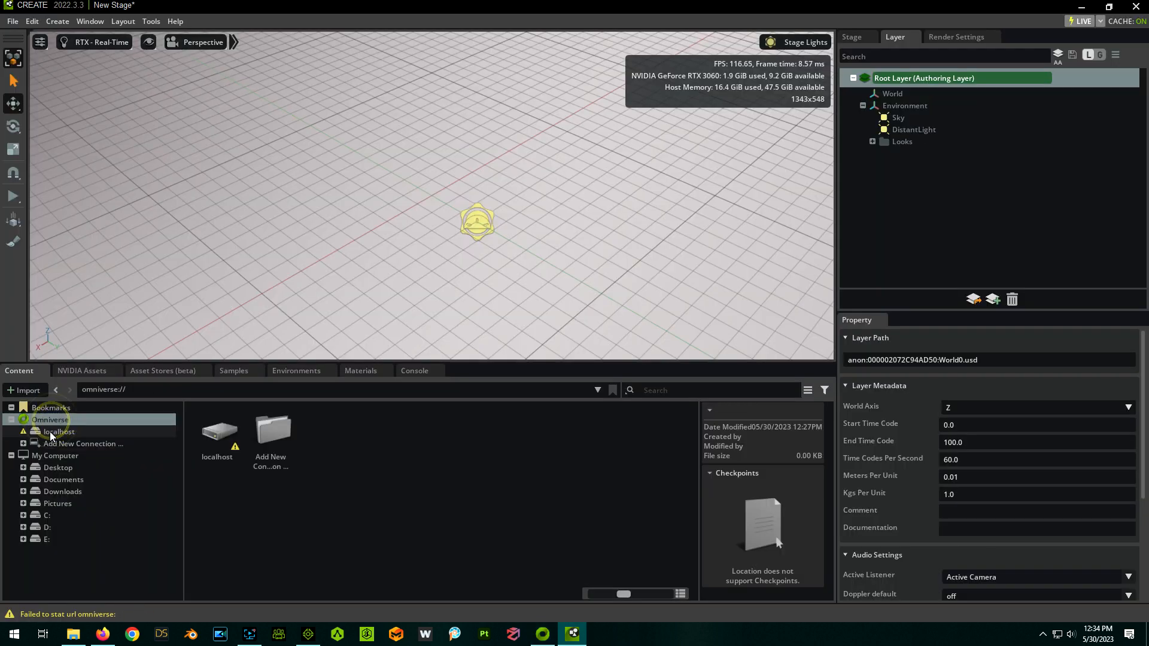
Try the localhost server in Create's Content browser, cancel an Add New Connection attempt, and find localhost unreachable
click(58, 432)
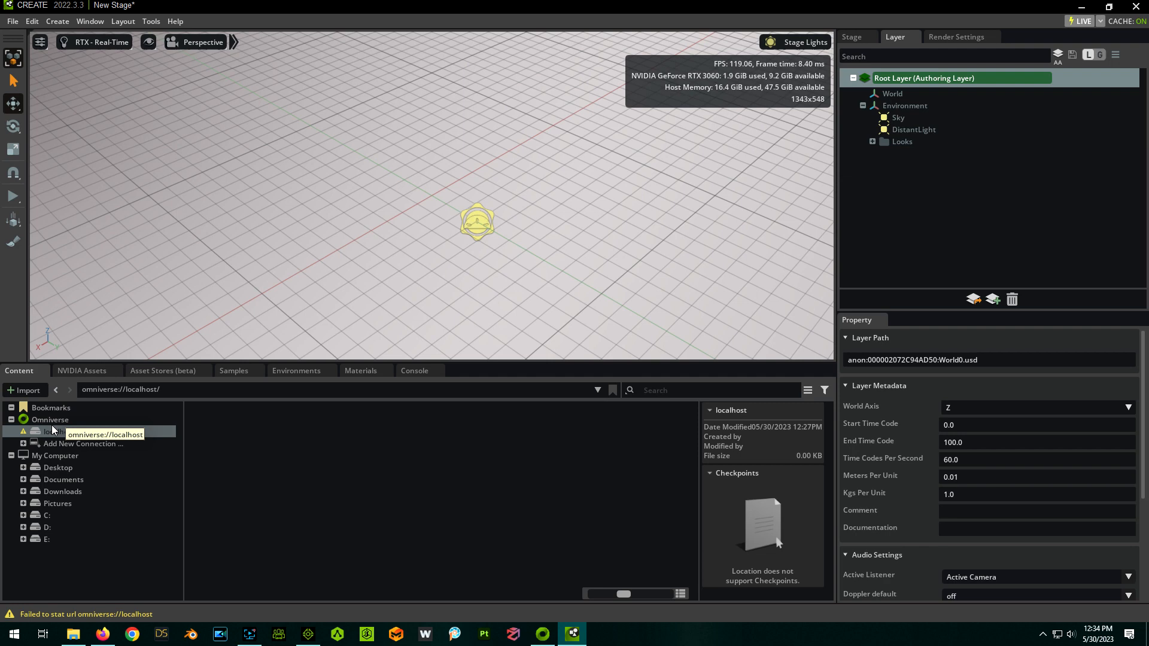
click(50, 419)
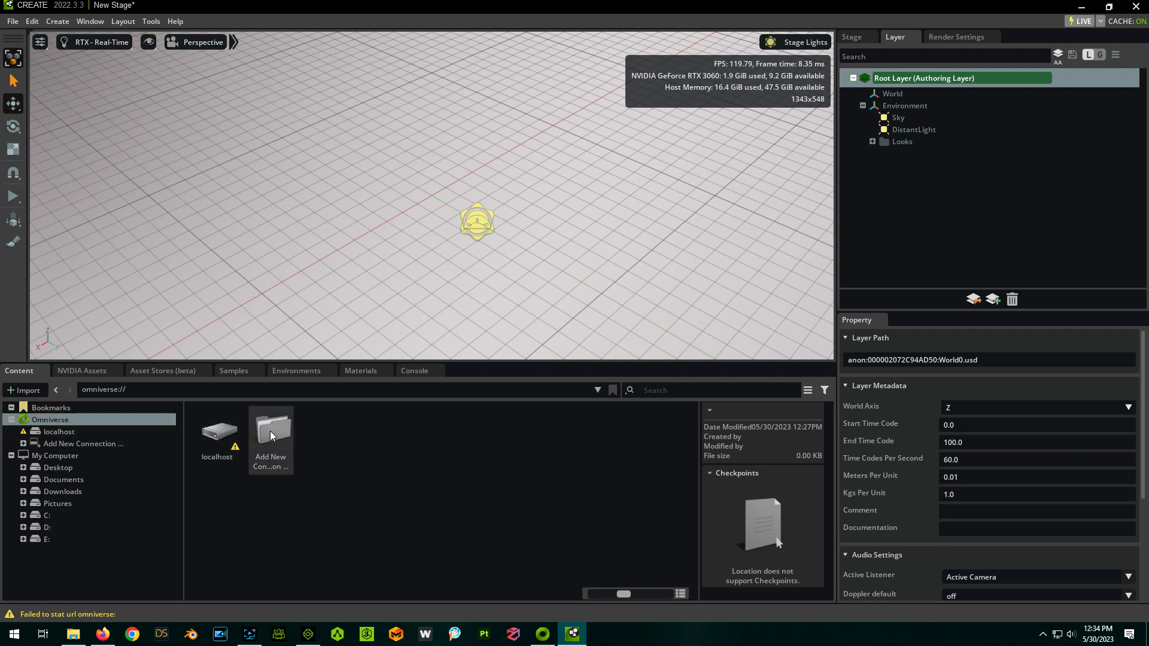
double_click(271, 433)
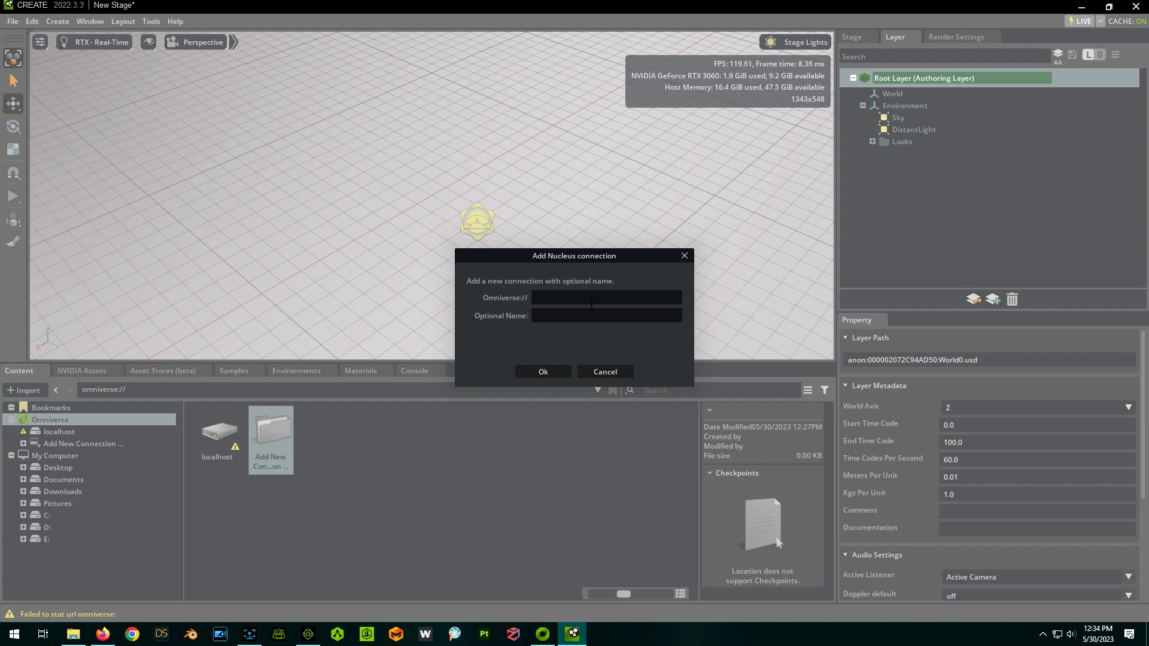
click(605, 371)
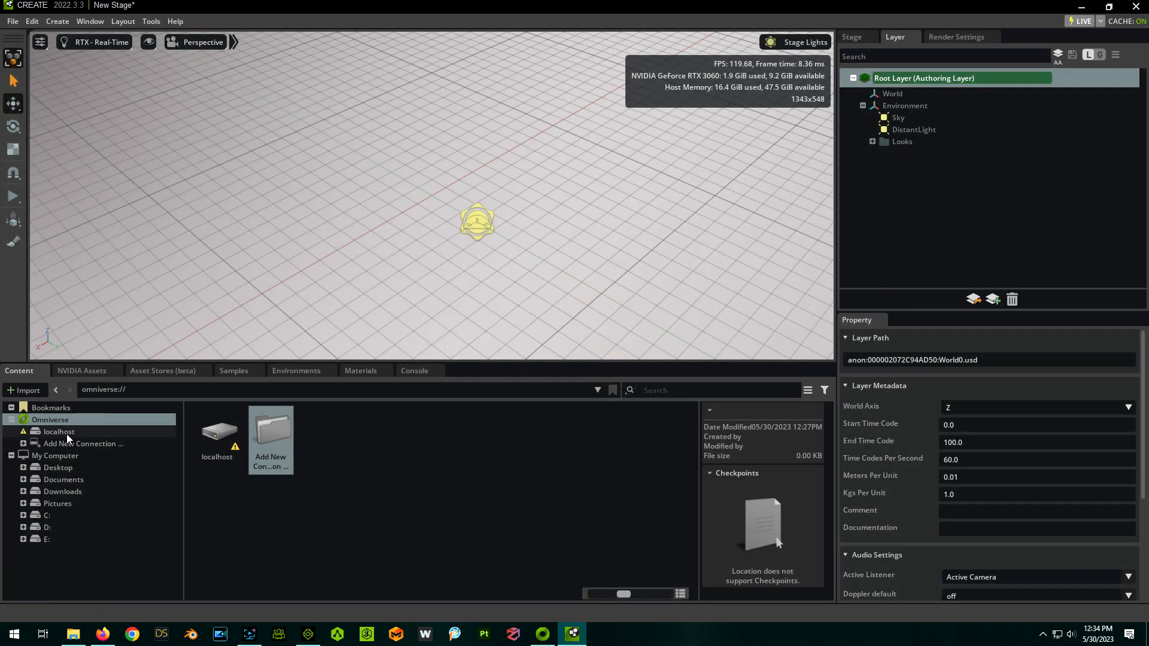
click(58, 433)
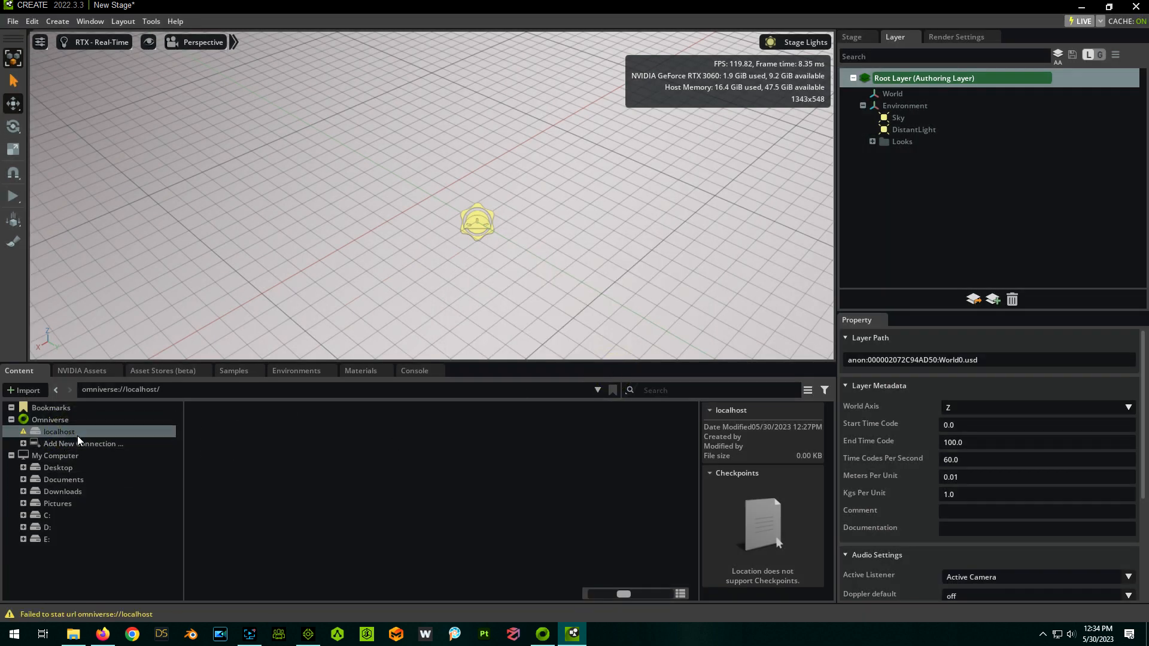
click(541, 634)
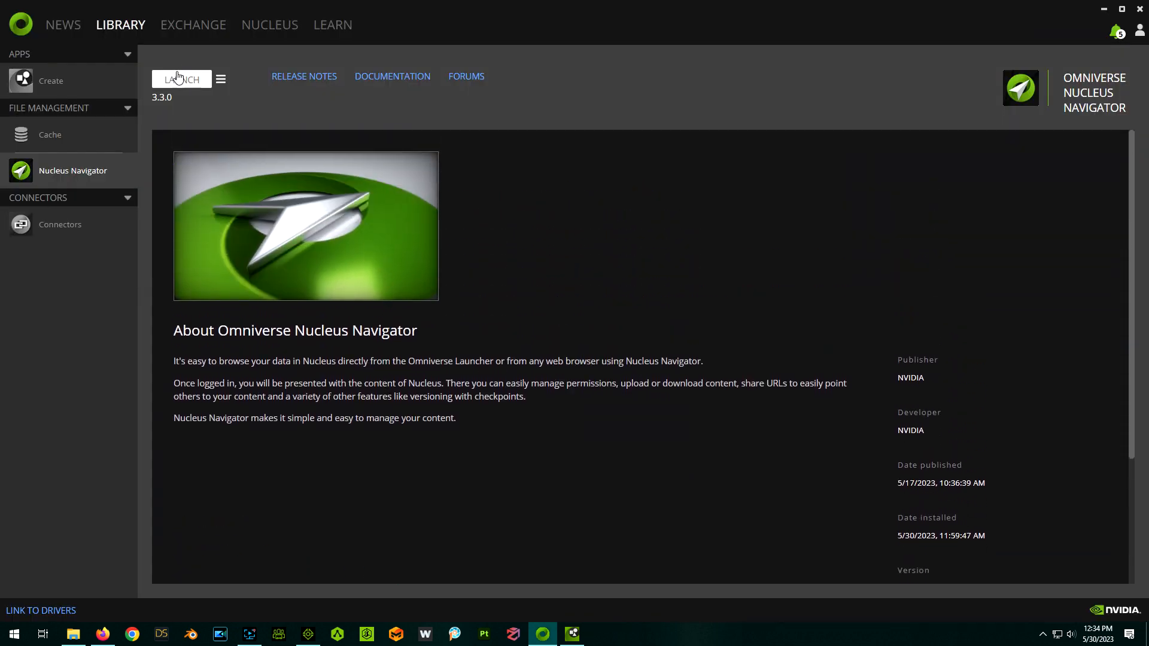
Launch Nucleus Navigator from Library and begin Create Local Server with the D:\Omniverse\data path accepted
click(181, 79)
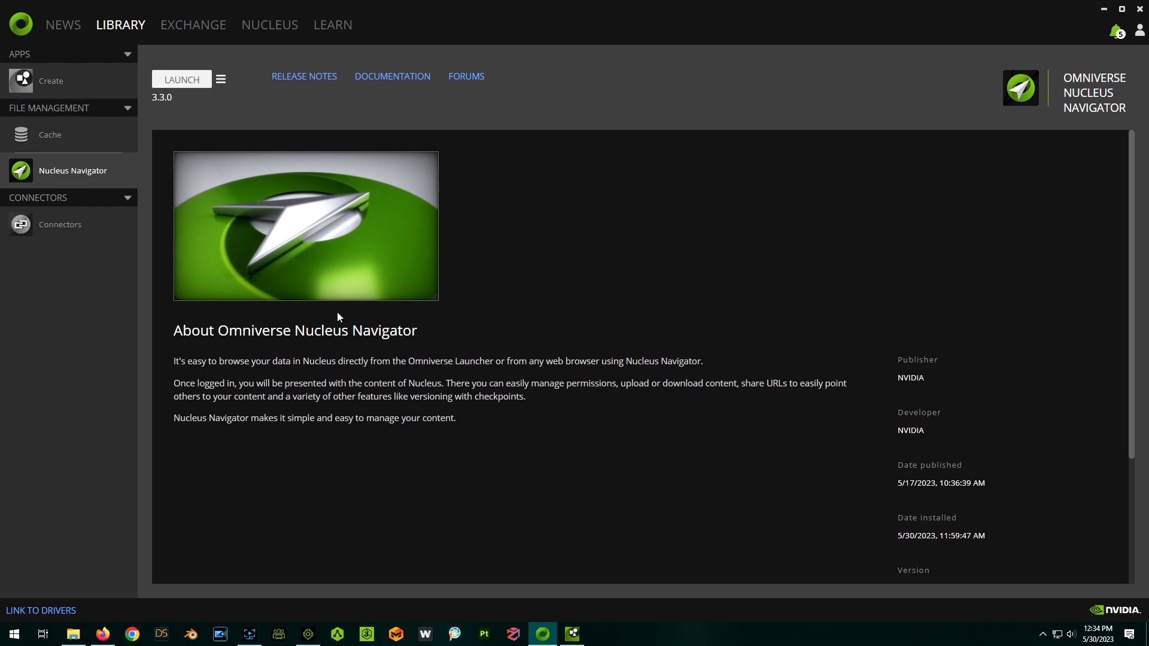
click(181, 79)
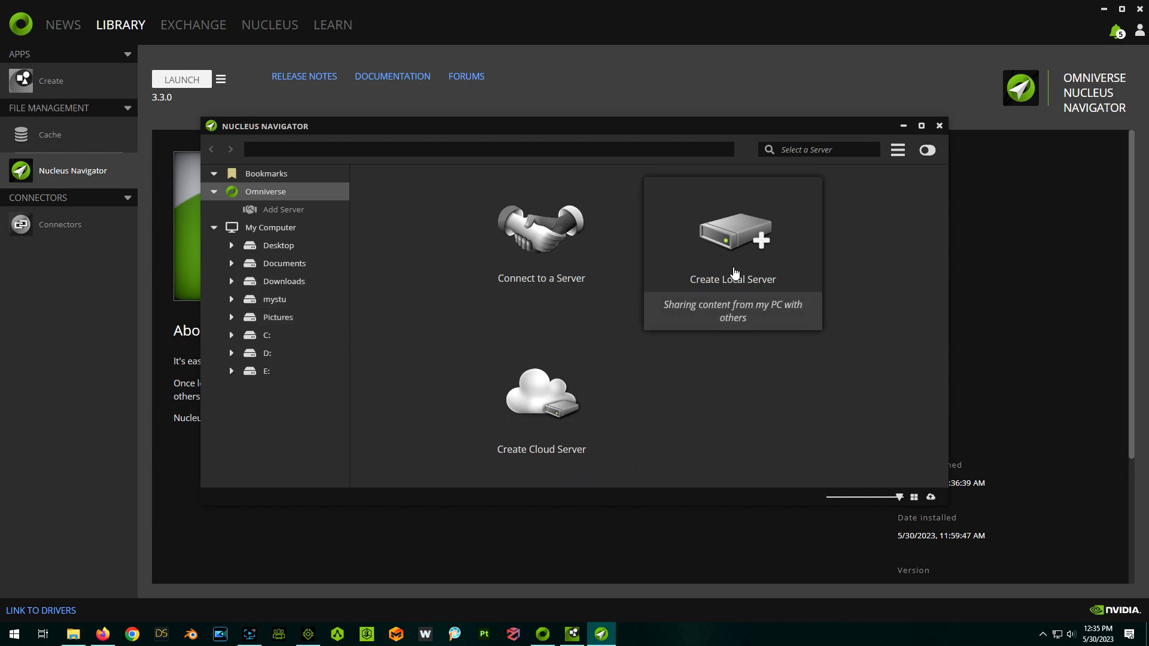
click(751, 259)
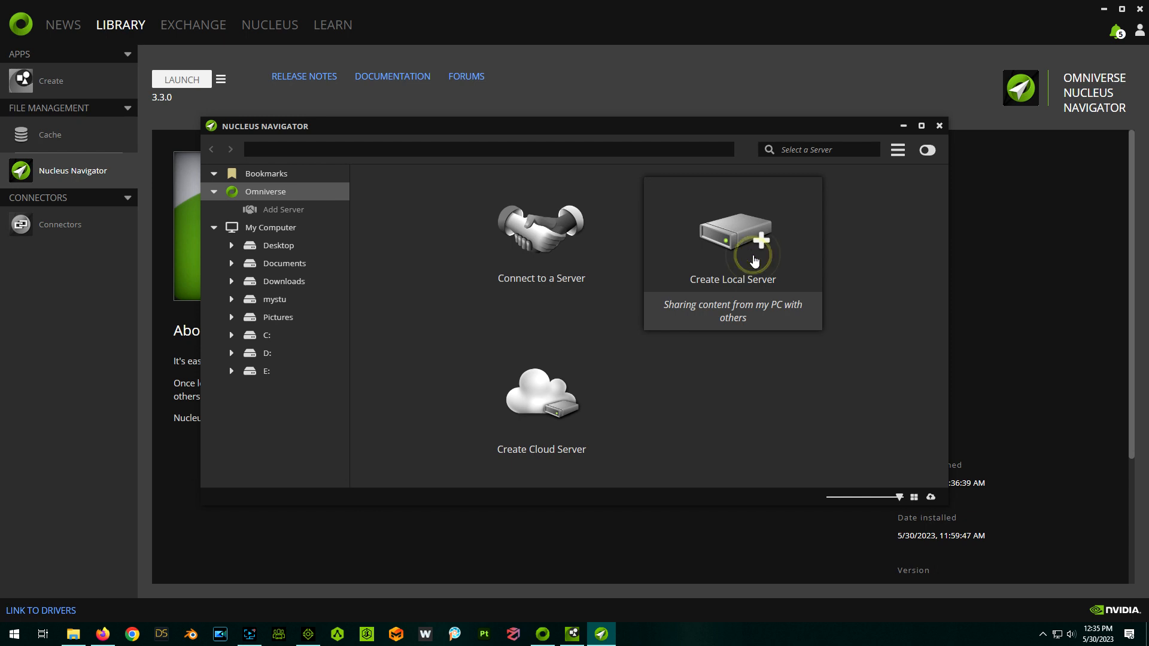
click(732, 235)
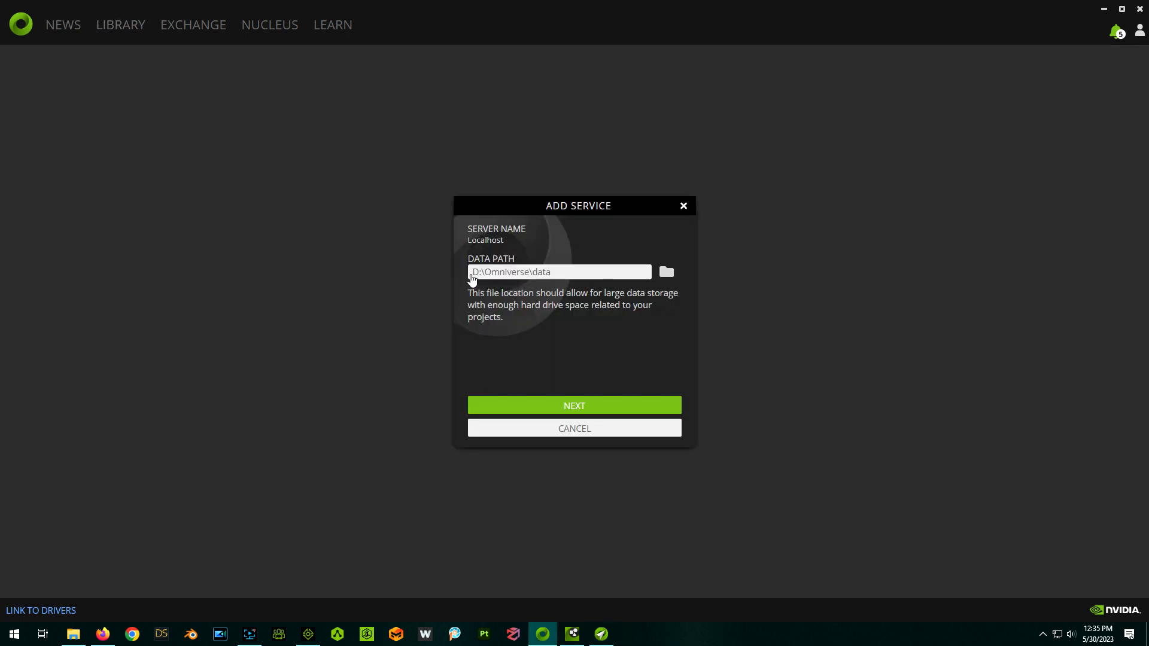
click(573, 406)
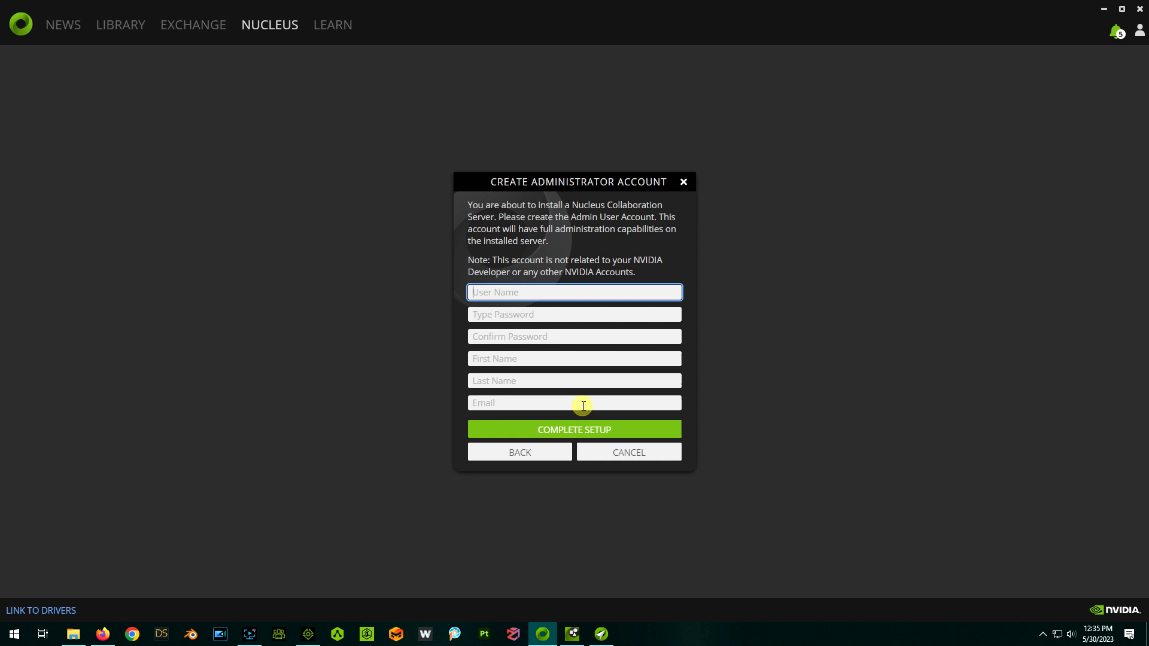
mouse_move(806, 279)
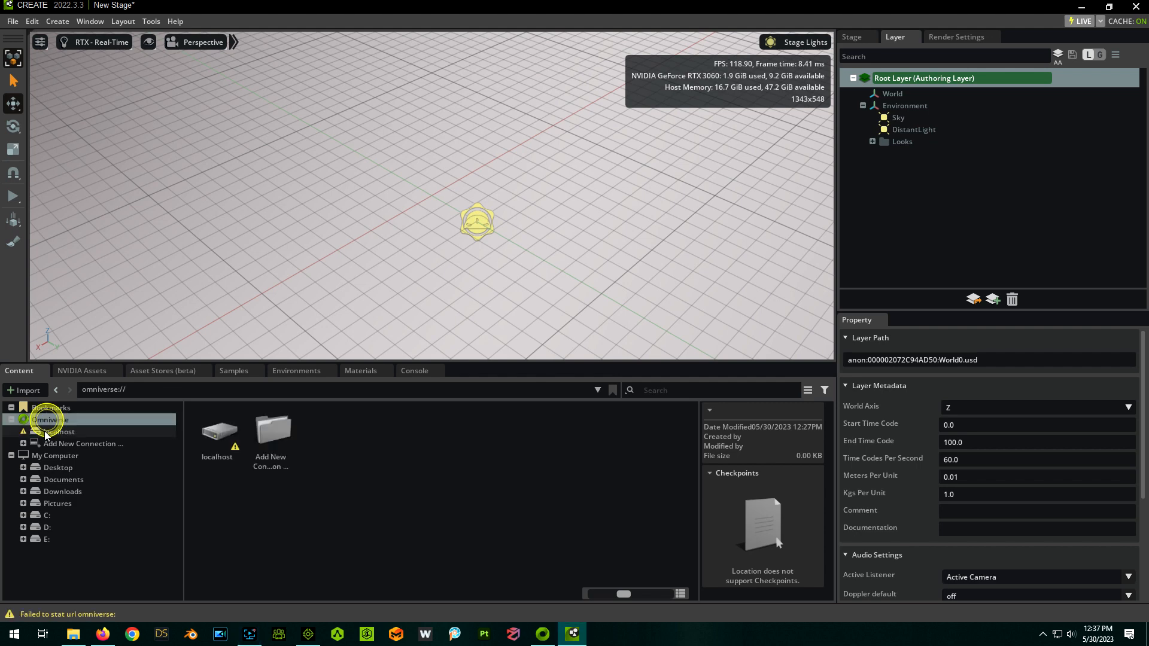
click(55, 432)
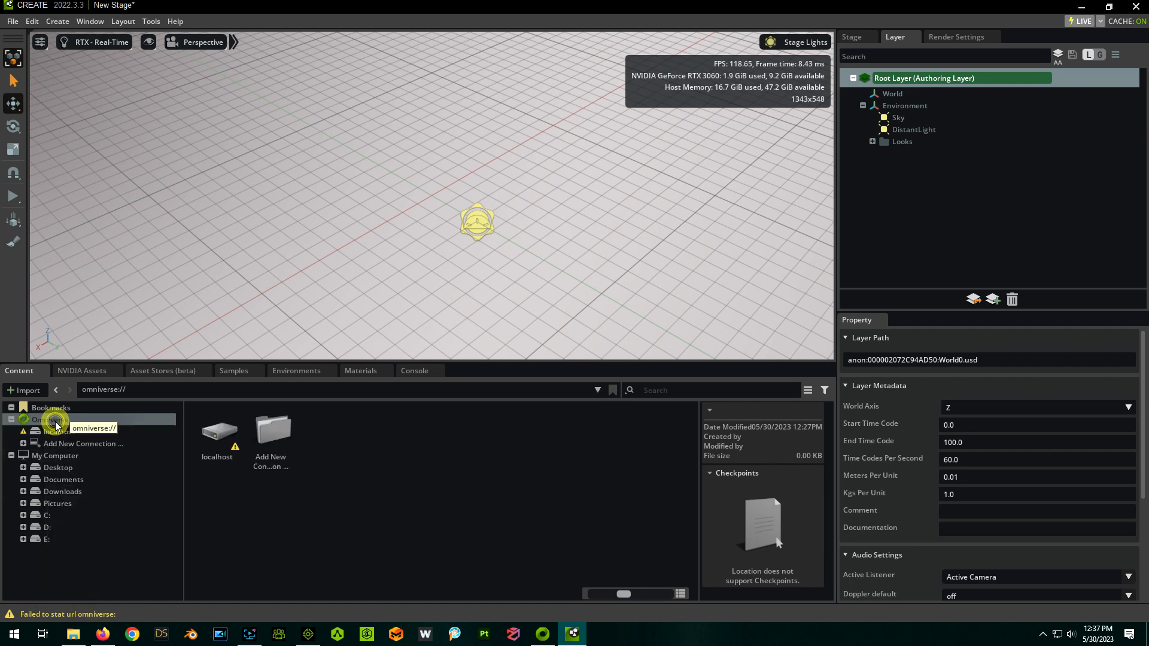
click(249, 634)
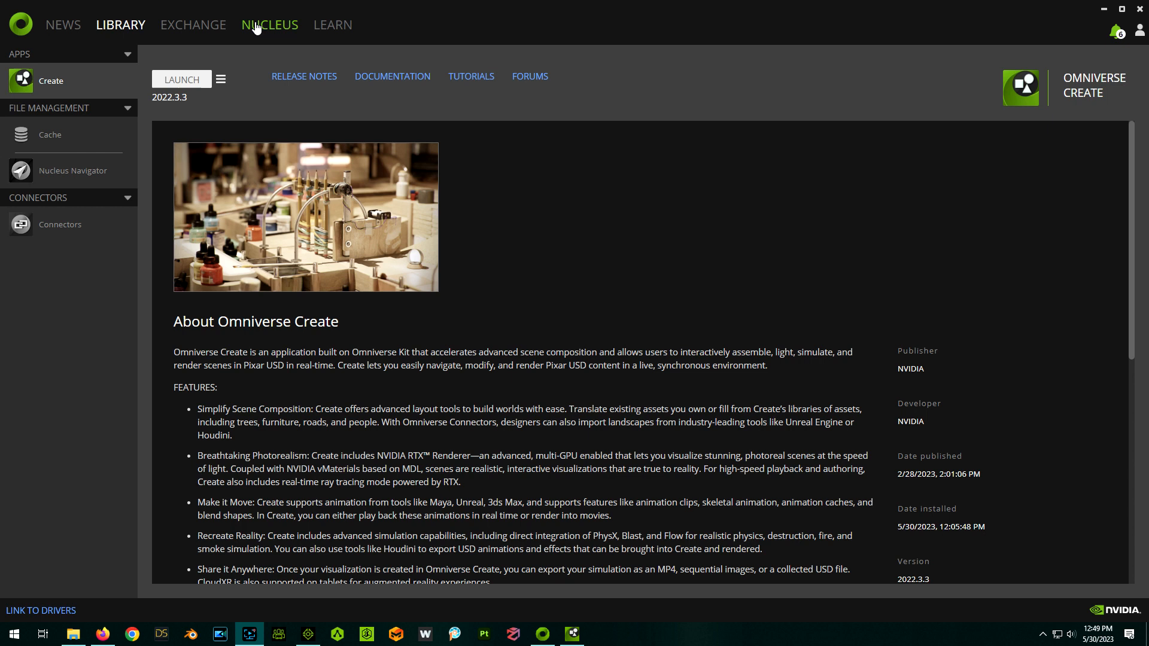
Browse the localhost Nucleus server and open its empty Projects folder
click(269, 24)
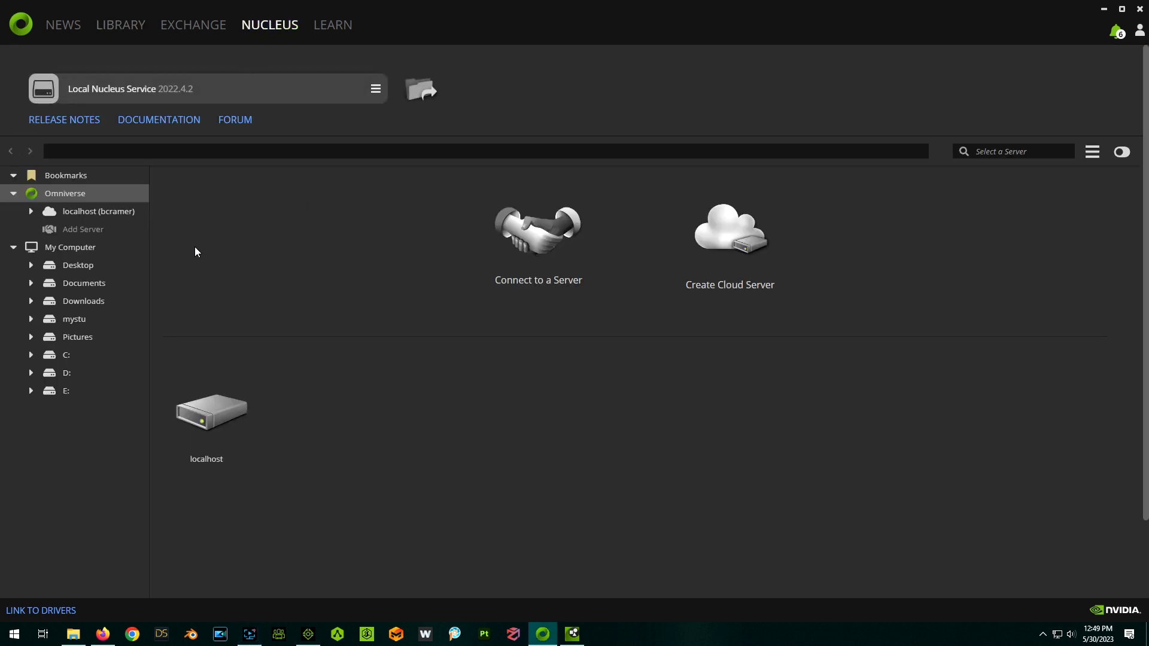
click(99, 210)
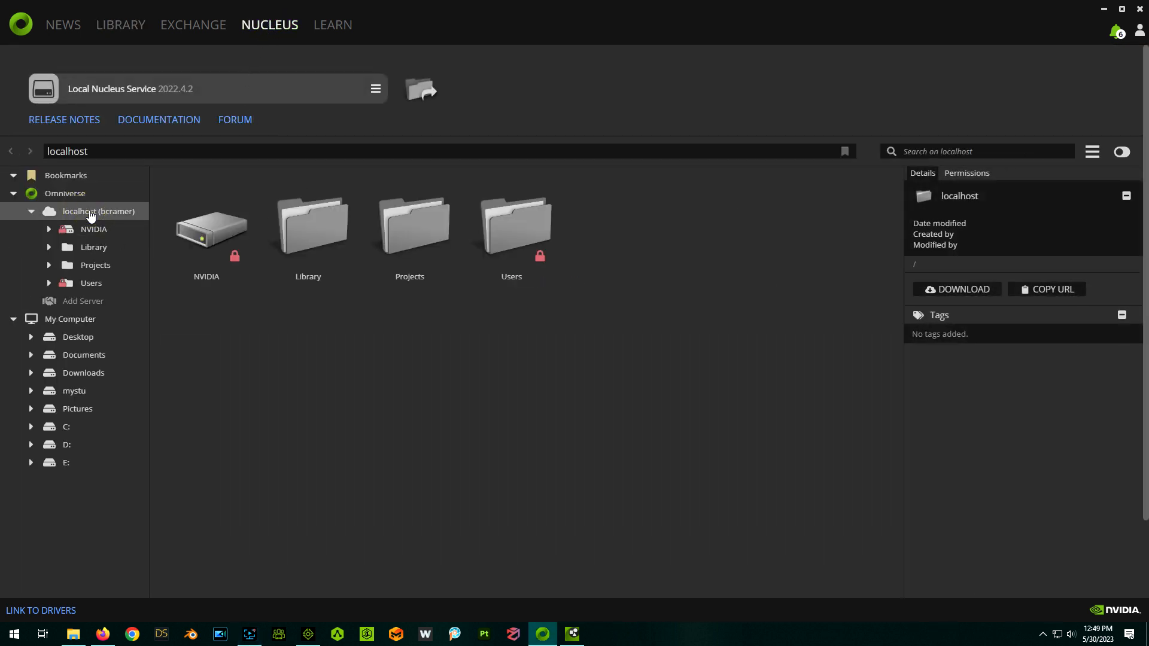
mouse_move(265, 345)
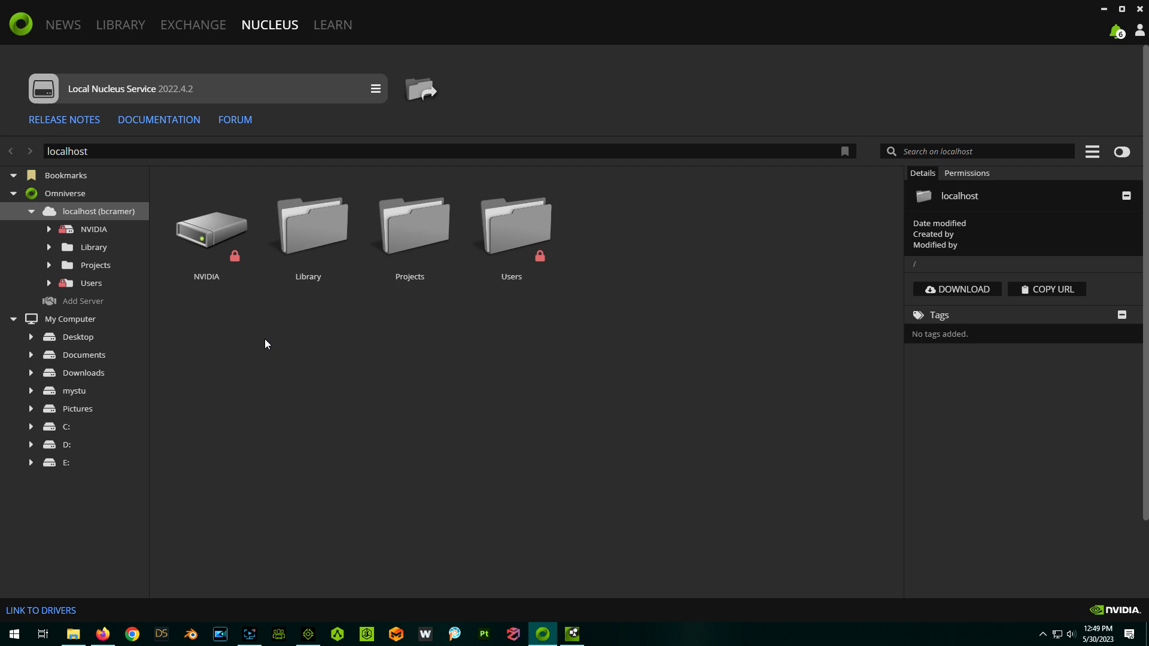
mouse_move(286, 352)
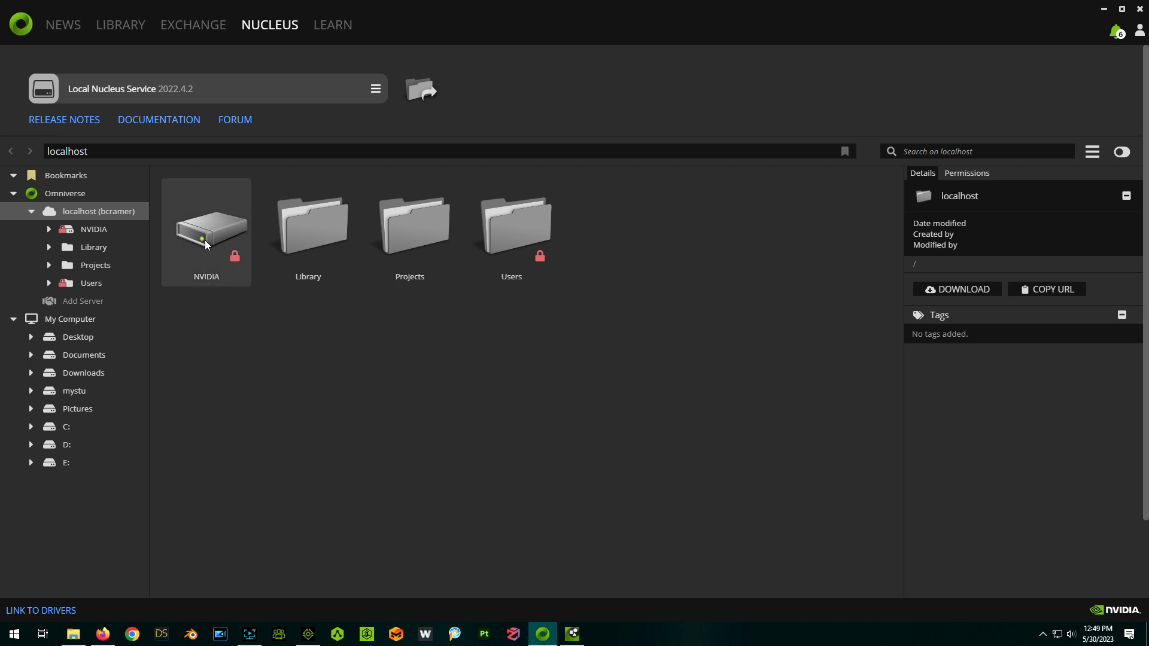
click(409, 227)
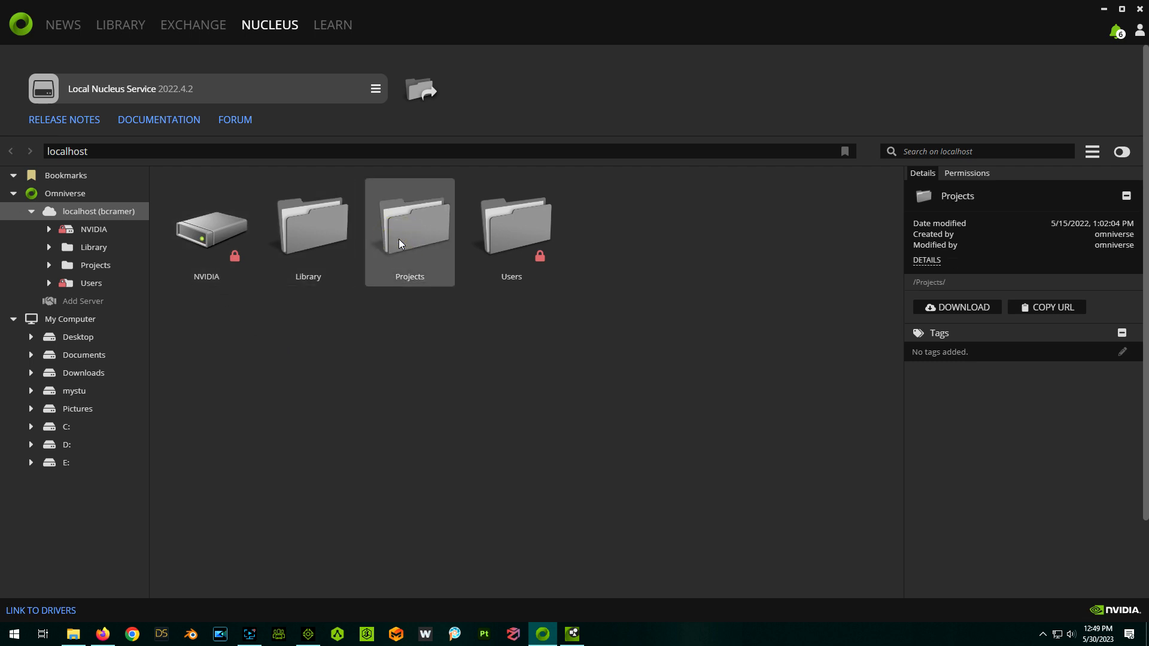
double_click(409, 231)
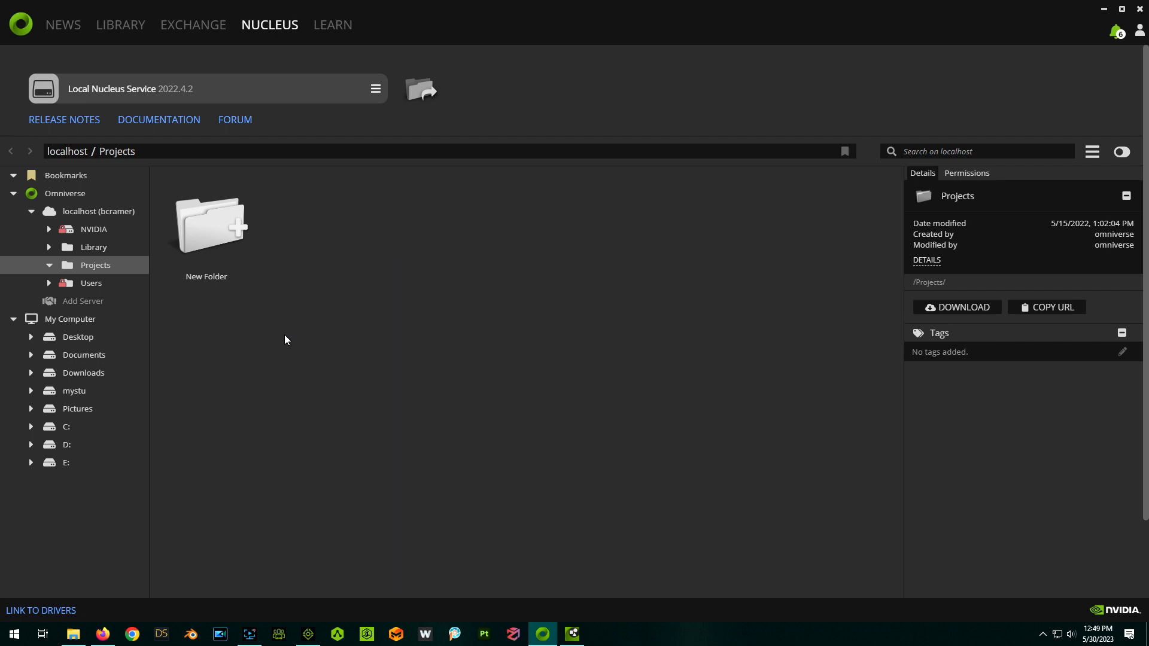
mouse_move(761, 341)
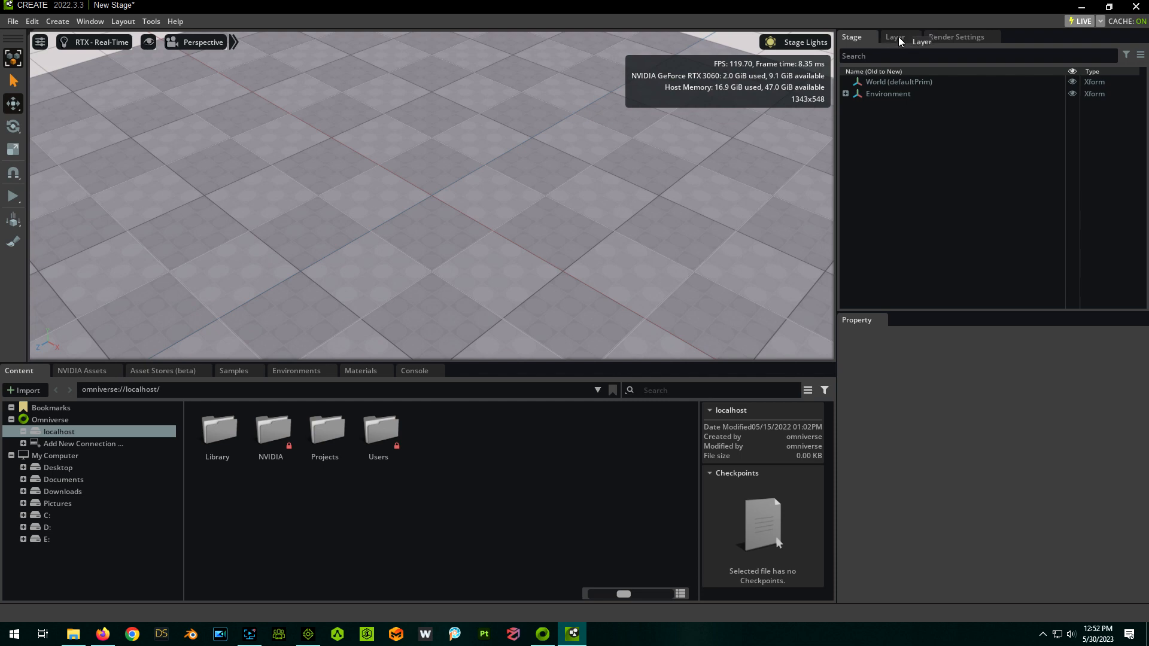
Select the Root Layer in the Layer panel and set its World Axis to Z
click(895, 37)
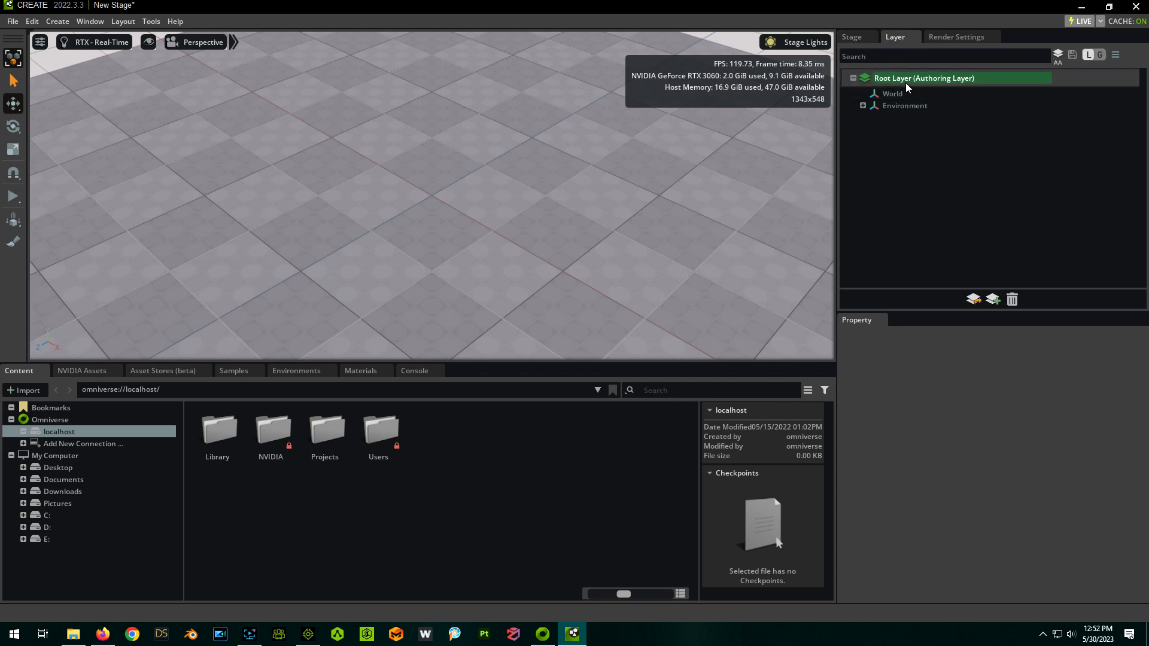
click(923, 78)
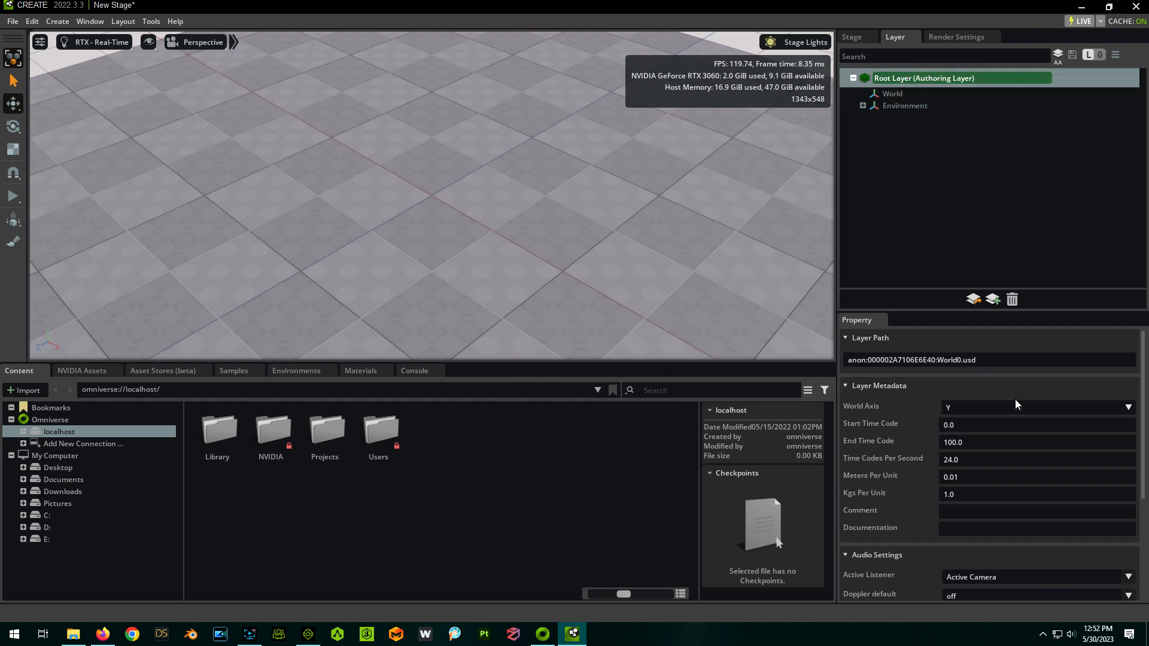
click(1033, 407)
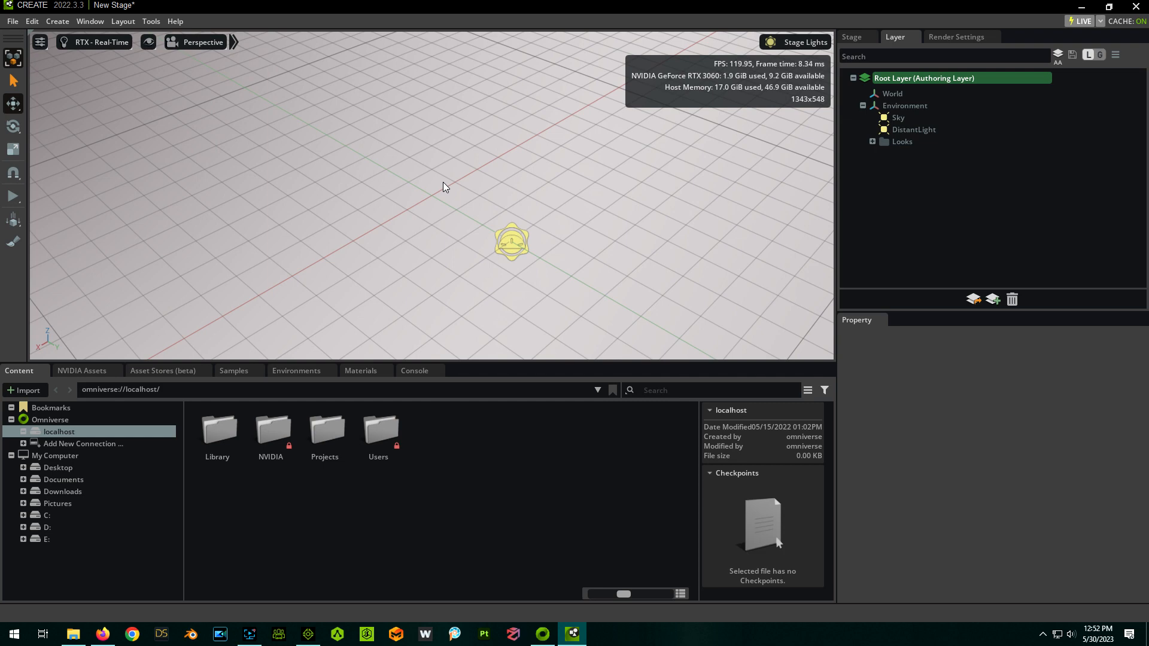
Save the stage as TestProject1.usd in the localhost Projects folder
click(12, 21)
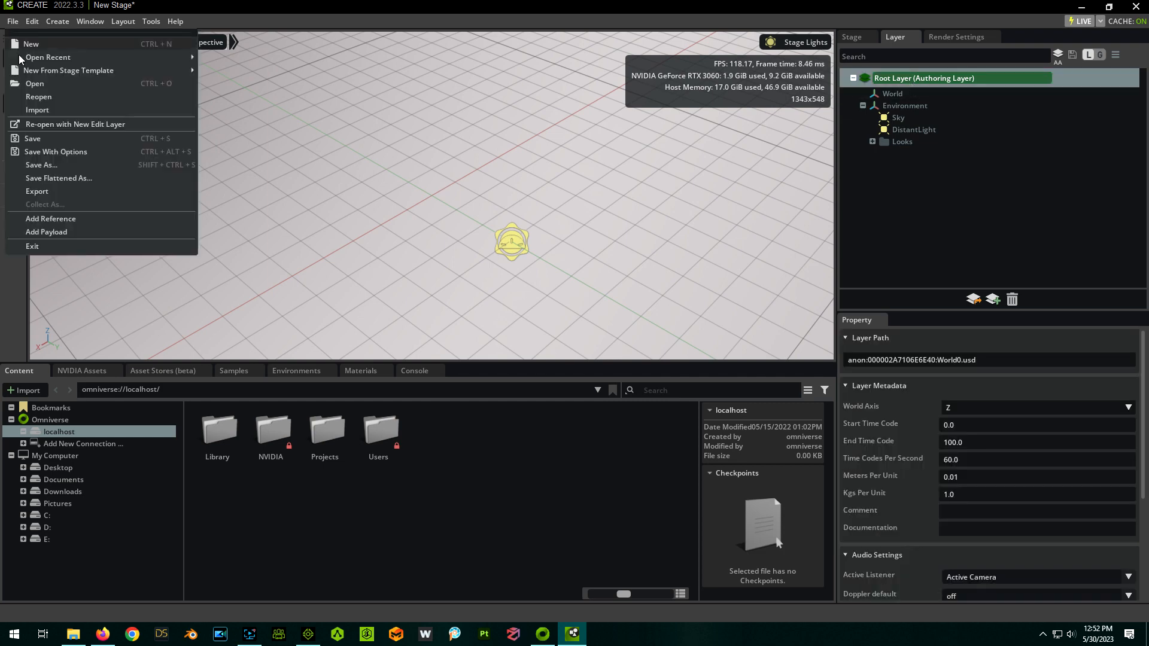
mouse_move(41, 165)
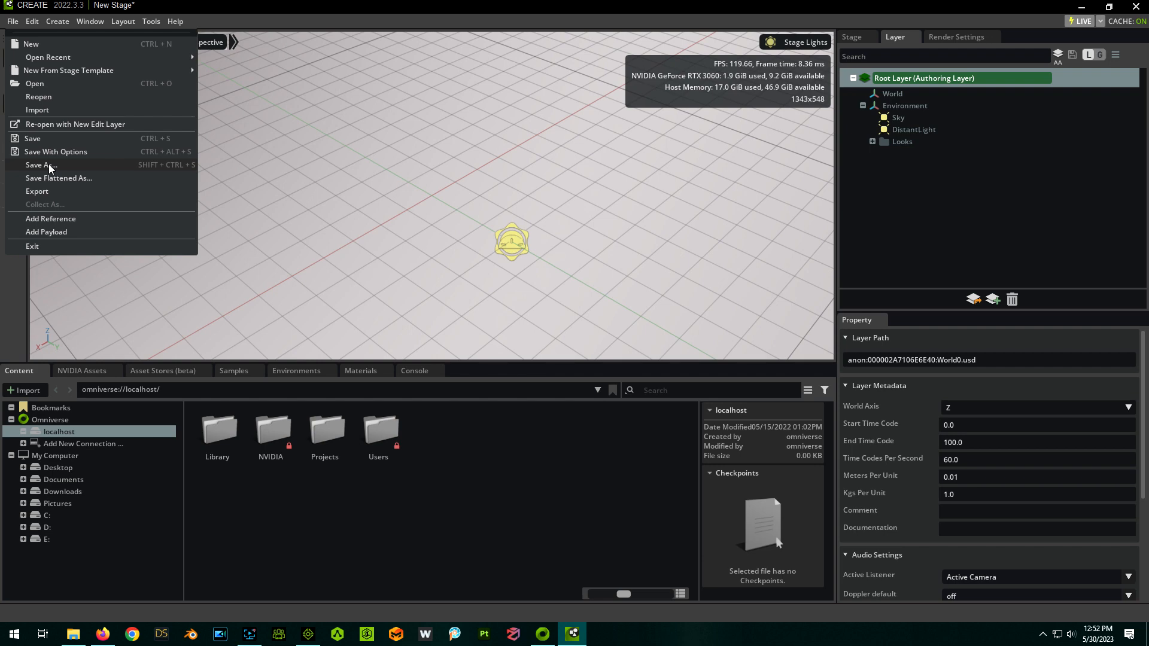
click(41, 165)
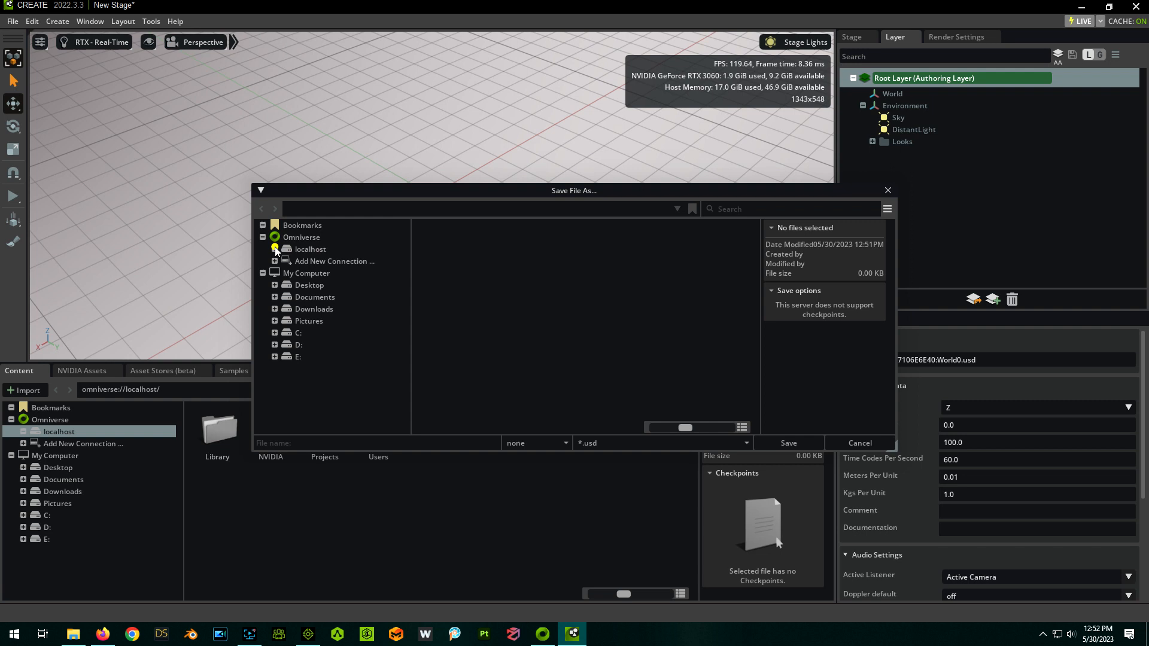
click(276, 249)
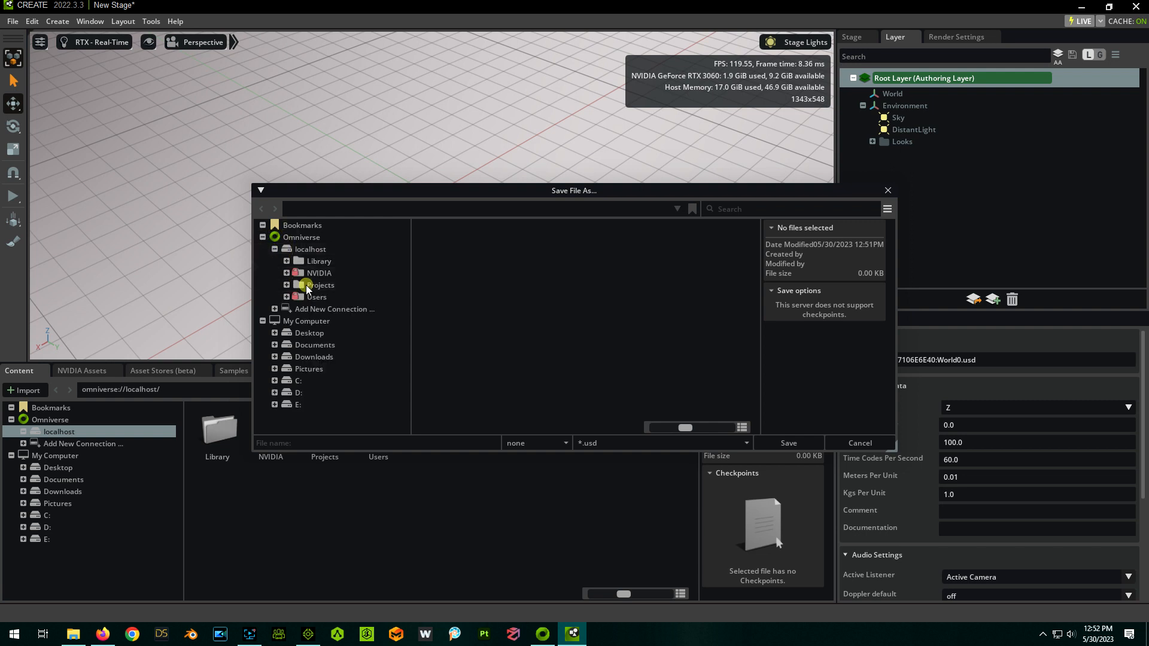
click(321, 284)
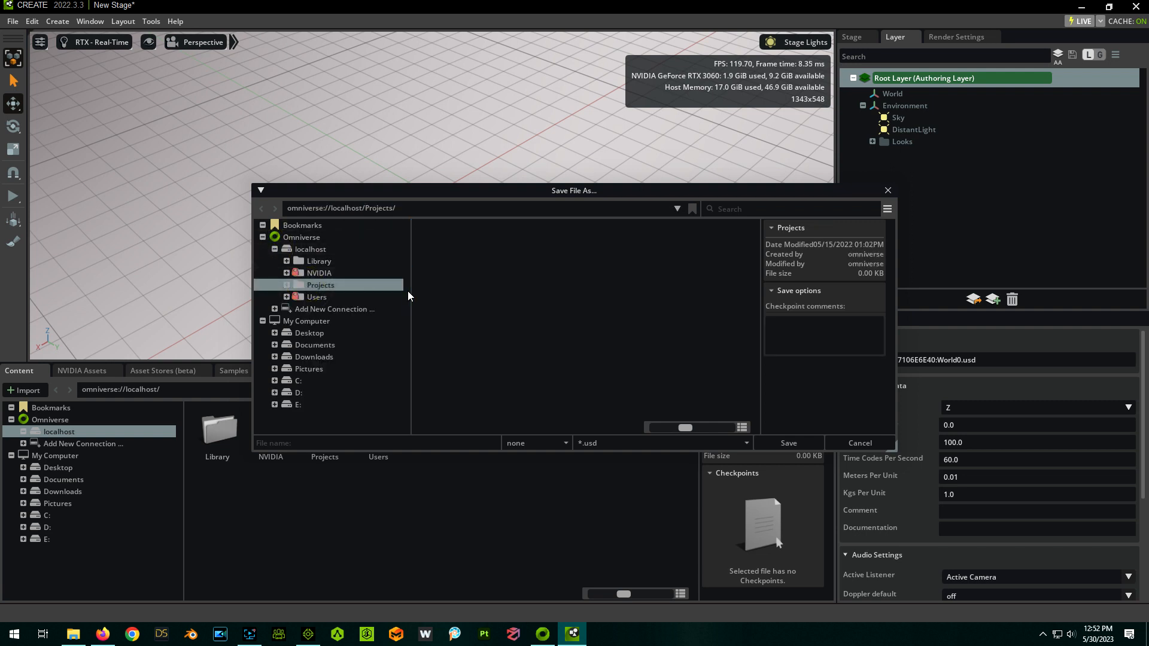
text(TestProject1)
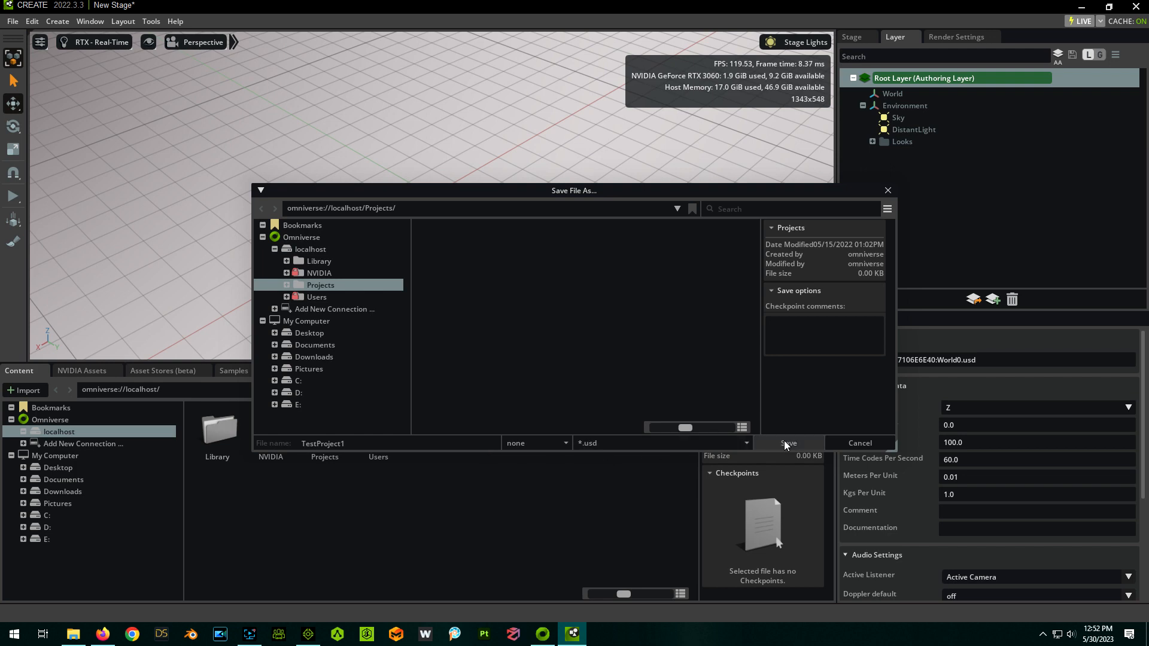
click(790, 442)
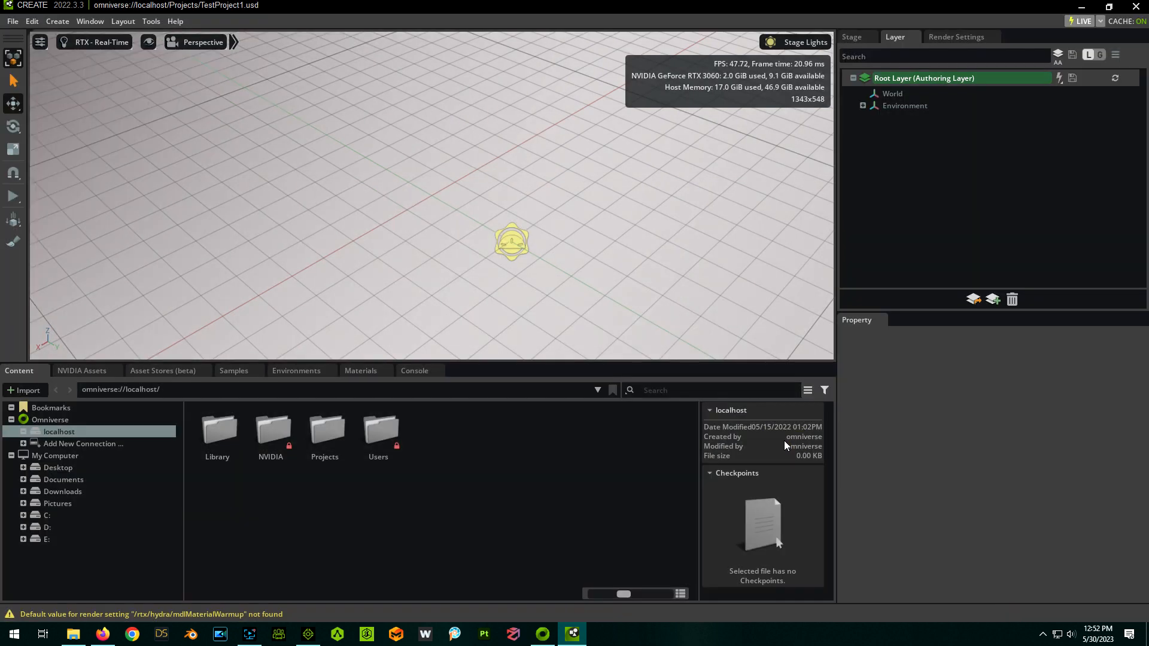
mouse_move(221, 469)
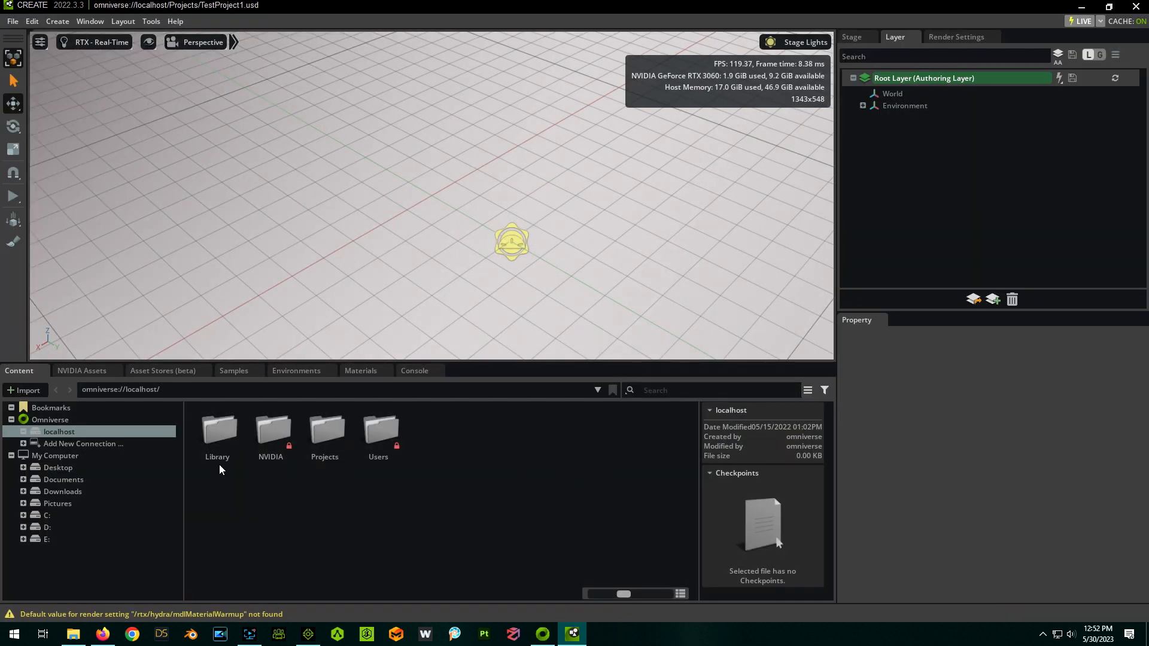
Browse to Projects in Content and copy TestProject1.usd's URL link
double_click(325, 431)
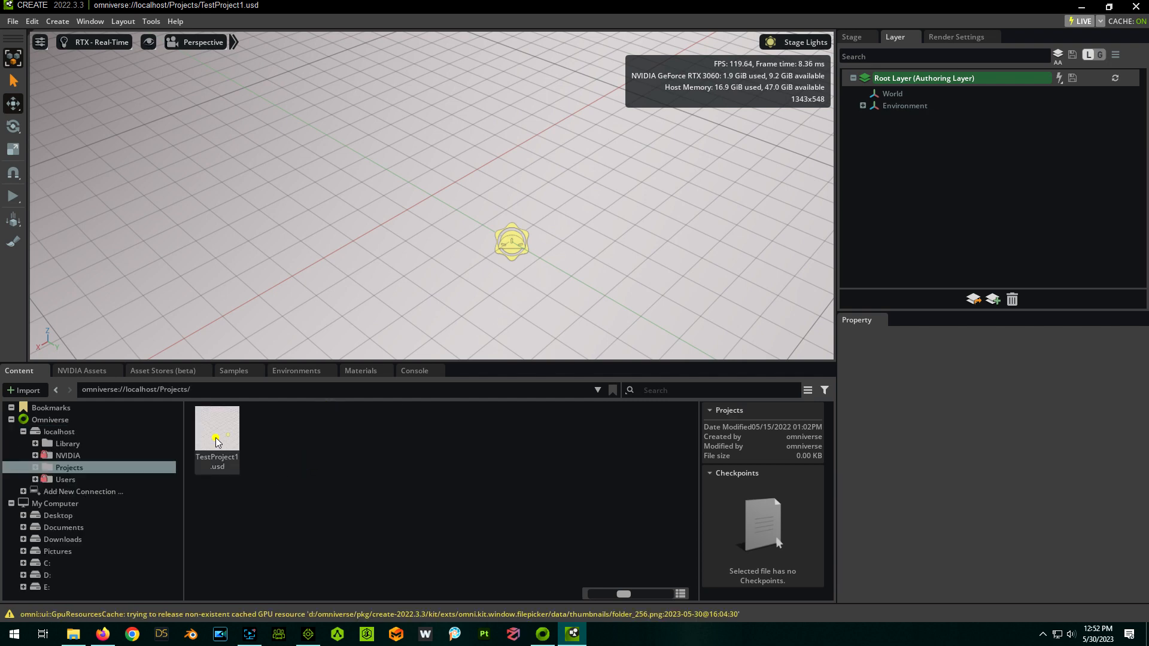
right_click(216, 429)
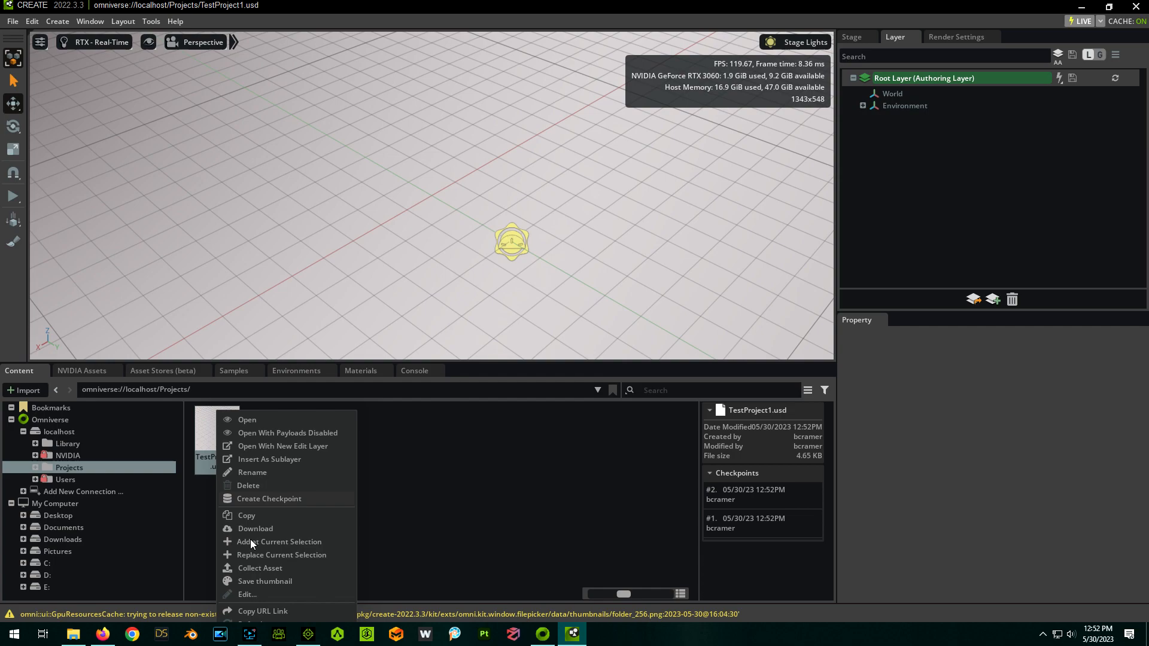
click(308, 635)
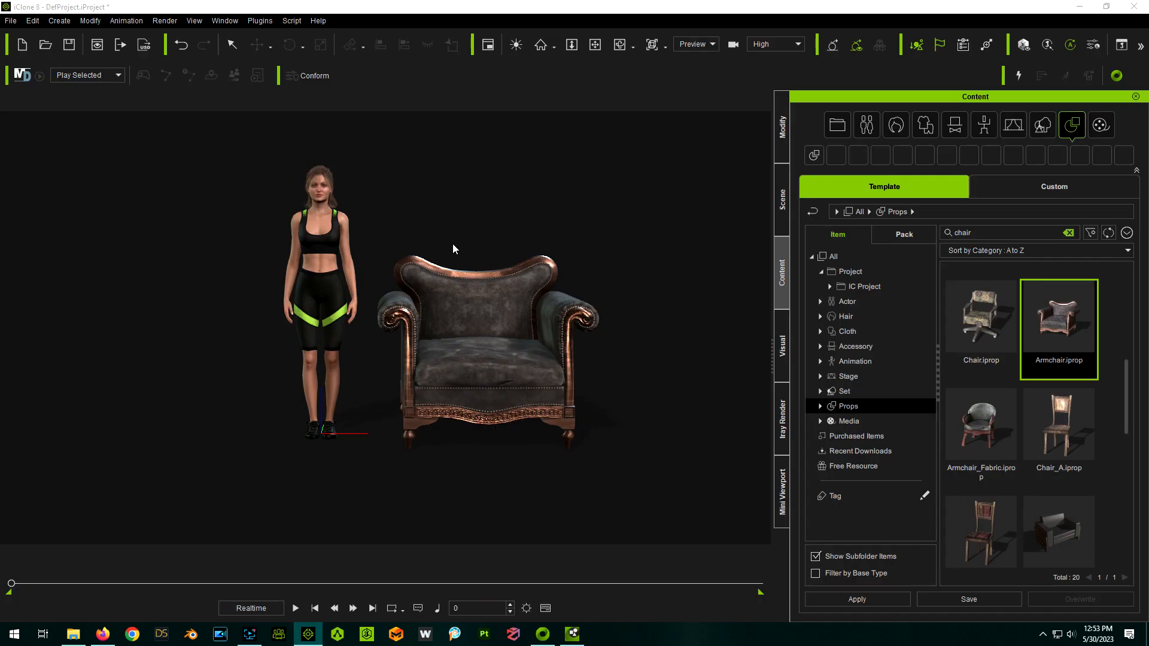
mouse_move(760, 119)
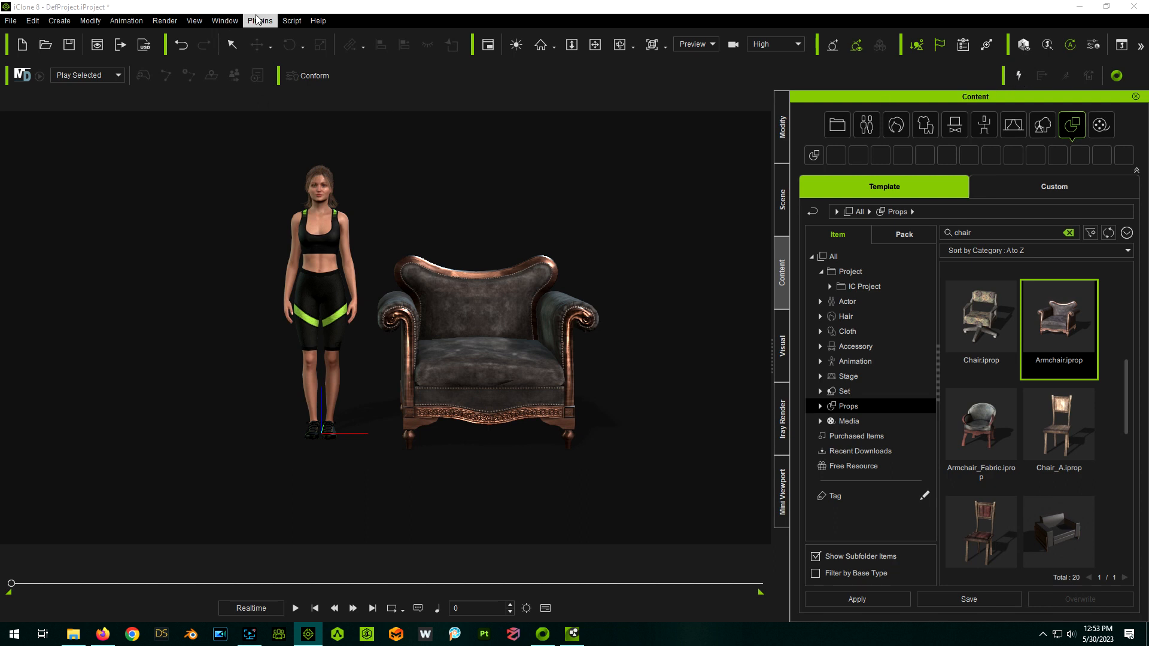
Start iClone's Omniverse Live Sync pointed at omniverse://localhost/Projects/TestProject1.usd
click(259, 20)
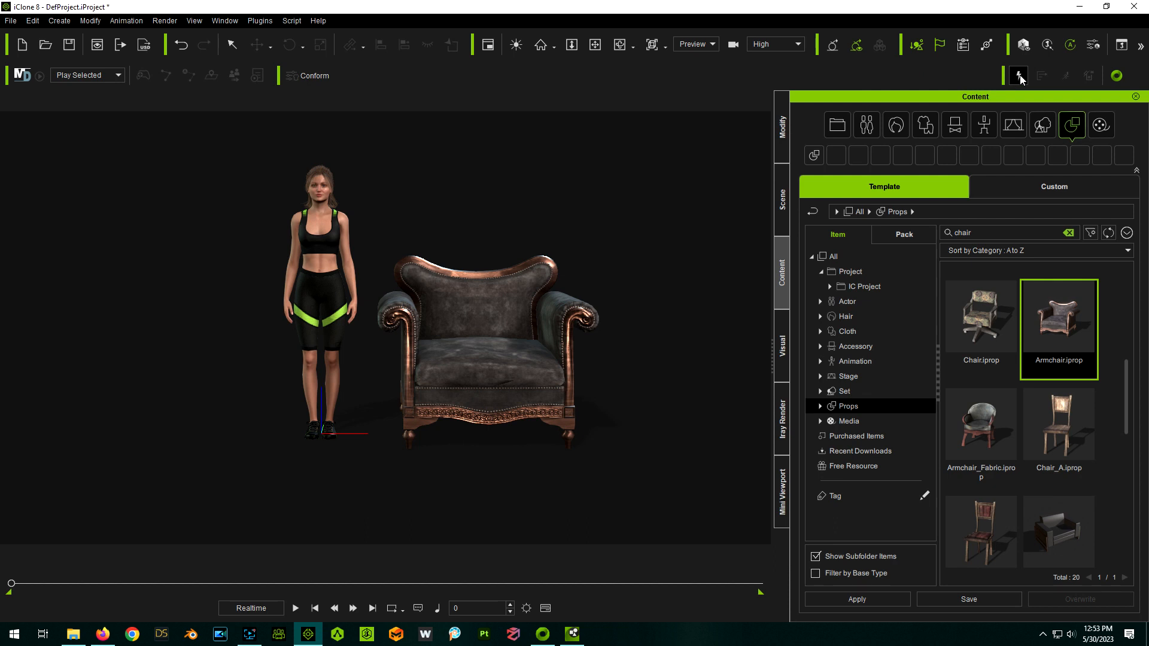
click(1018, 76)
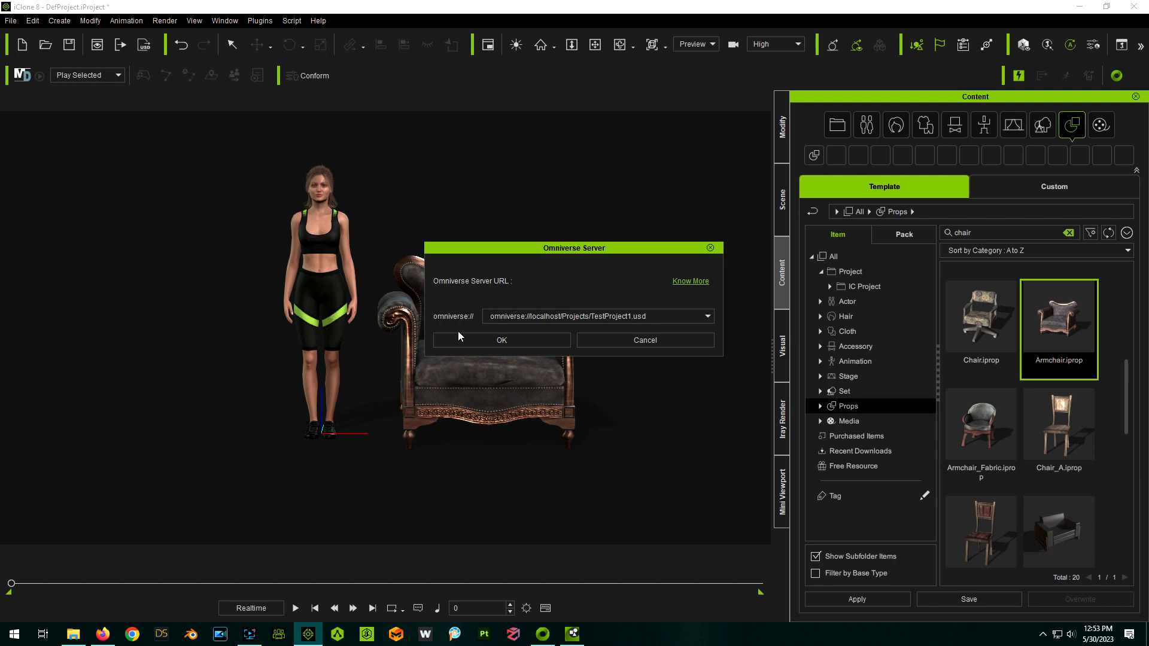
click(502, 340)
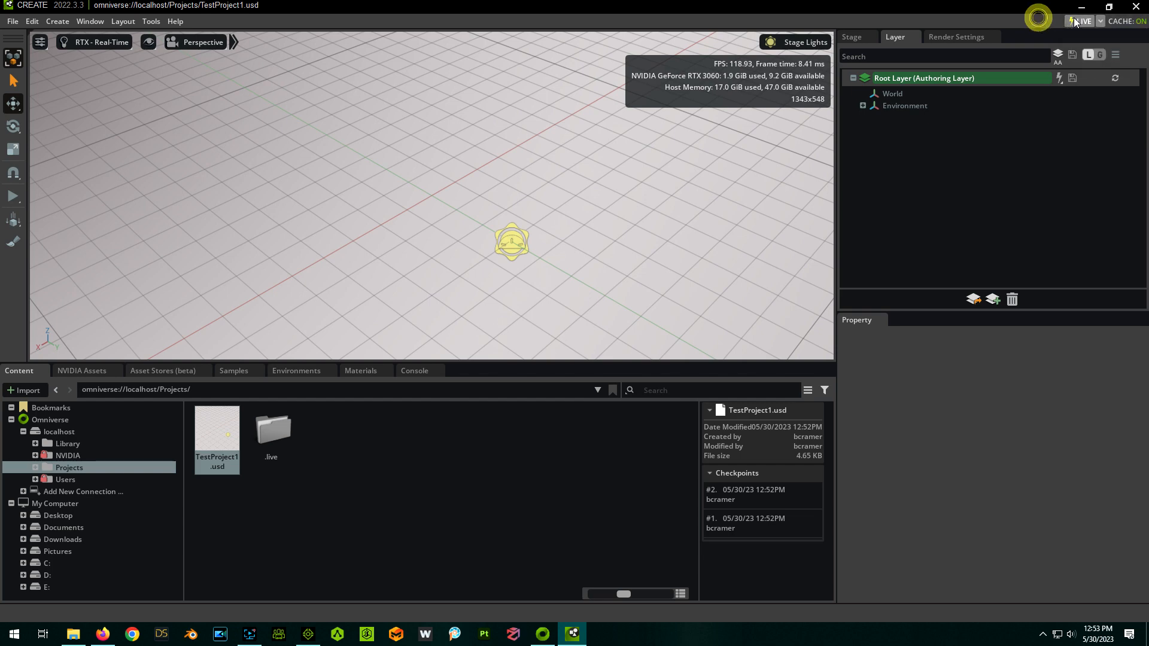
Join the existing reallusion_ live session from the LIVE menu
click(1082, 20)
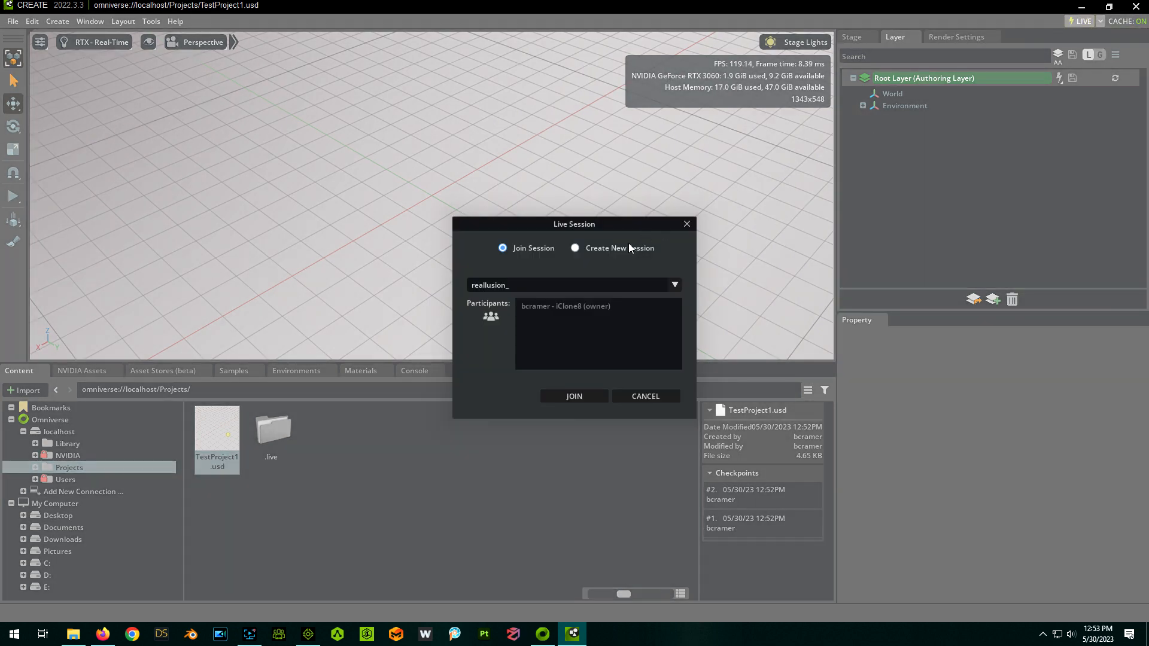
mouse_move(558, 291)
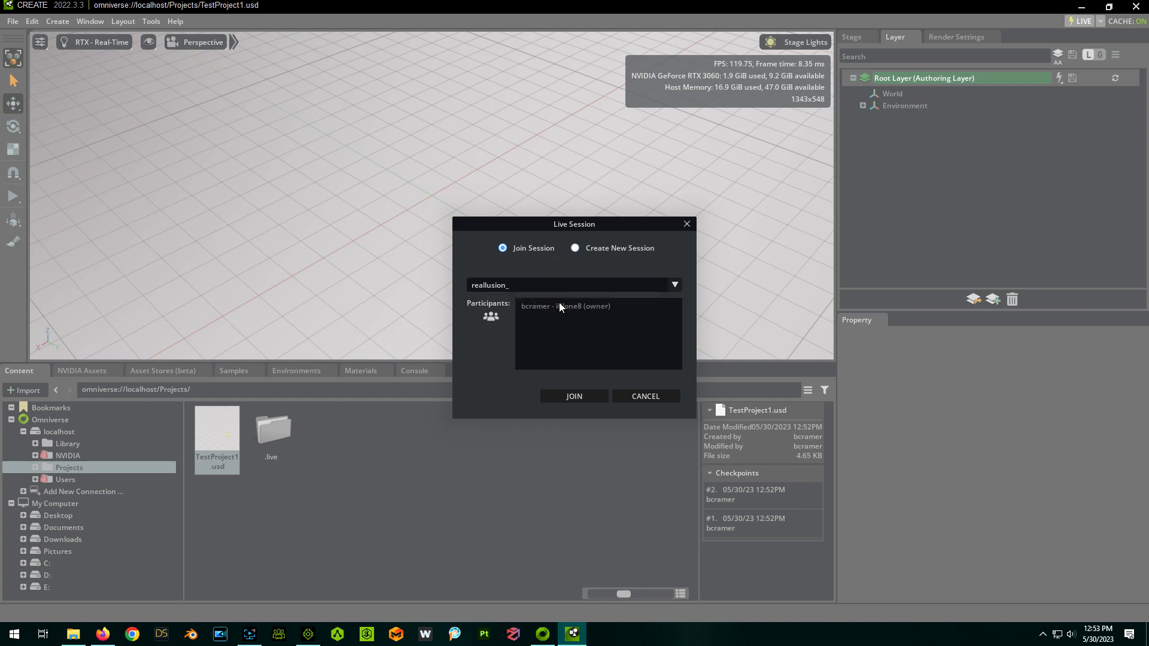
mouse_move(583, 348)
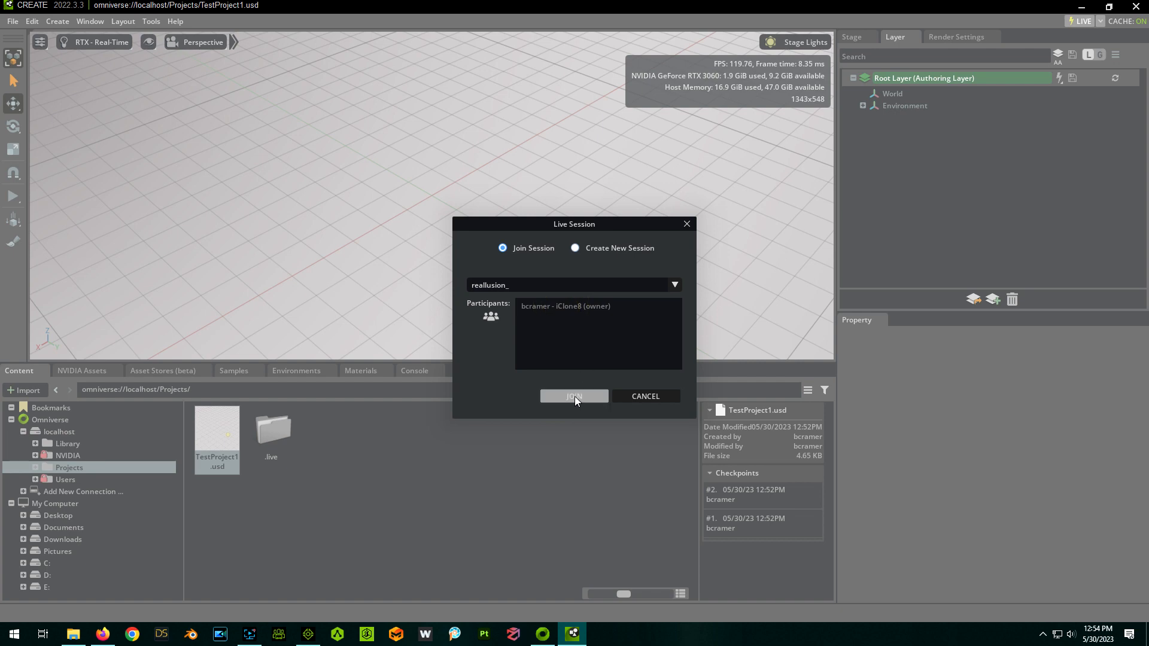
click(573, 396)
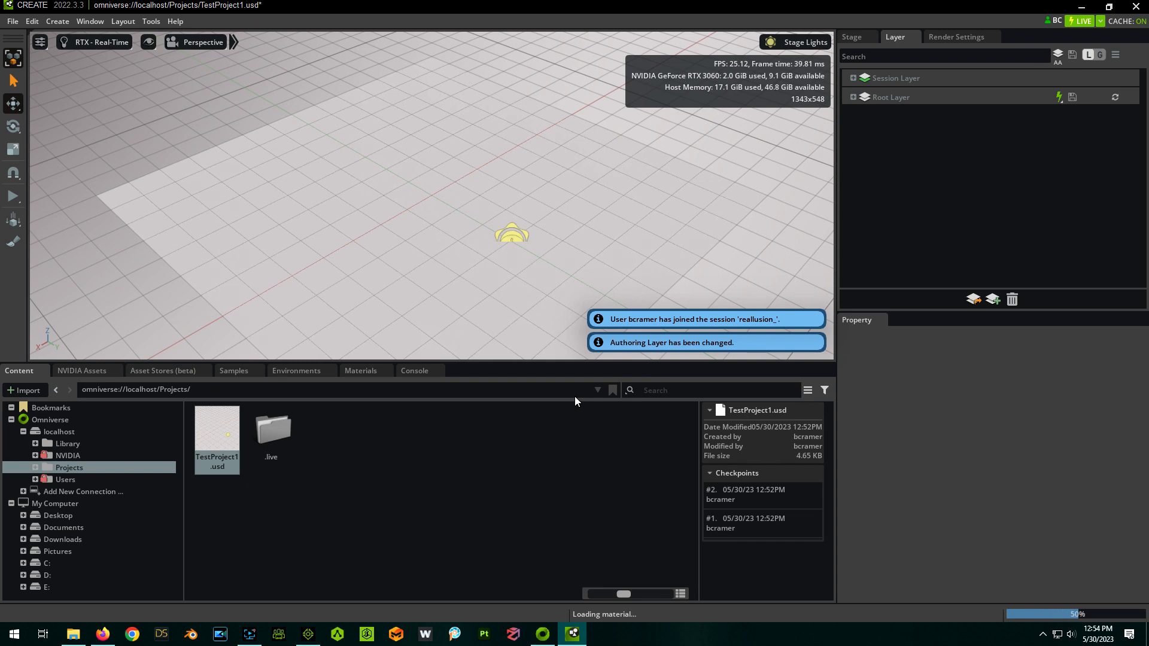
click(203, 42)
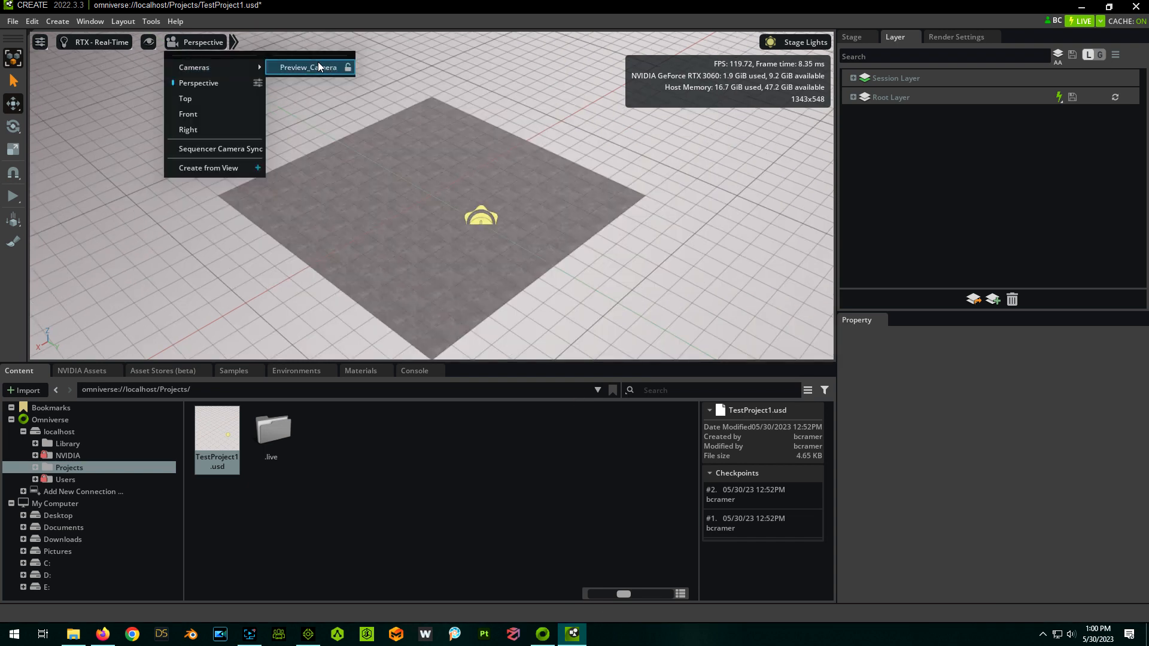
Switch the viewport from Perspective to the synced Preview_Camera
click(308, 67)
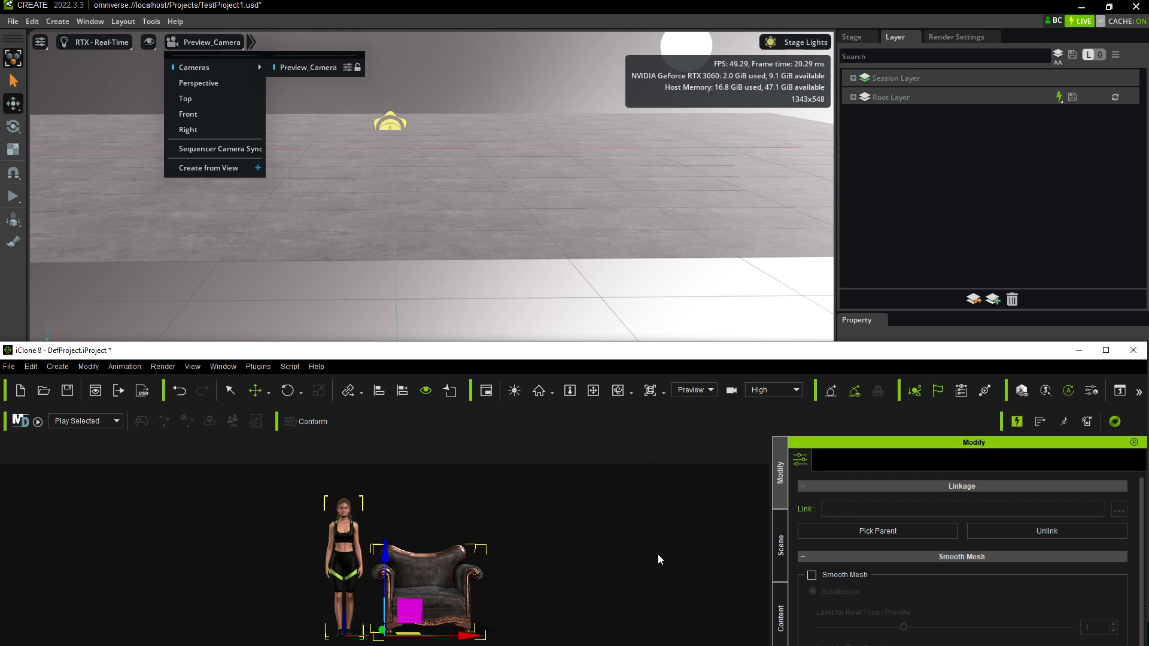
mouse_move(1040, 422)
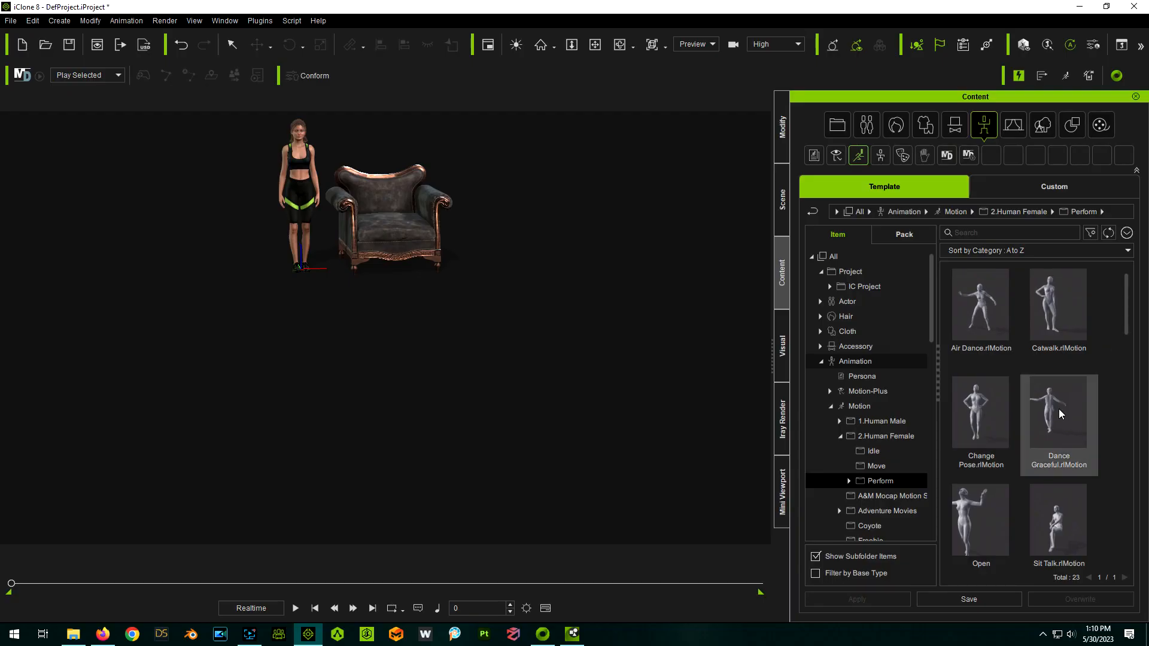
Apply the Dance Graceful.rMotion from the female Perform library to the character
click(1058, 410)
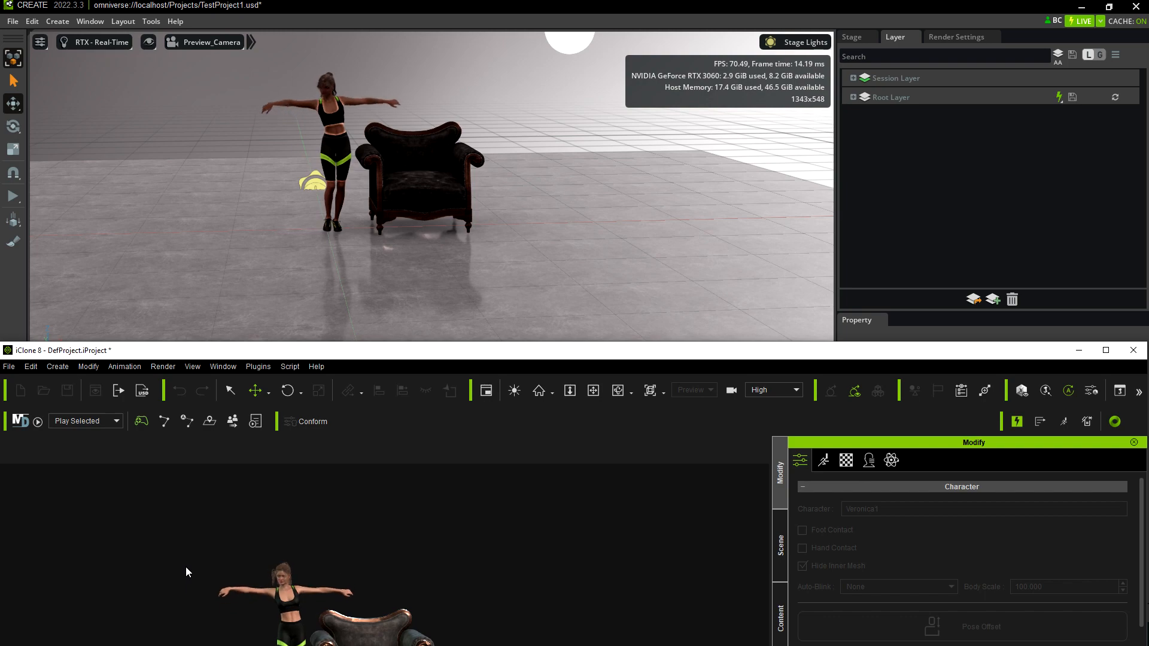
click(89, 21)
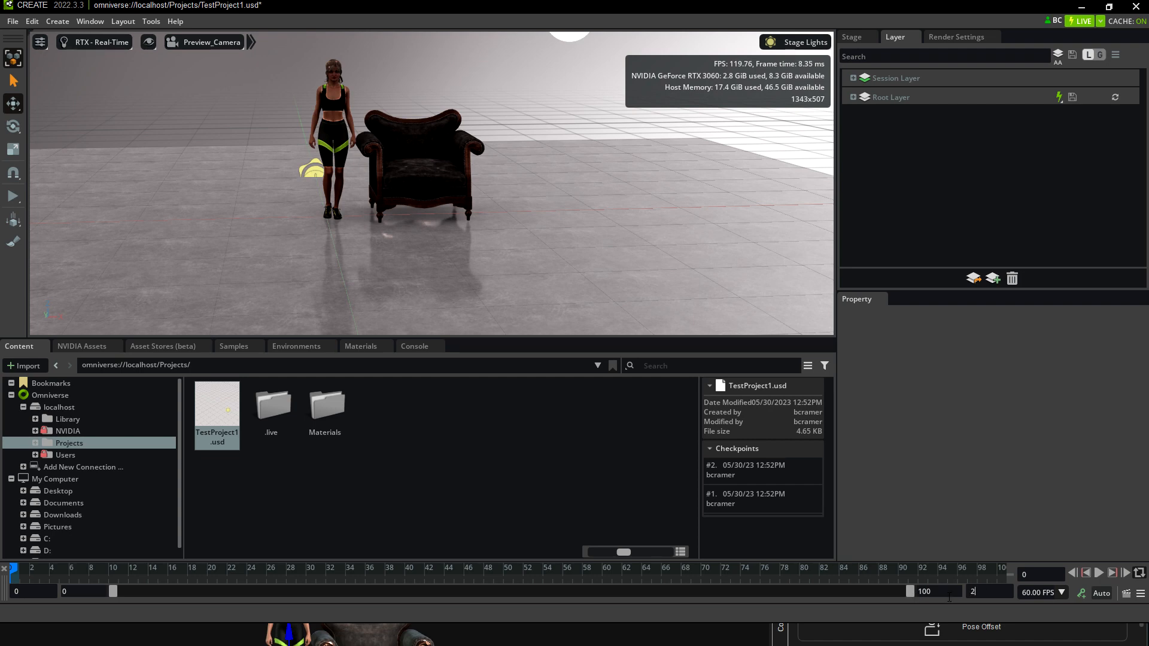
text(2000)
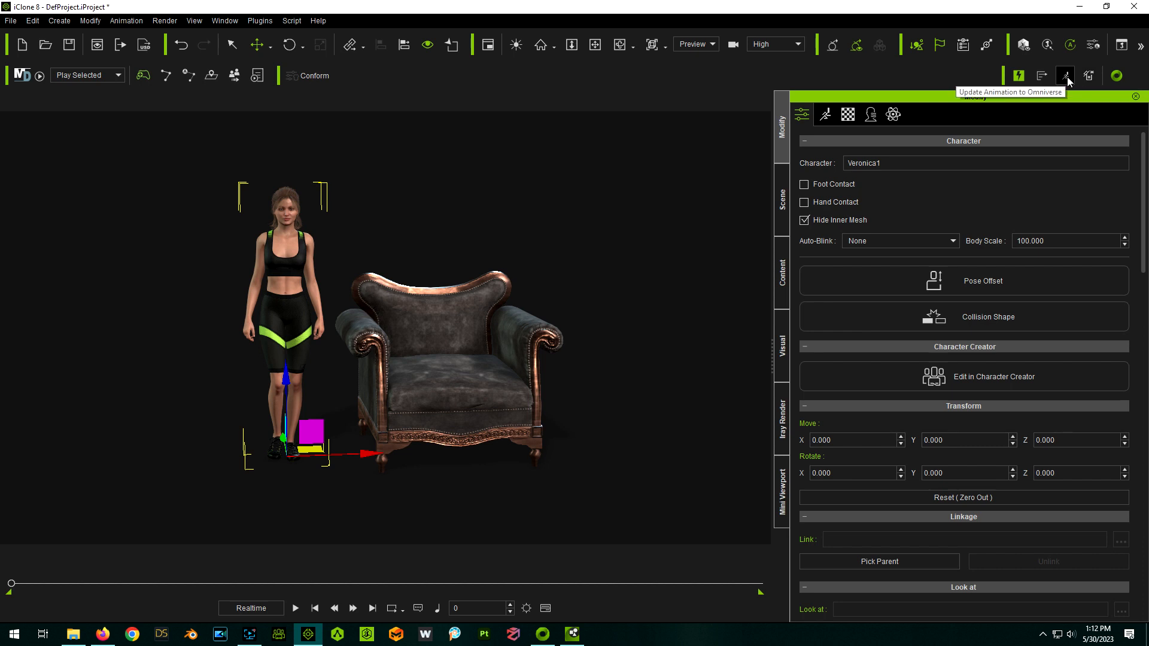
click(1066, 76)
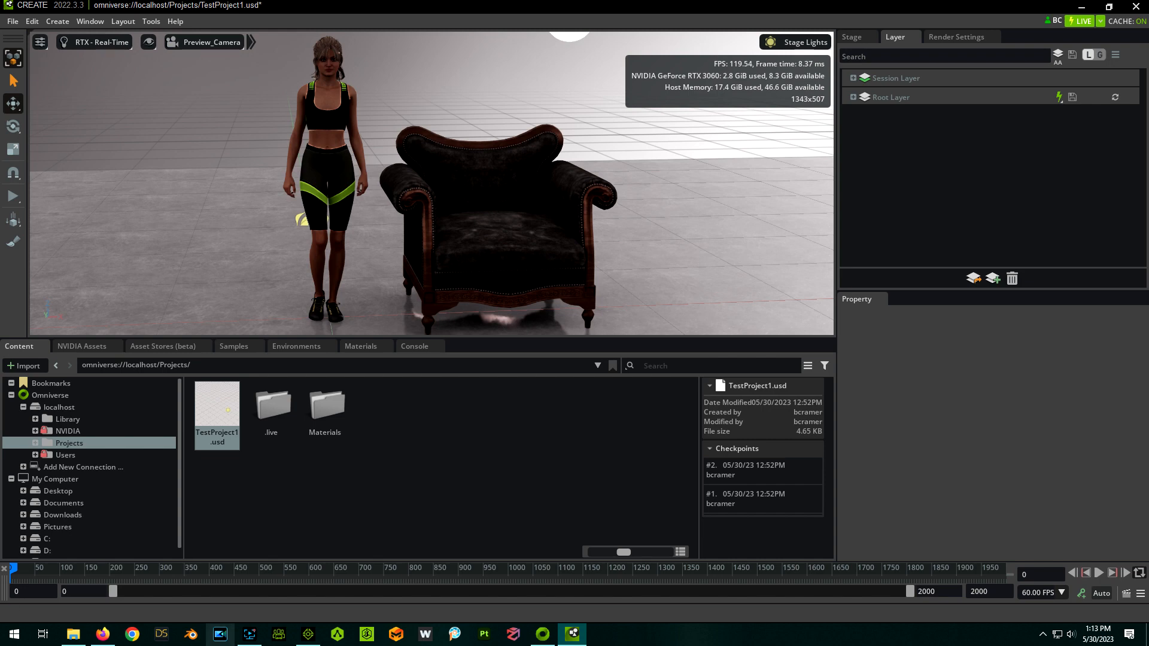
mouse_move(1061, 593)
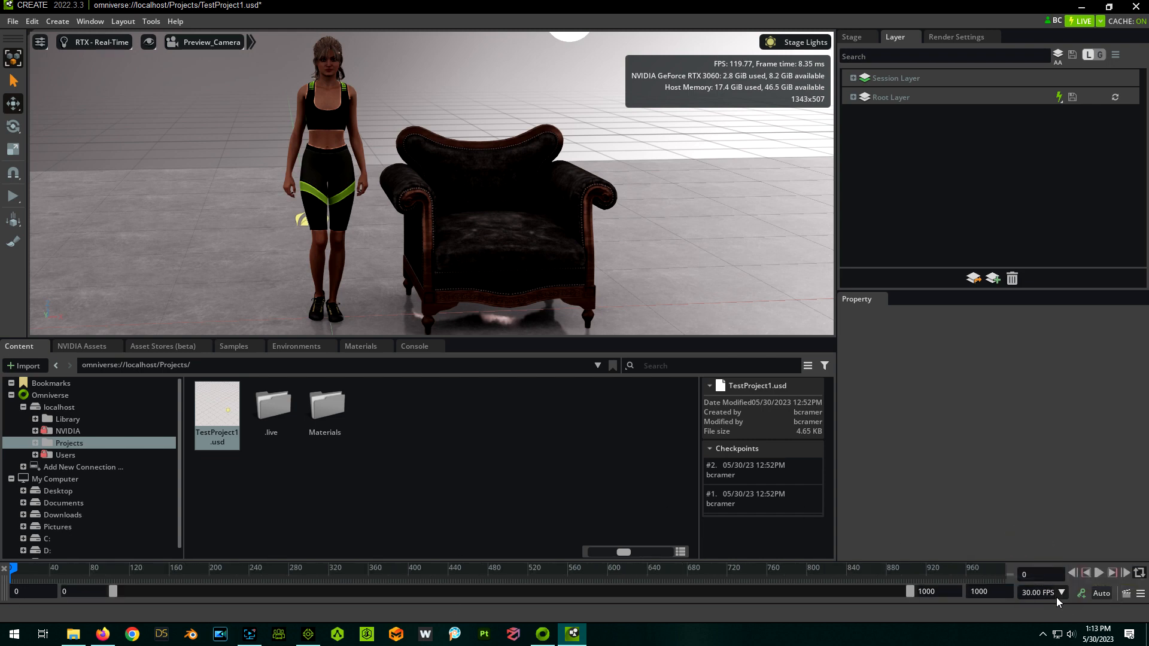
click(1050, 593)
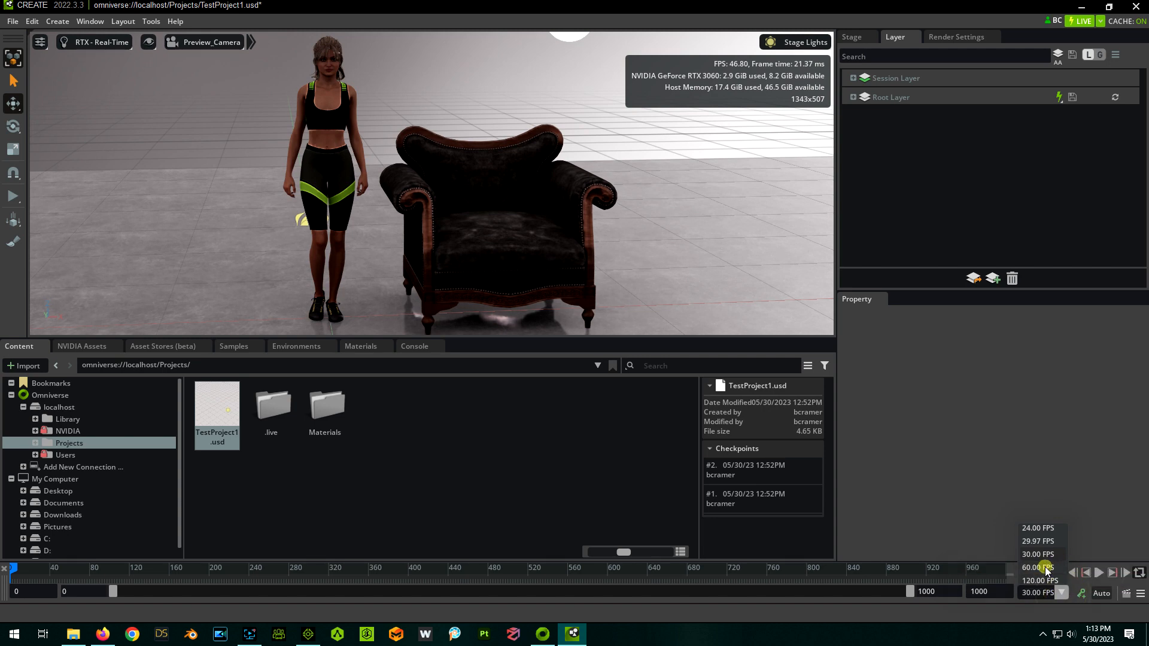
click(1037, 569)
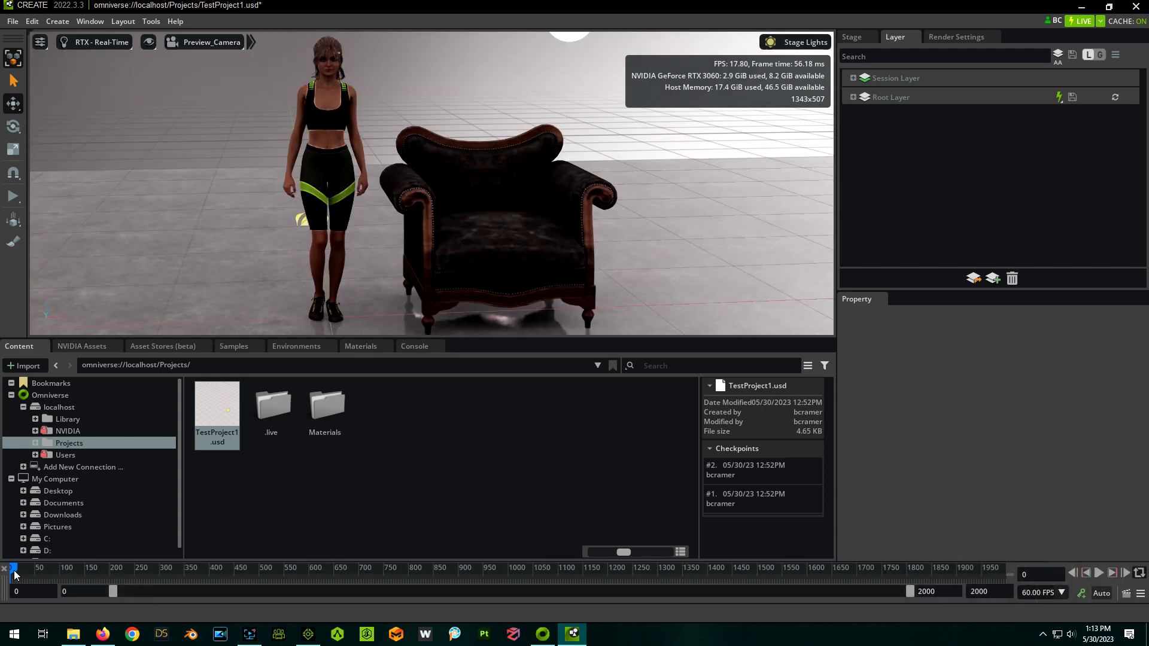
drag(14, 574, 135, 574)
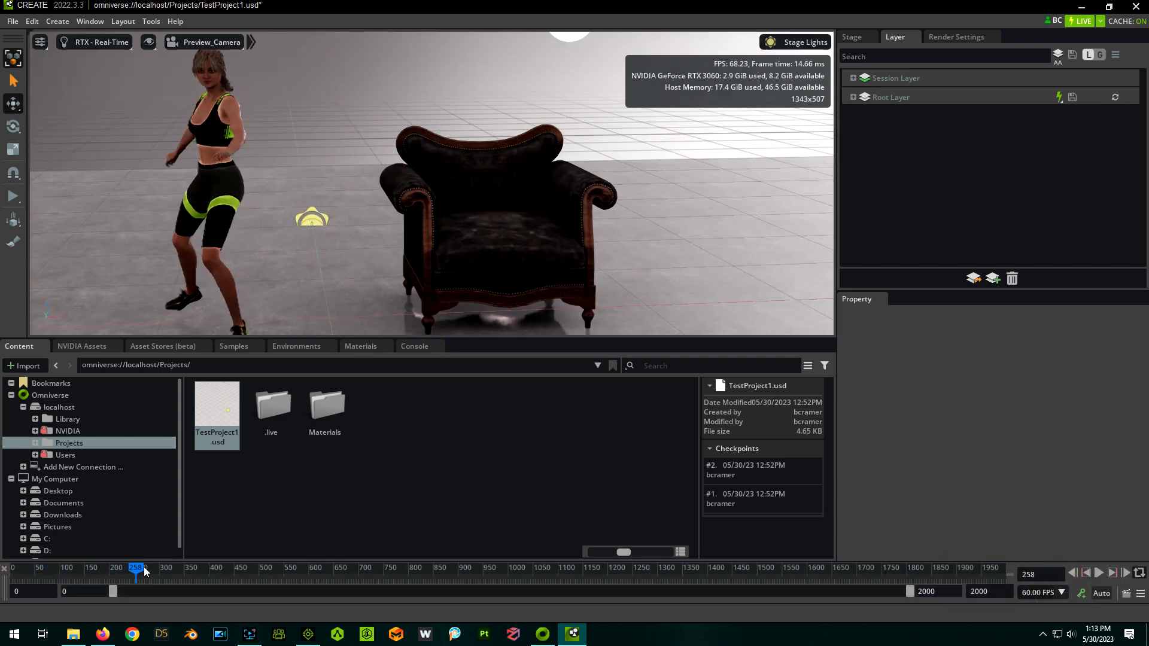
drag(136, 579, 7, 579)
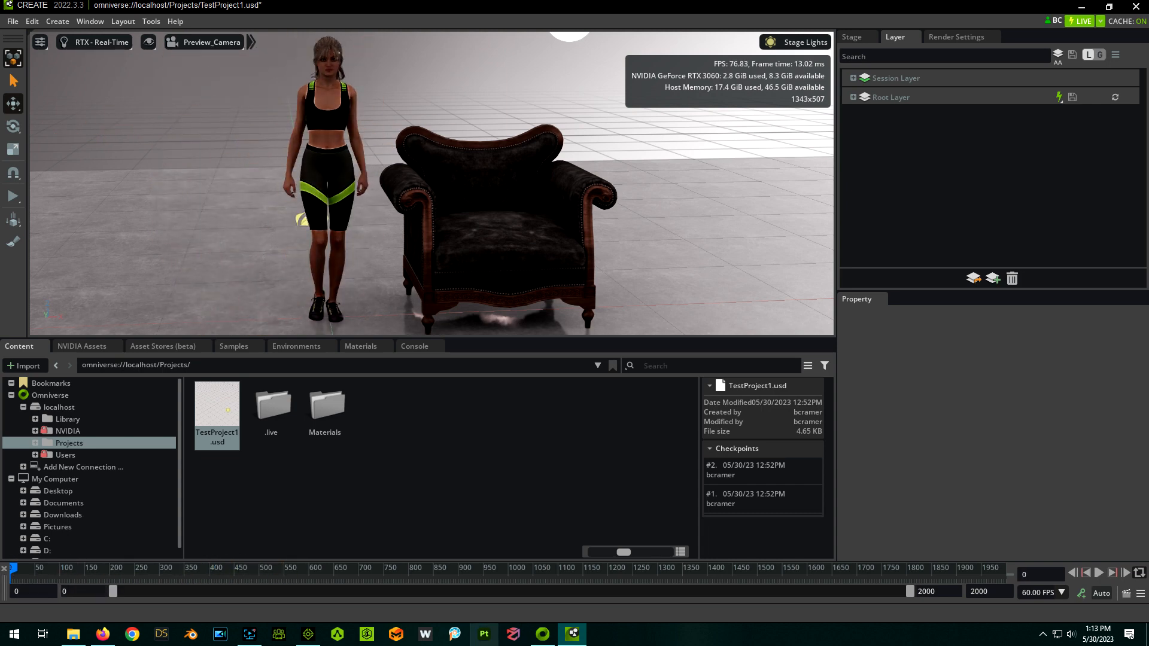
click(307, 635)
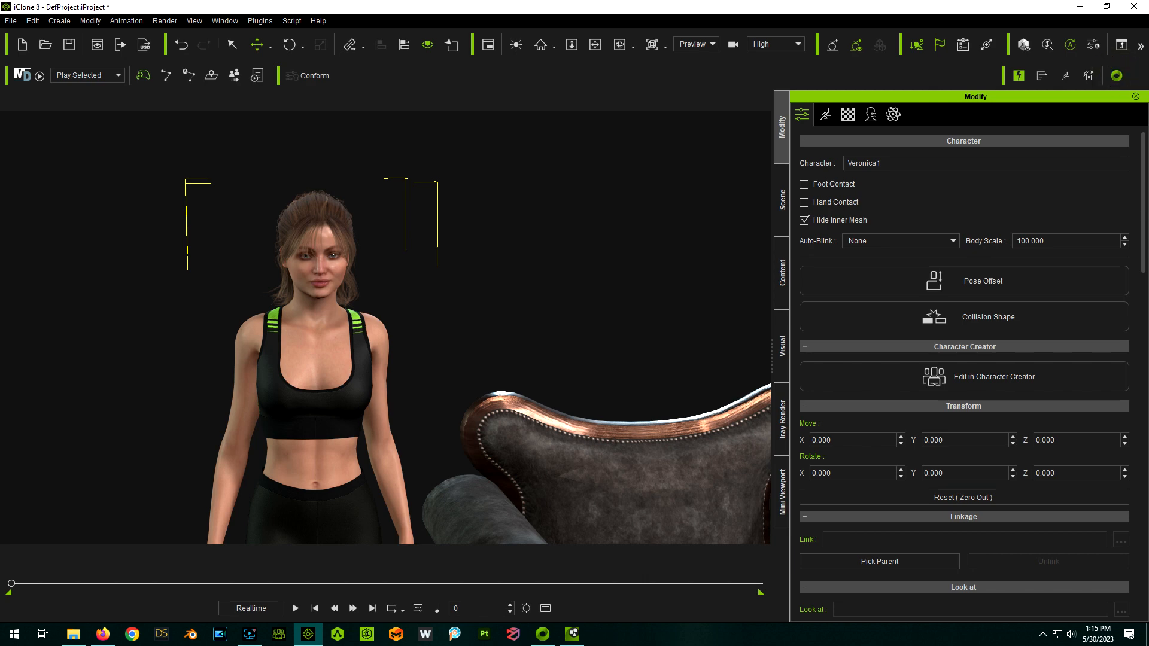
Adjust the dome light's visibility setting in the Property panel
click(1116, 76)
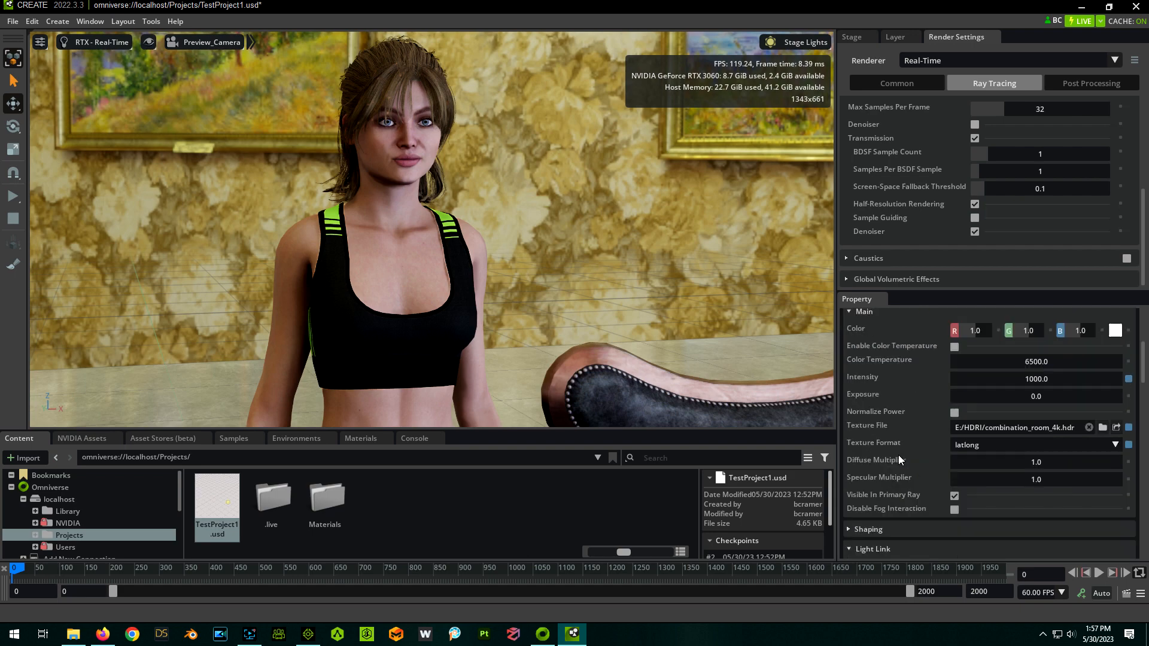
mouse_move(981, 532)
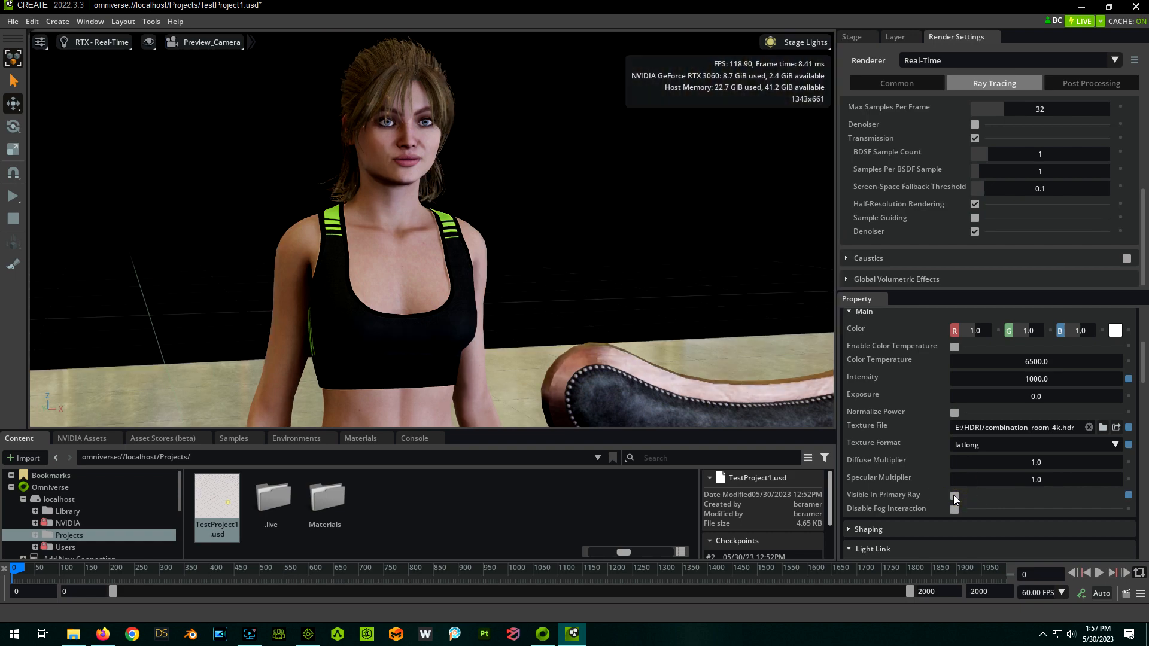
click(1008, 60)
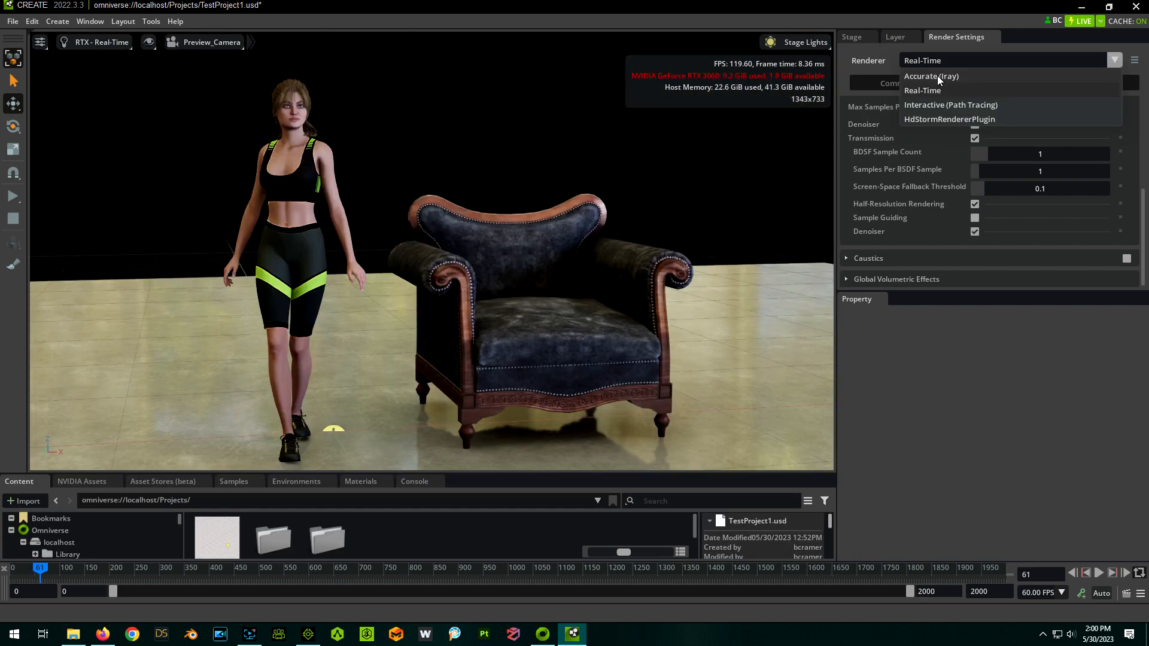
click(950, 106)
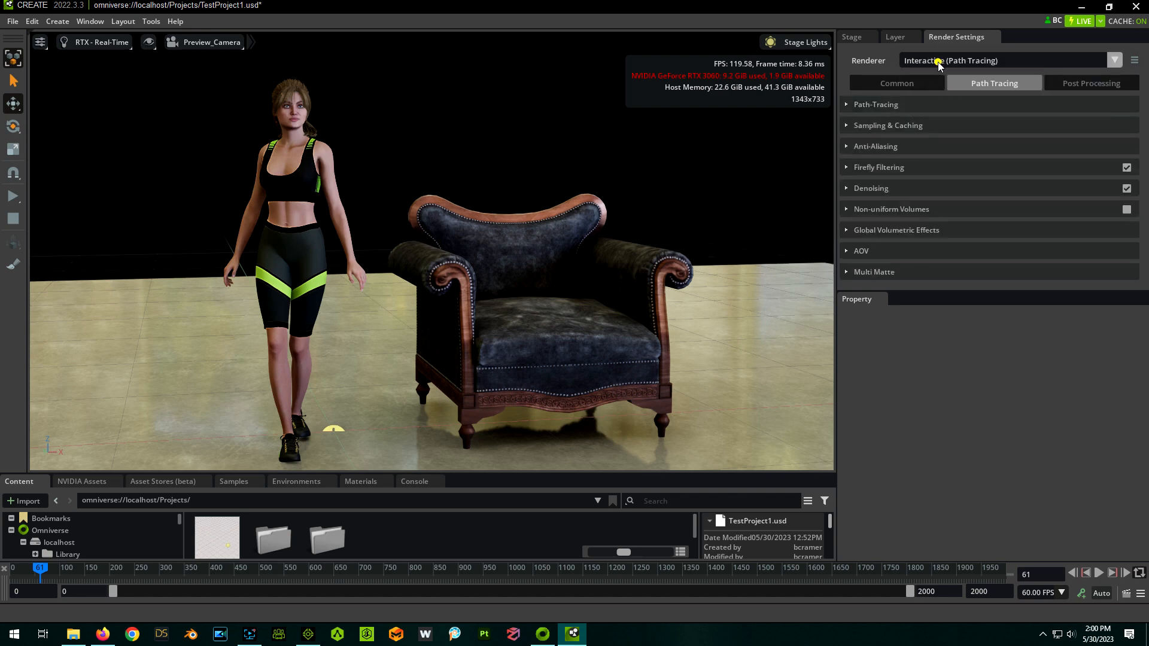
click(1005, 60)
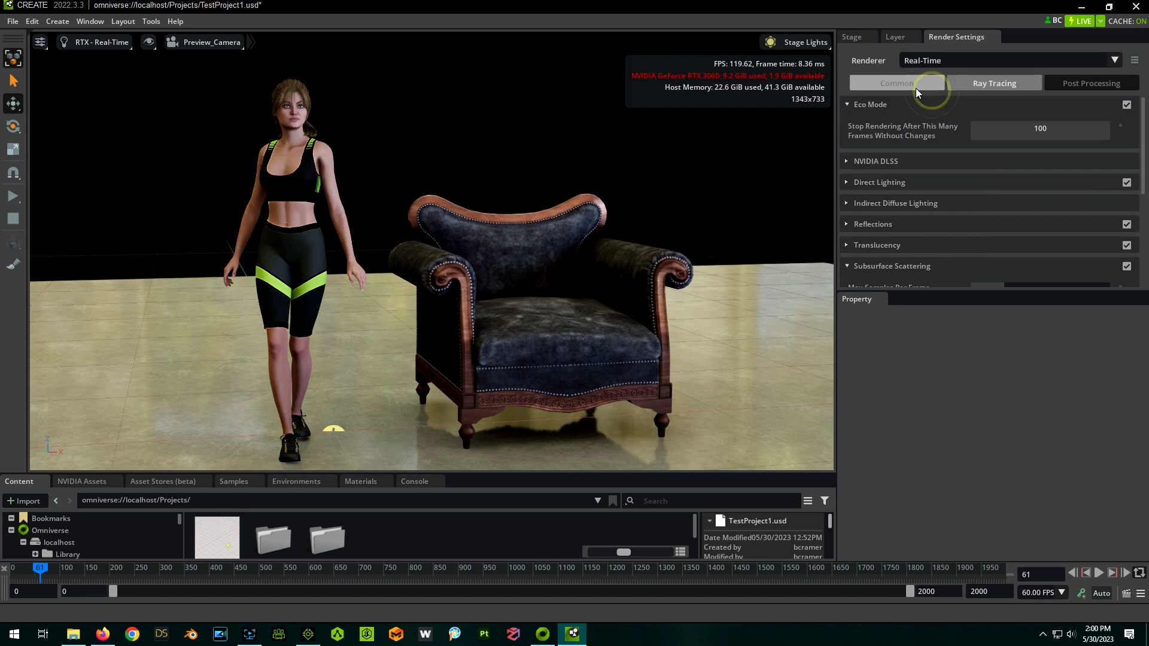
click(102, 42)
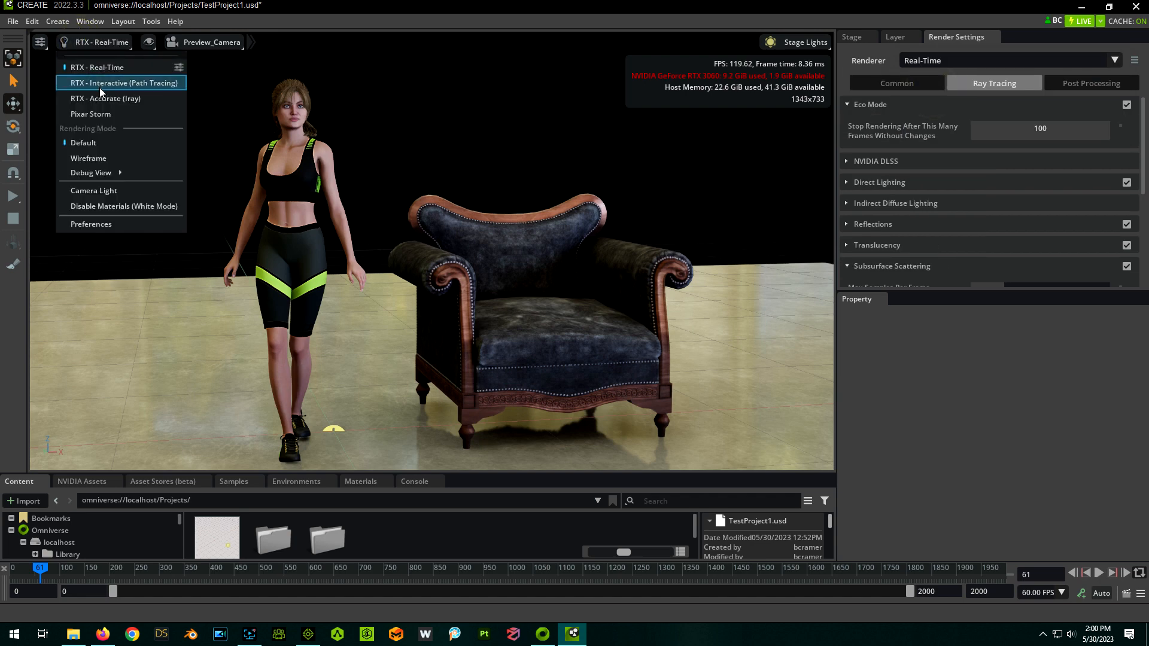
click(121, 83)
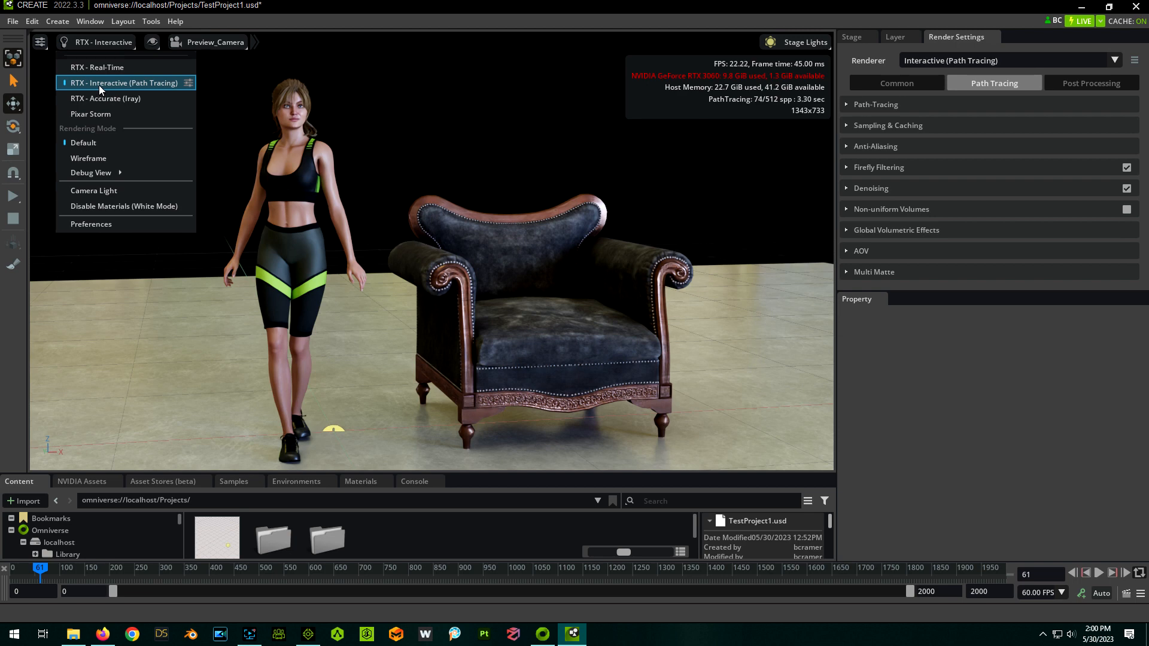
mouse_move(338, 51)
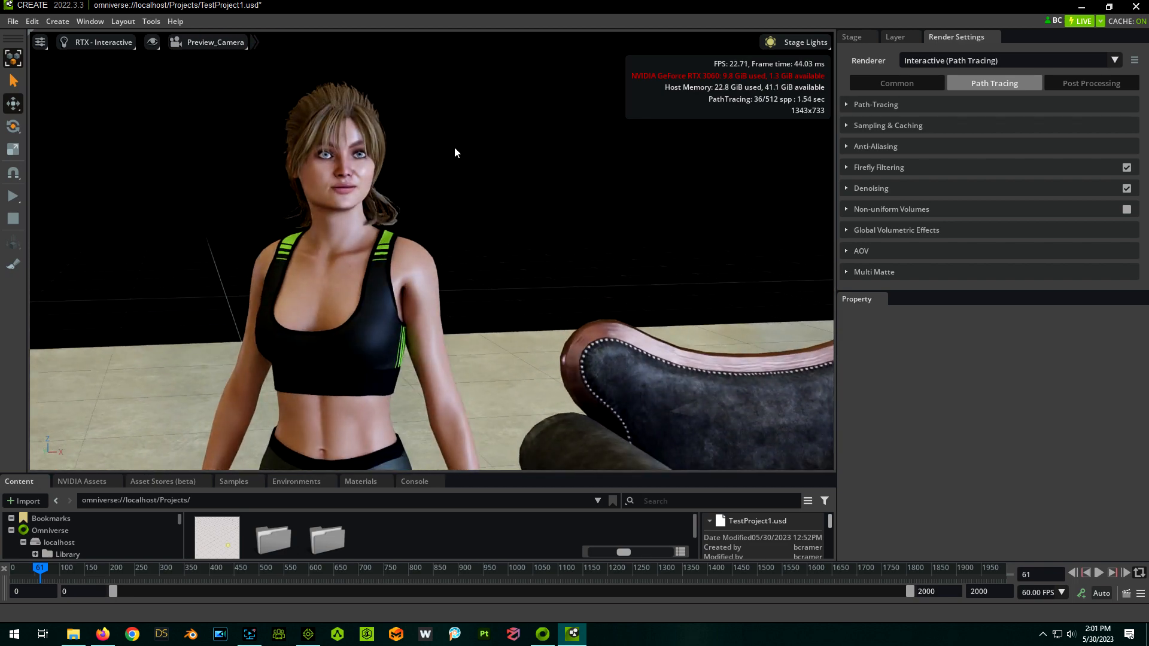
click(103, 42)
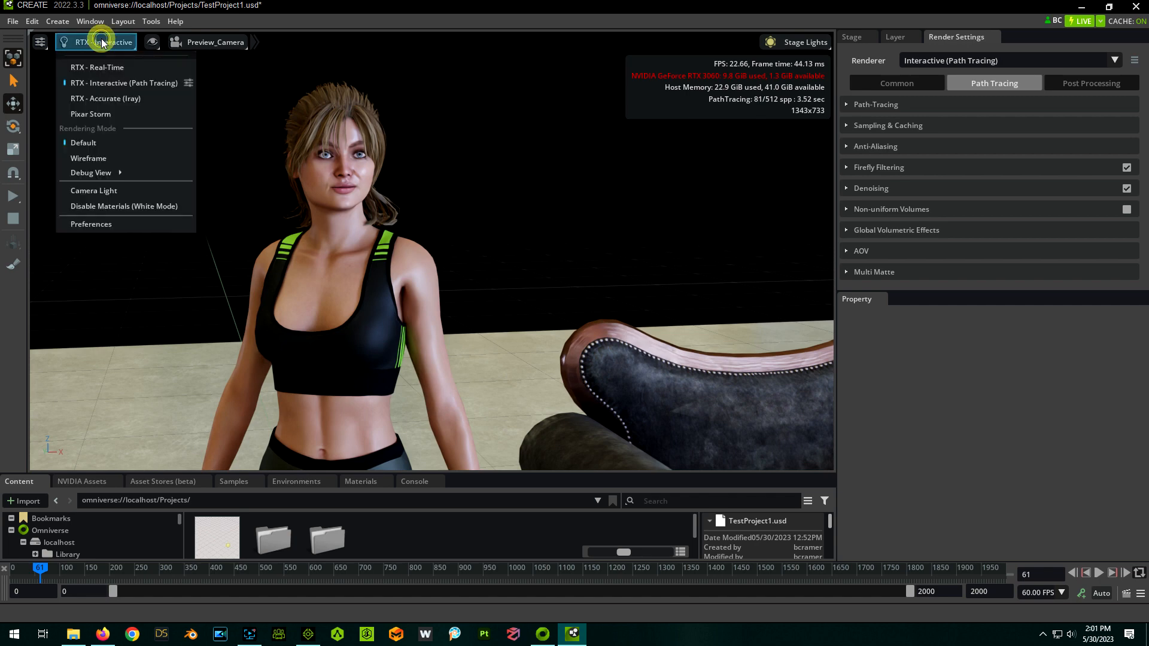
click(97, 67)
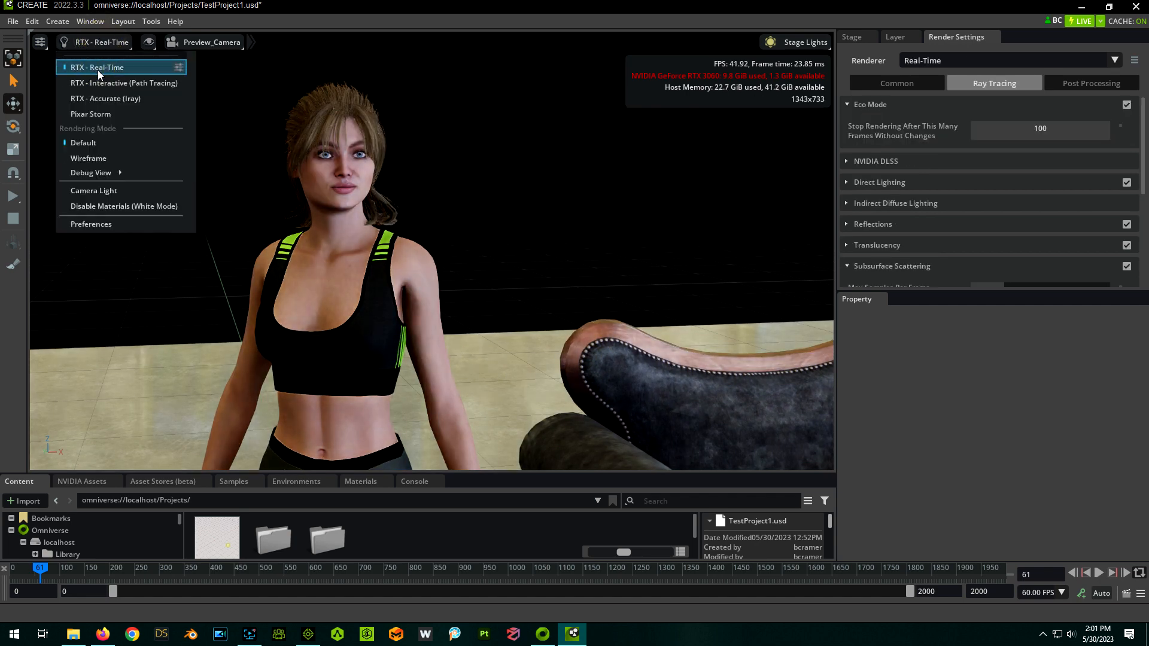
mouse_move(123, 82)
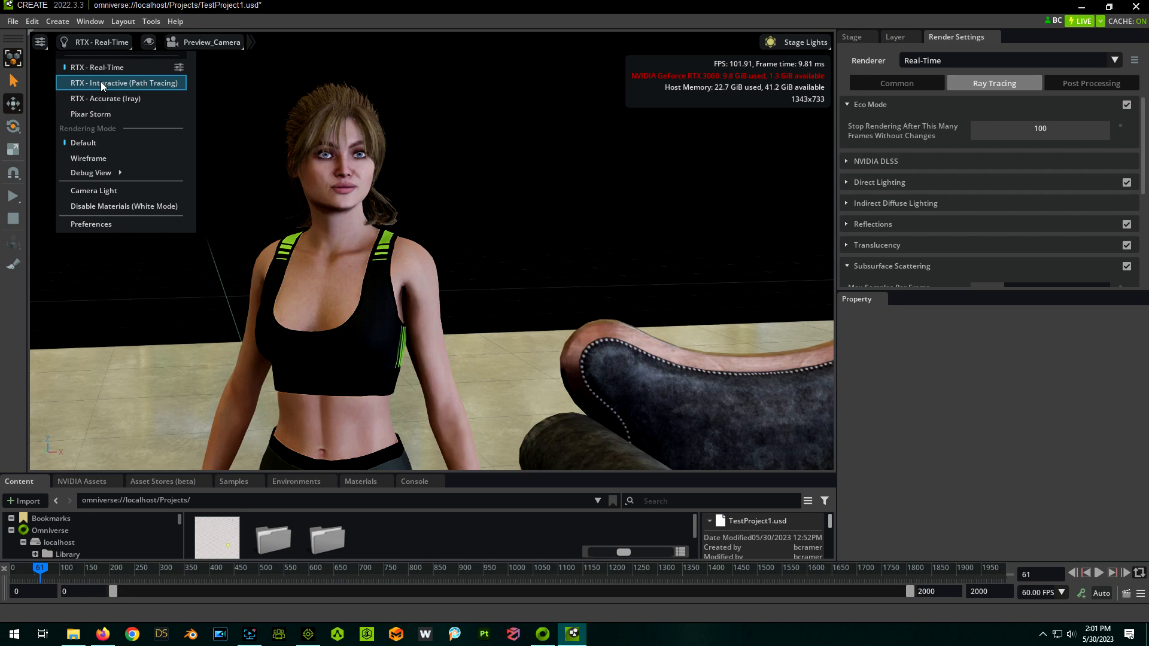
click(121, 83)
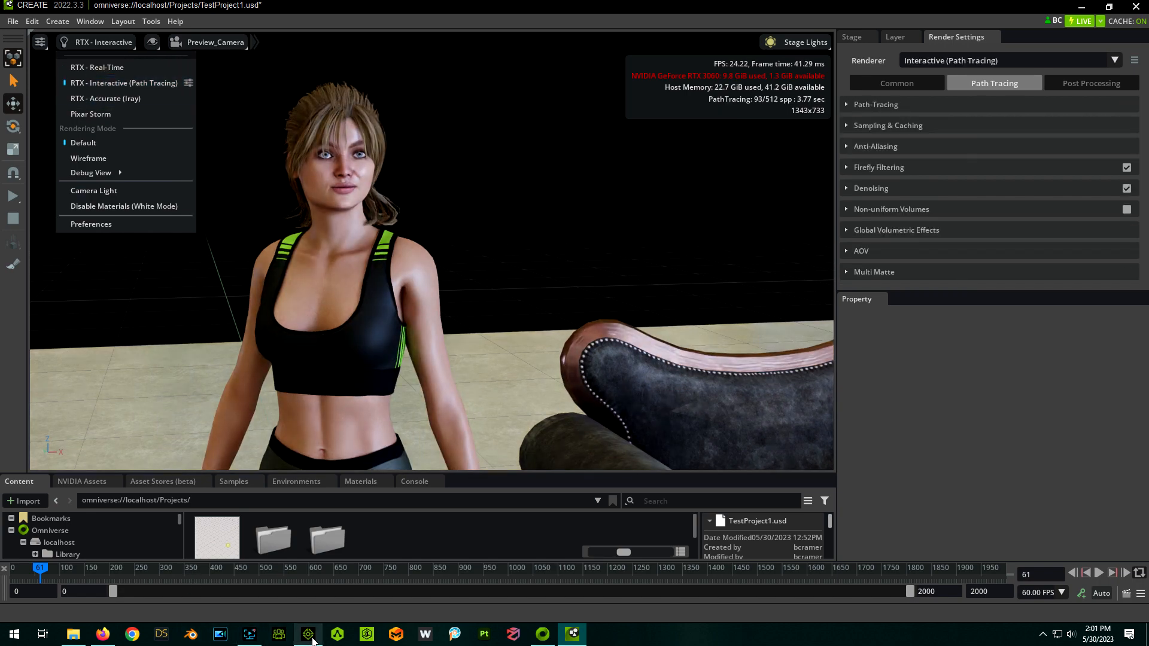
click(307, 634)
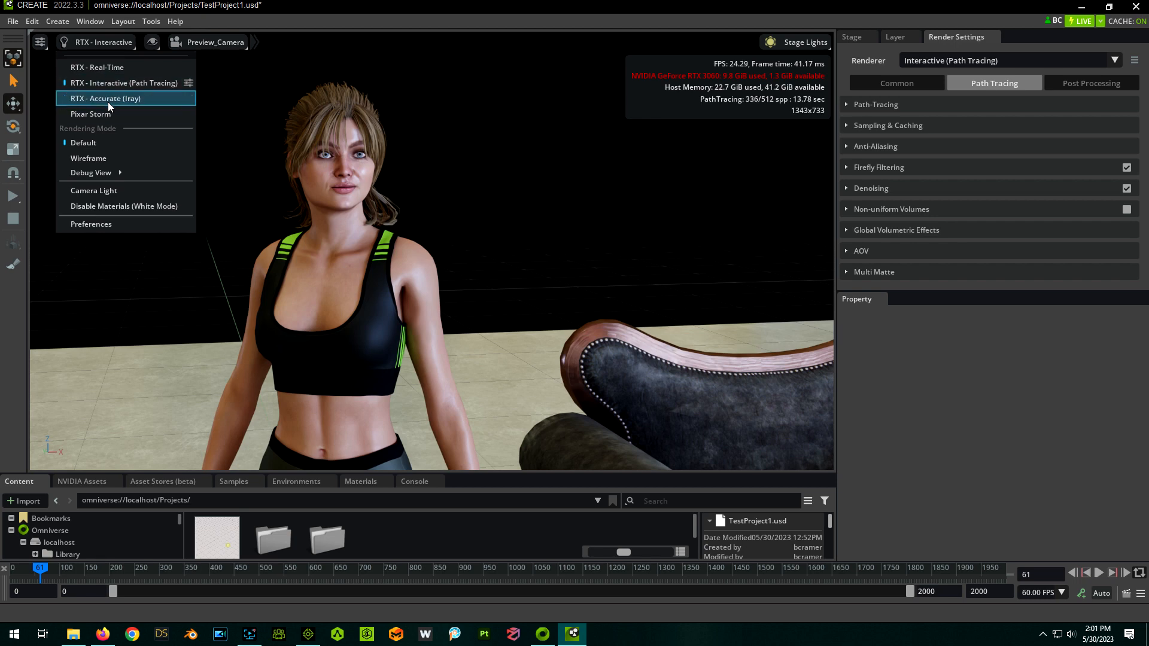
mouse_move(105, 67)
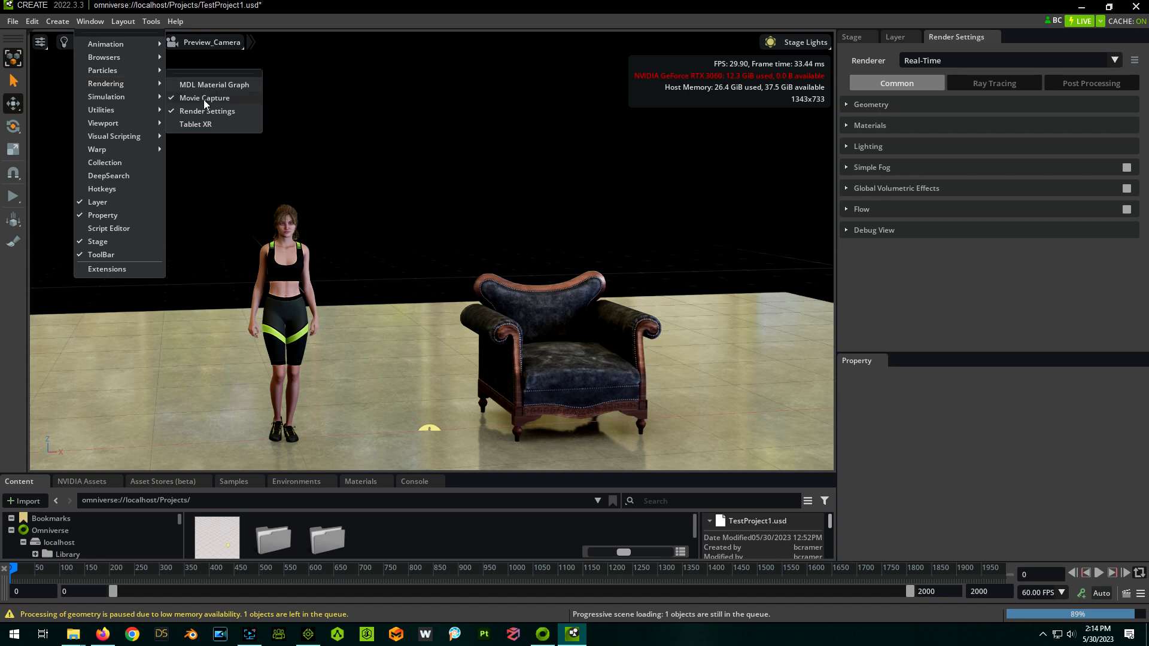
Set up Movie Capture and capture the current frame as a still
click(205, 97)
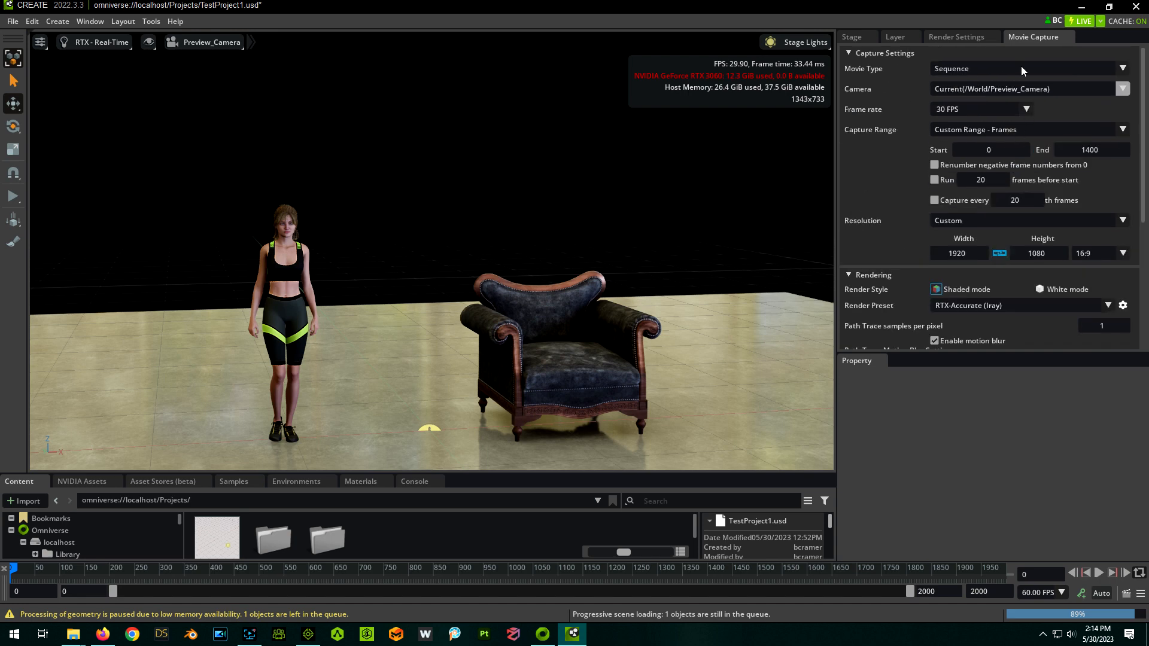
mouse_move(999, 116)
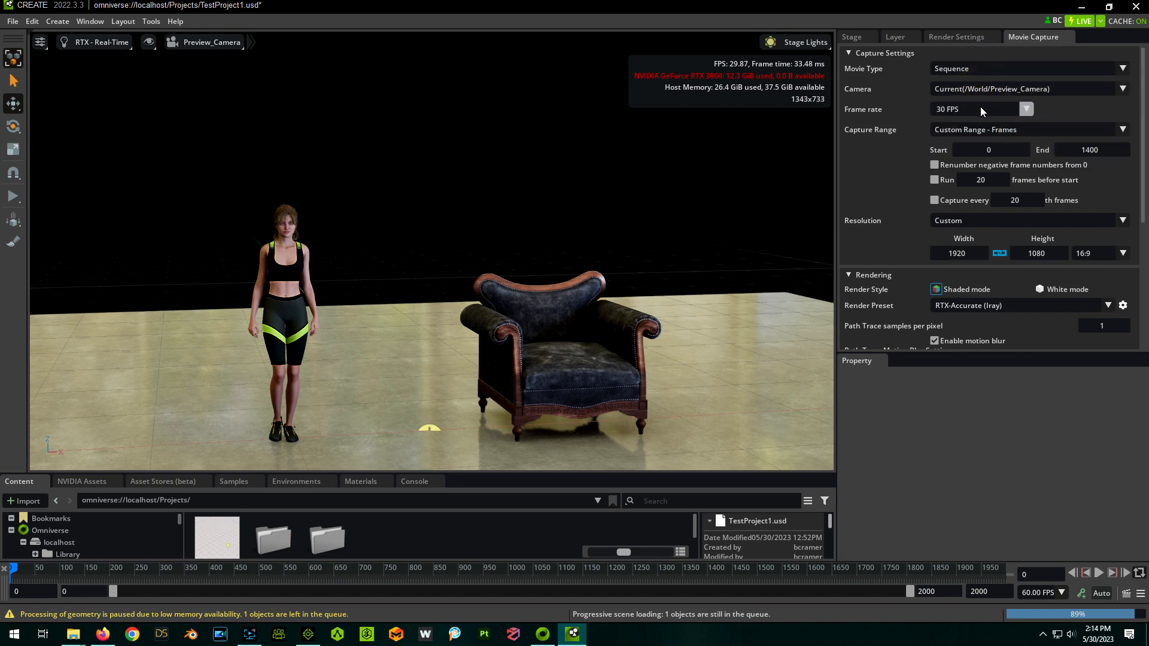
click(1024, 109)
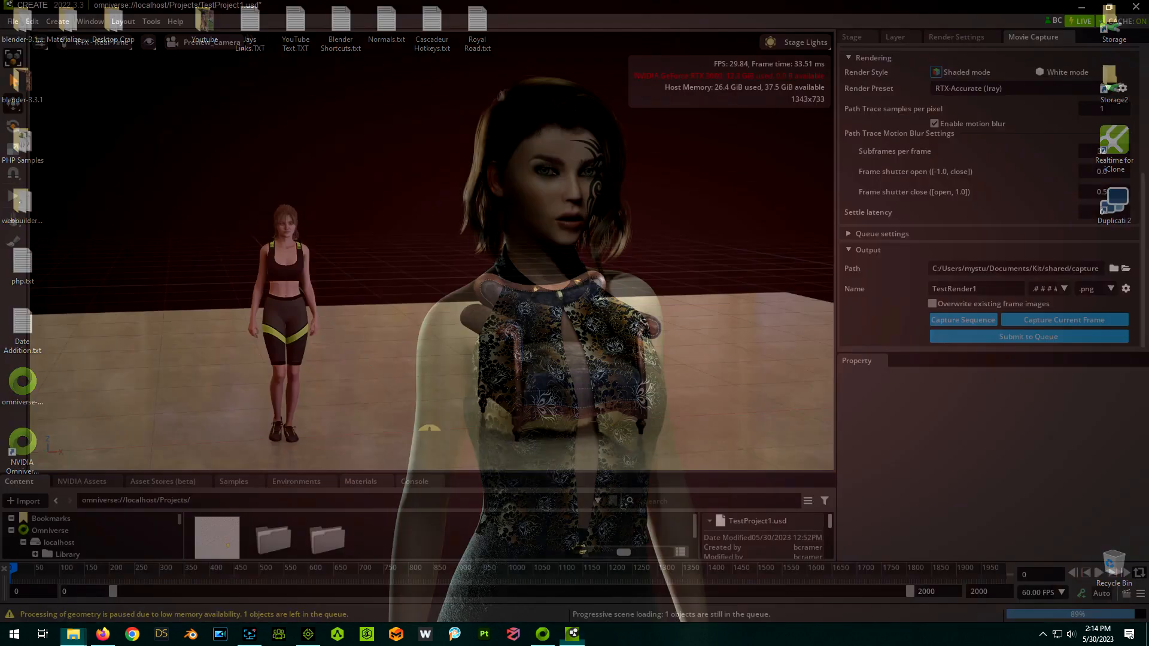
click(1063, 319)
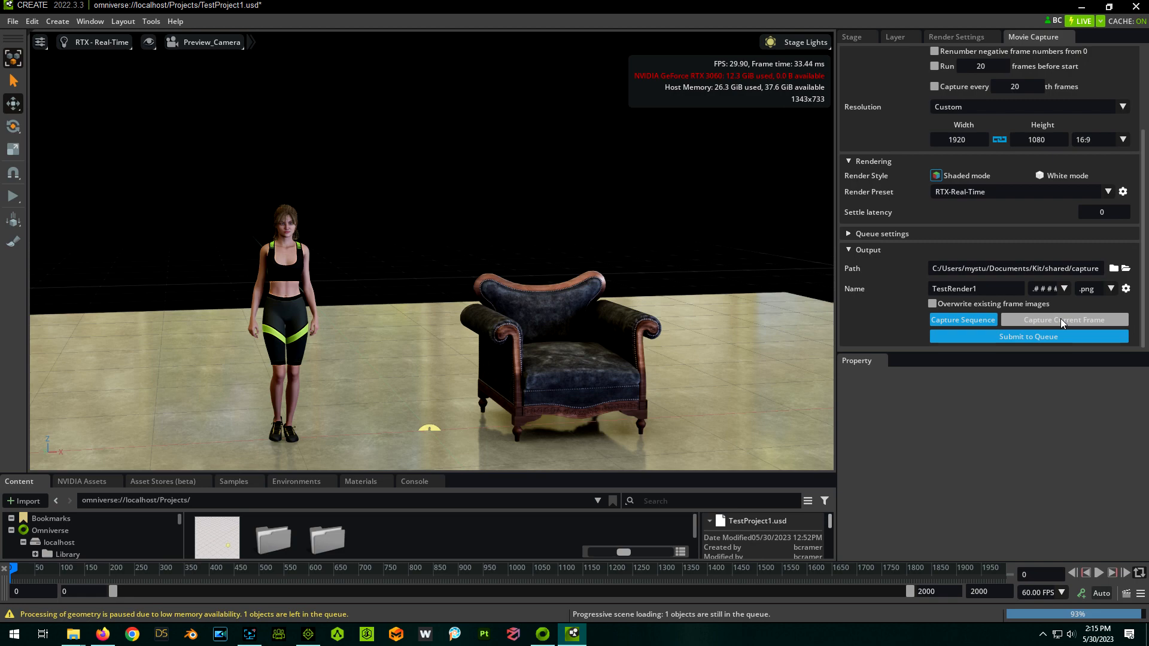
click(1063, 321)
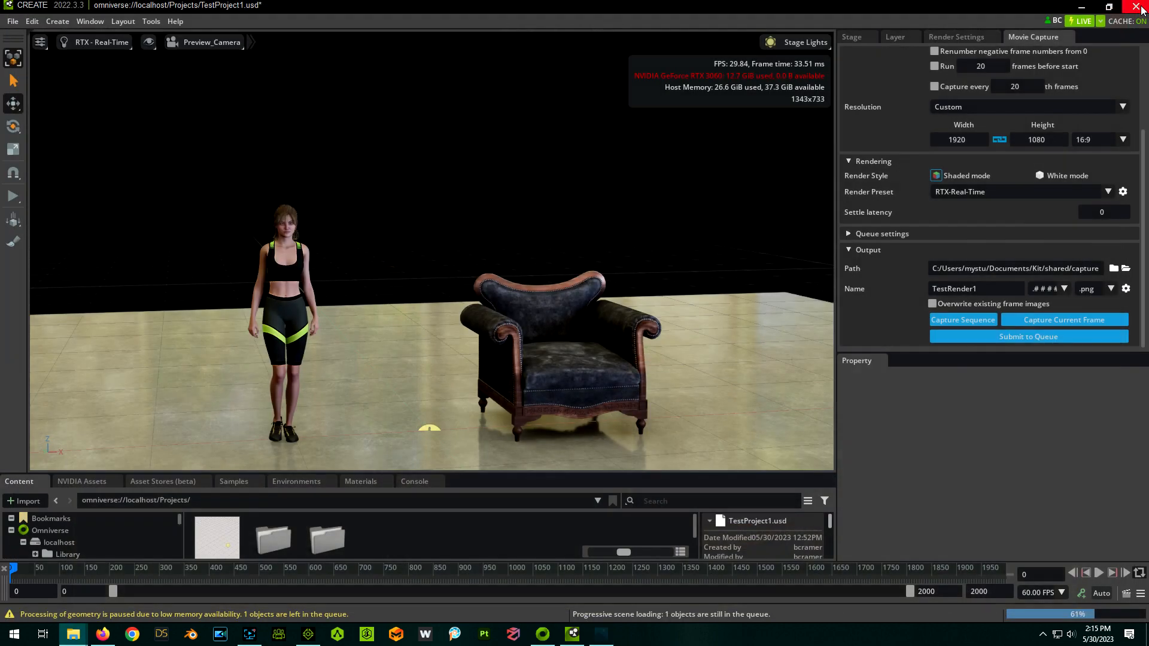
Choose the RTX-Interactive (Path Tracing) preset and render the current frame to PNG
click(1106, 191)
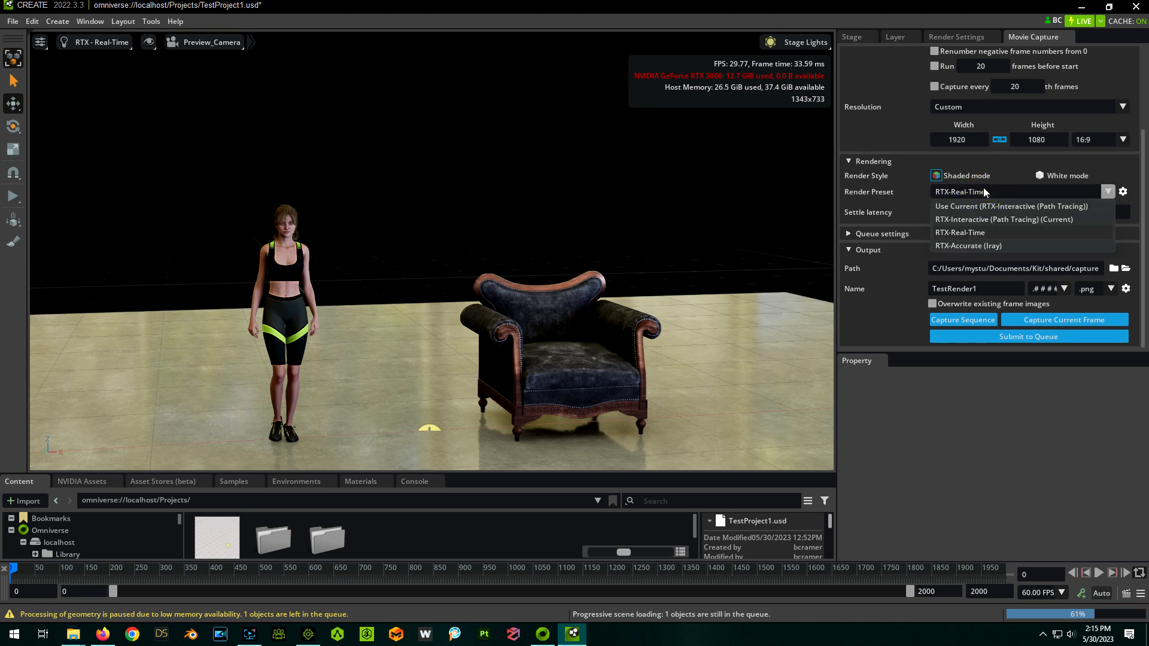
mouse_move(989, 223)
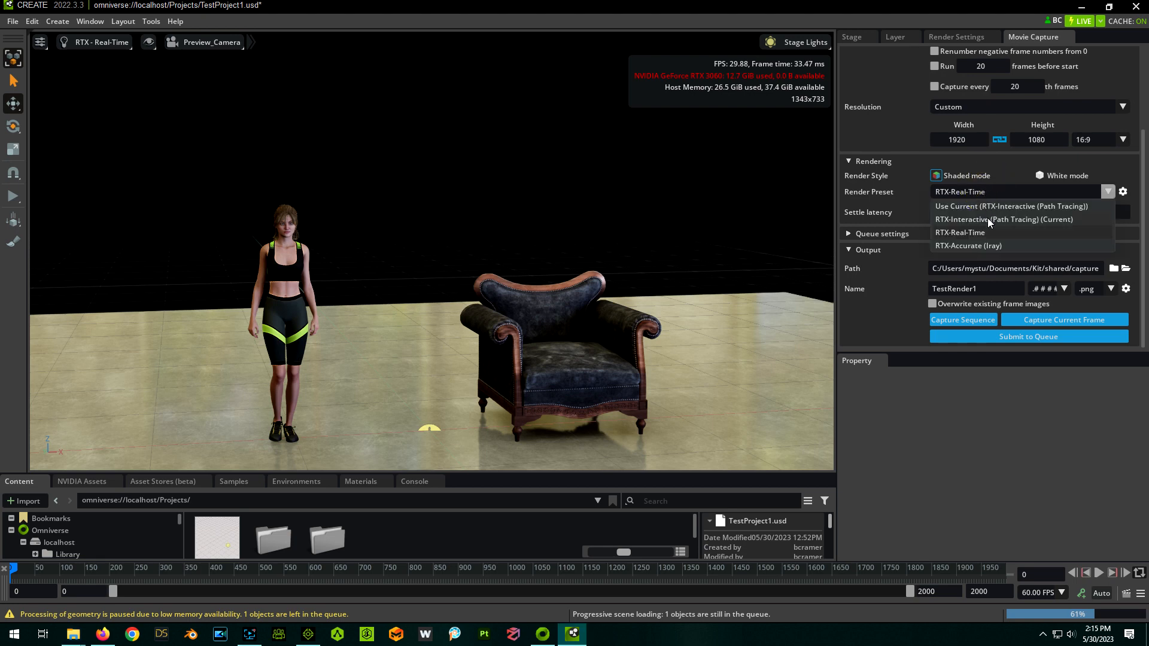
click(1005, 219)
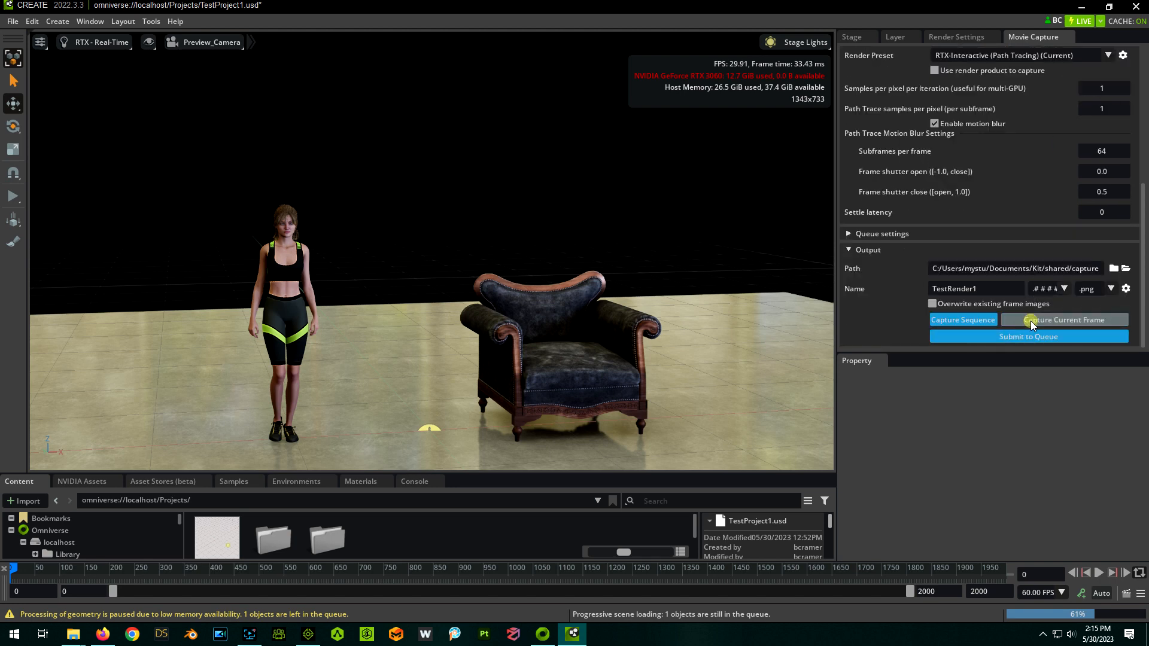
click(1063, 319)
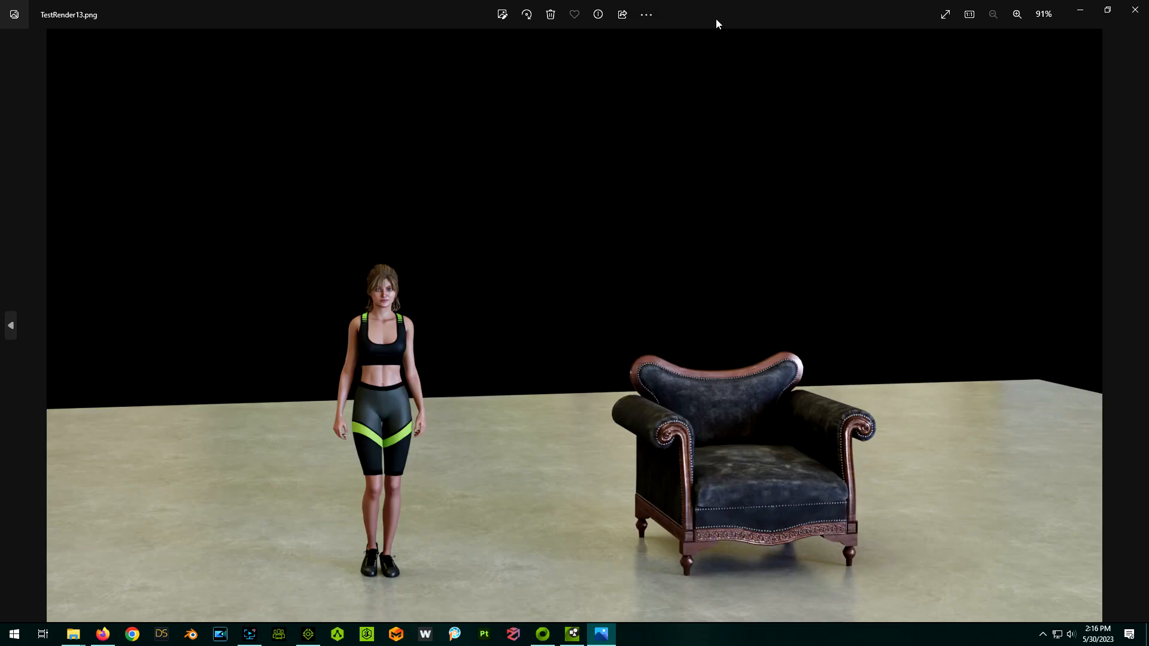
mouse_move(207, 350)
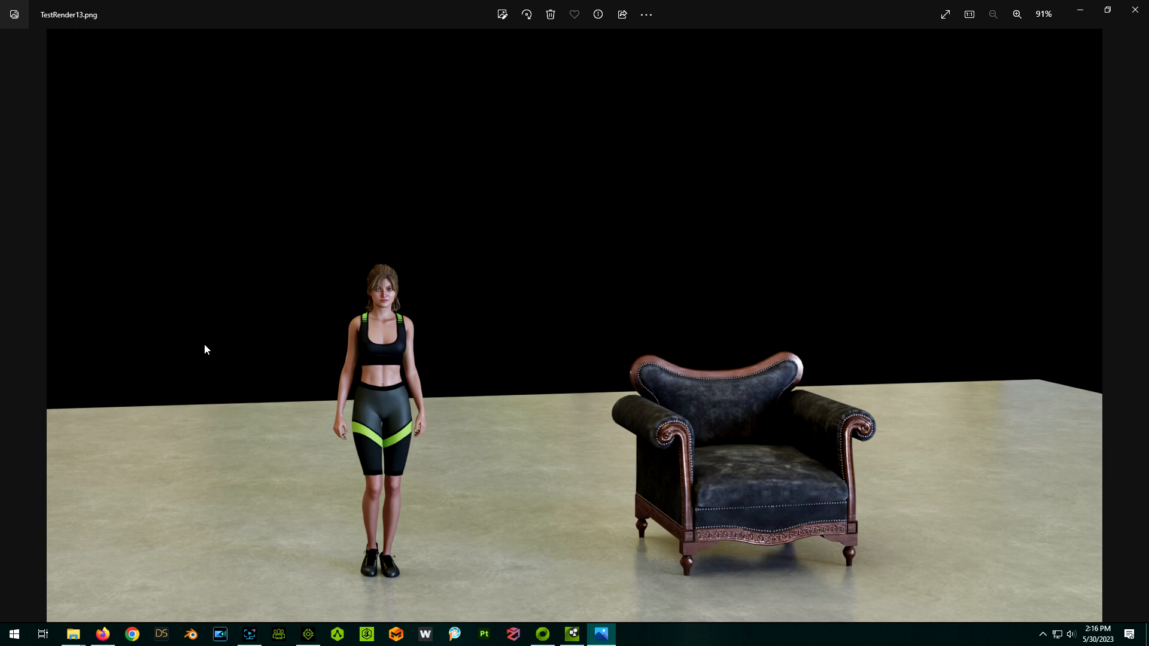
mouse_move(1017, 158)
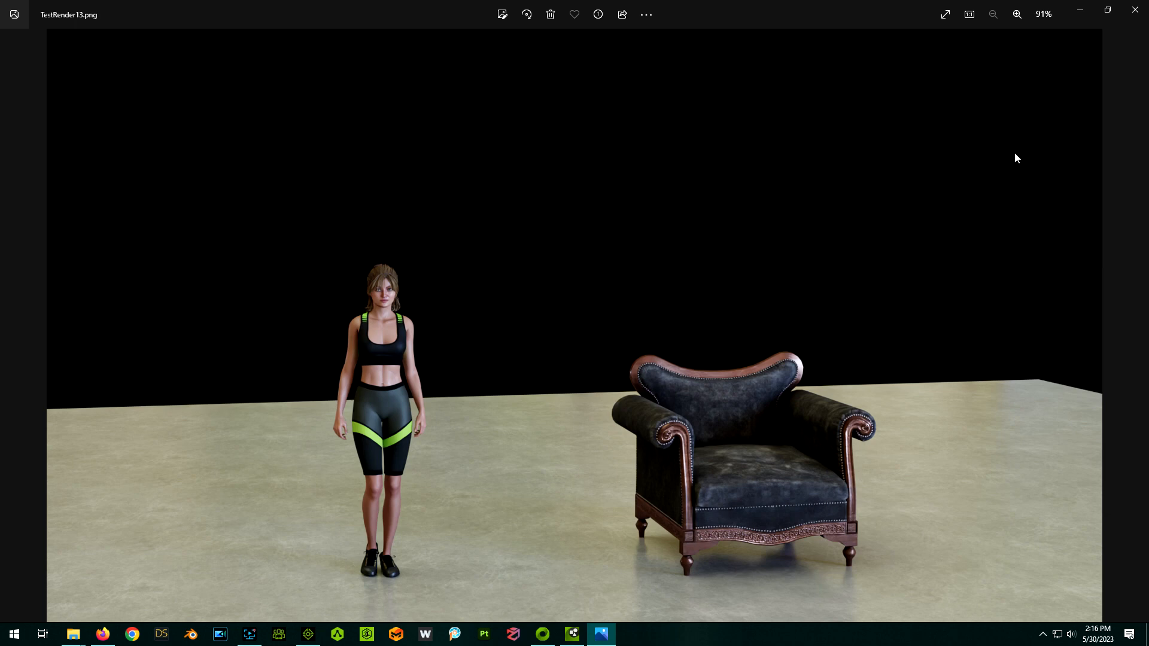
mouse_move(1135, 11)
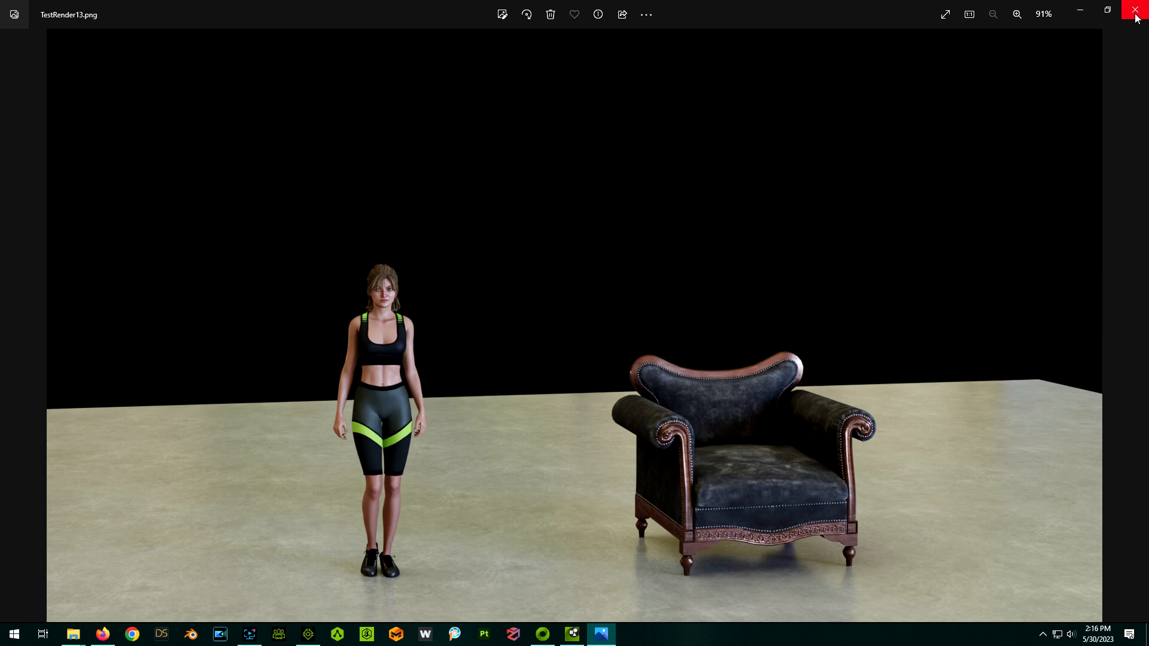